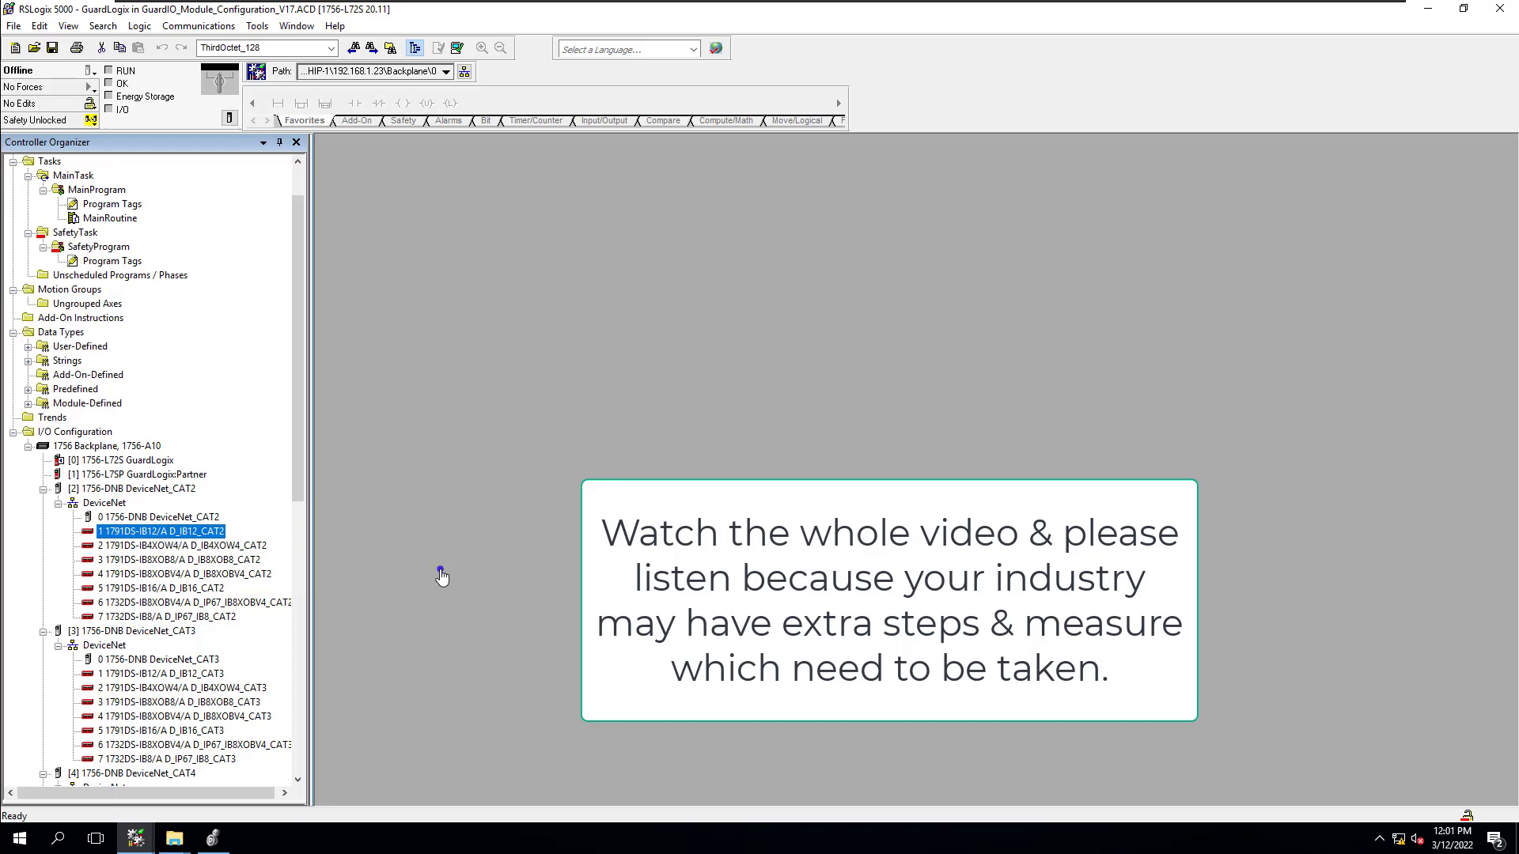
pyautogui.moveTo(361, 599)
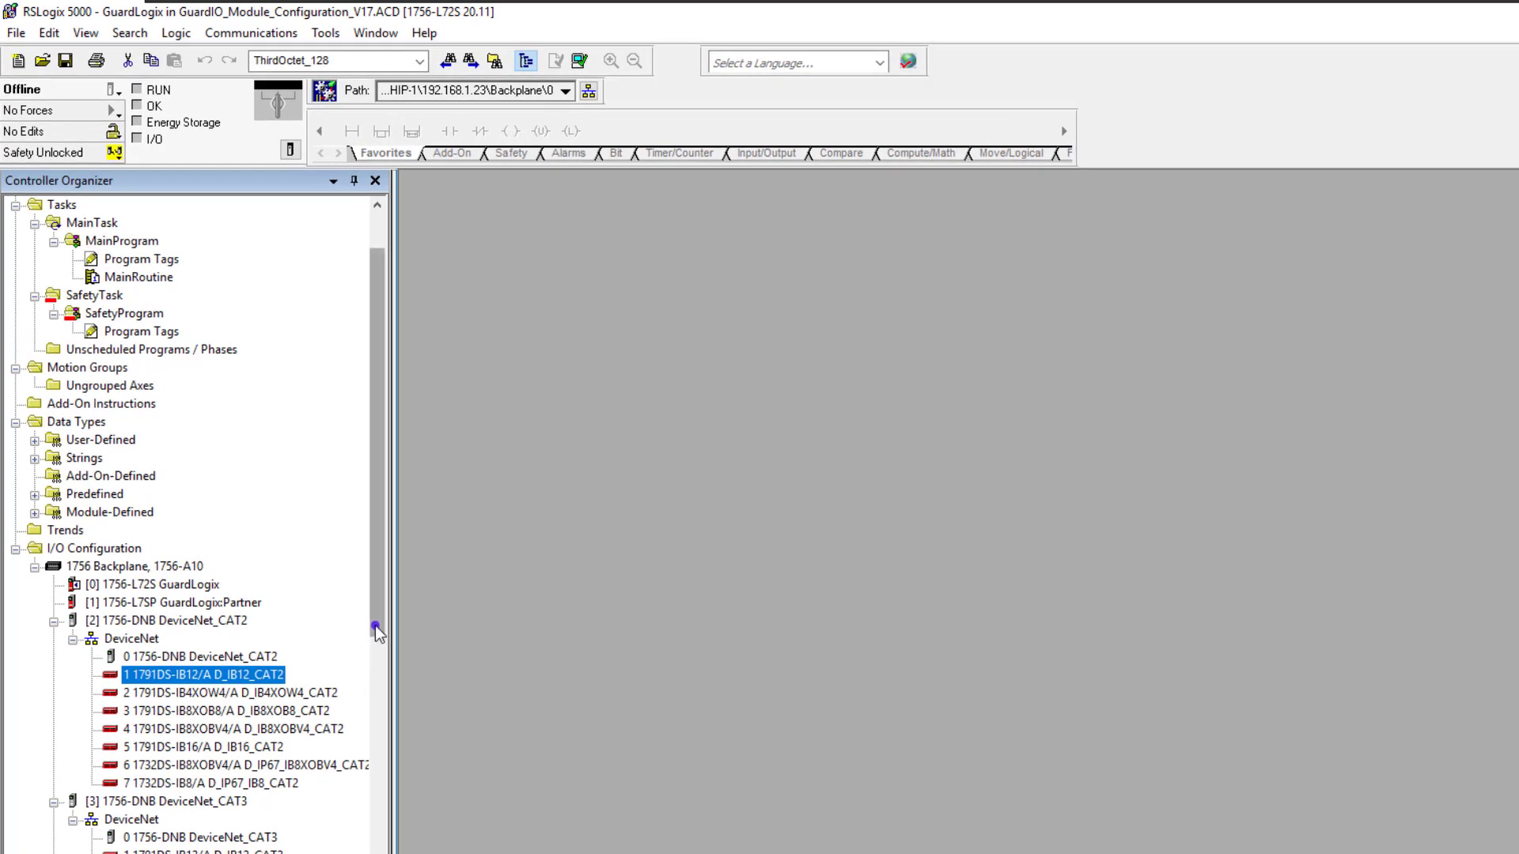
# Review the D_IB12_CAT2 module's Safety tab ownership settings and close it without changes.
pyautogui.scroll(-3)
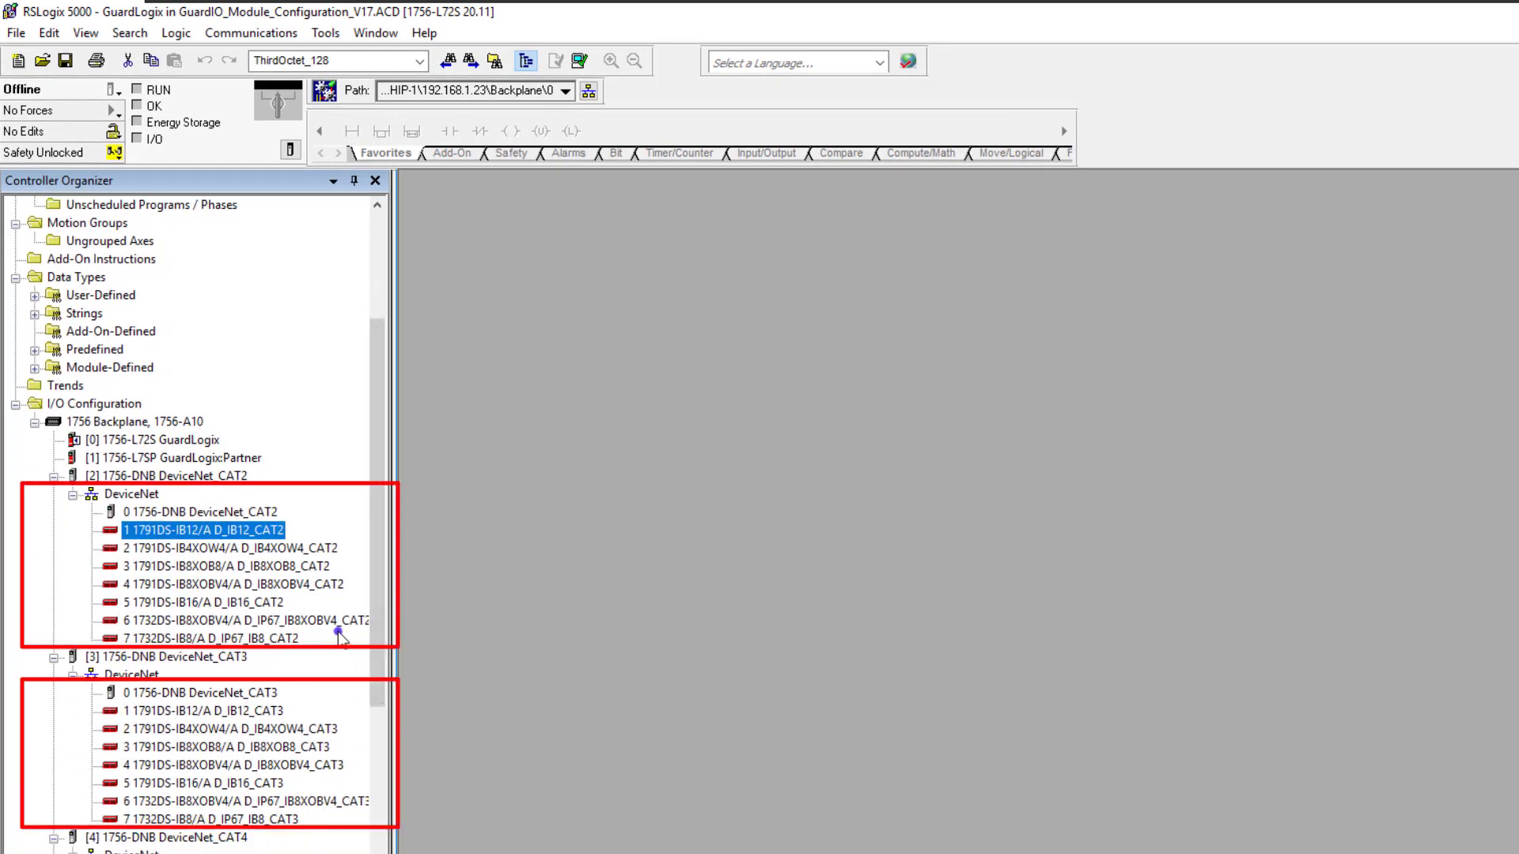
pyautogui.moveTo(358, 613)
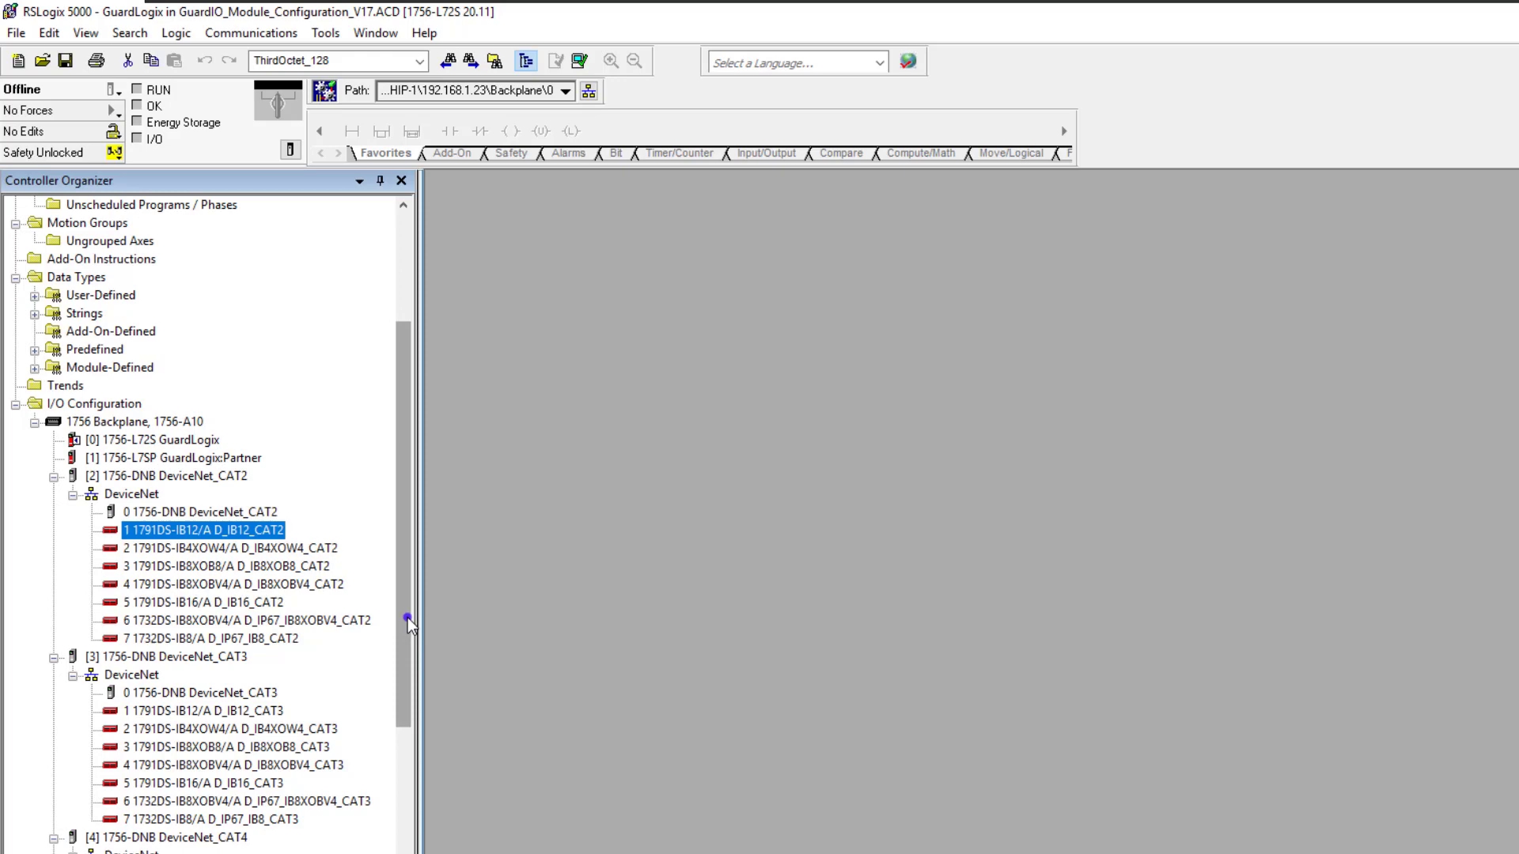
pyautogui.scroll(3)
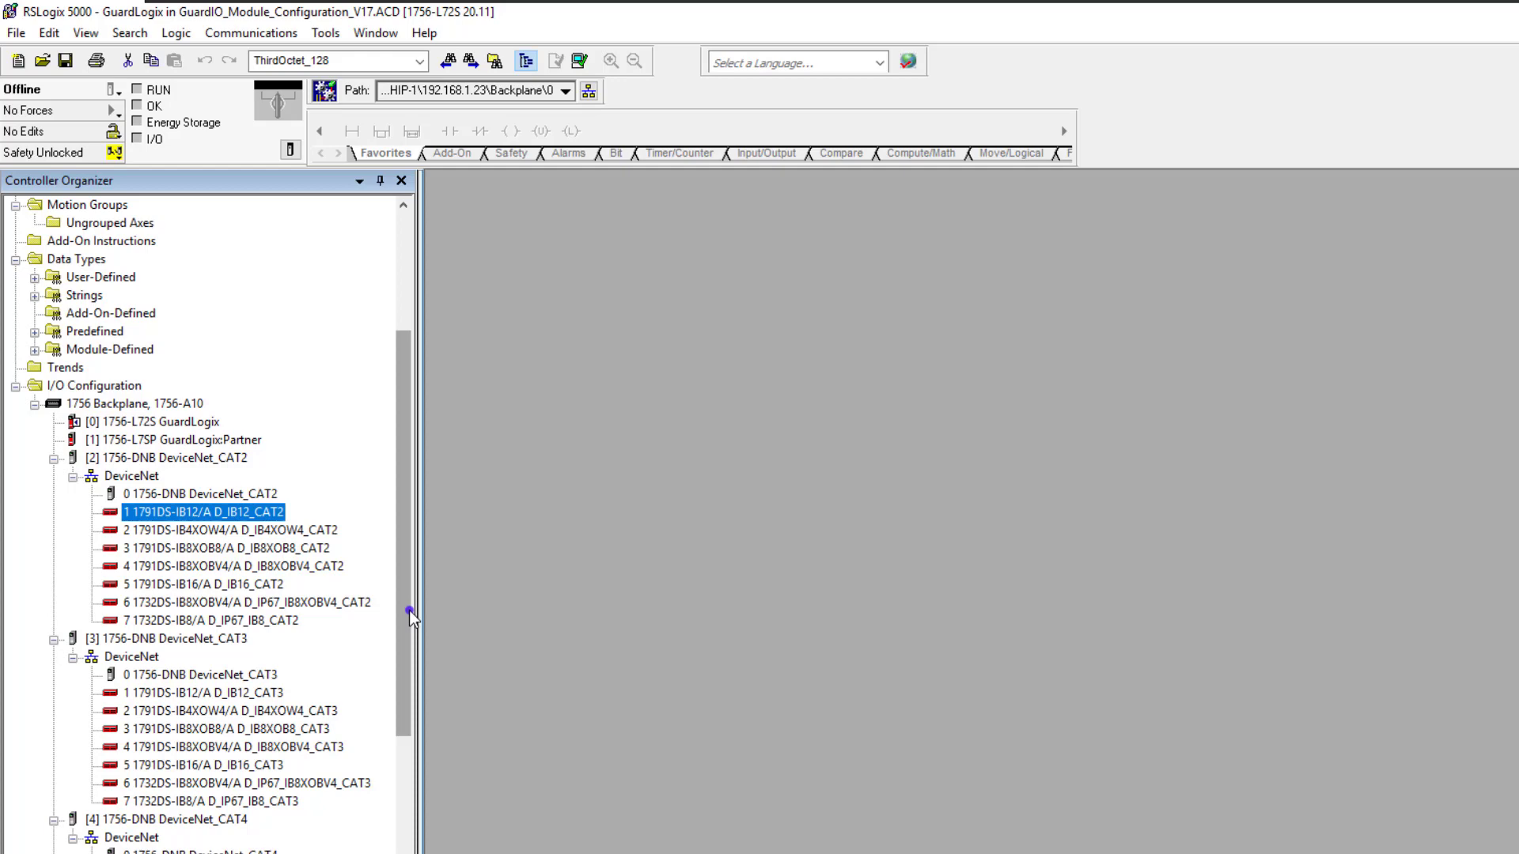
pyautogui.moveTo(276, 539)
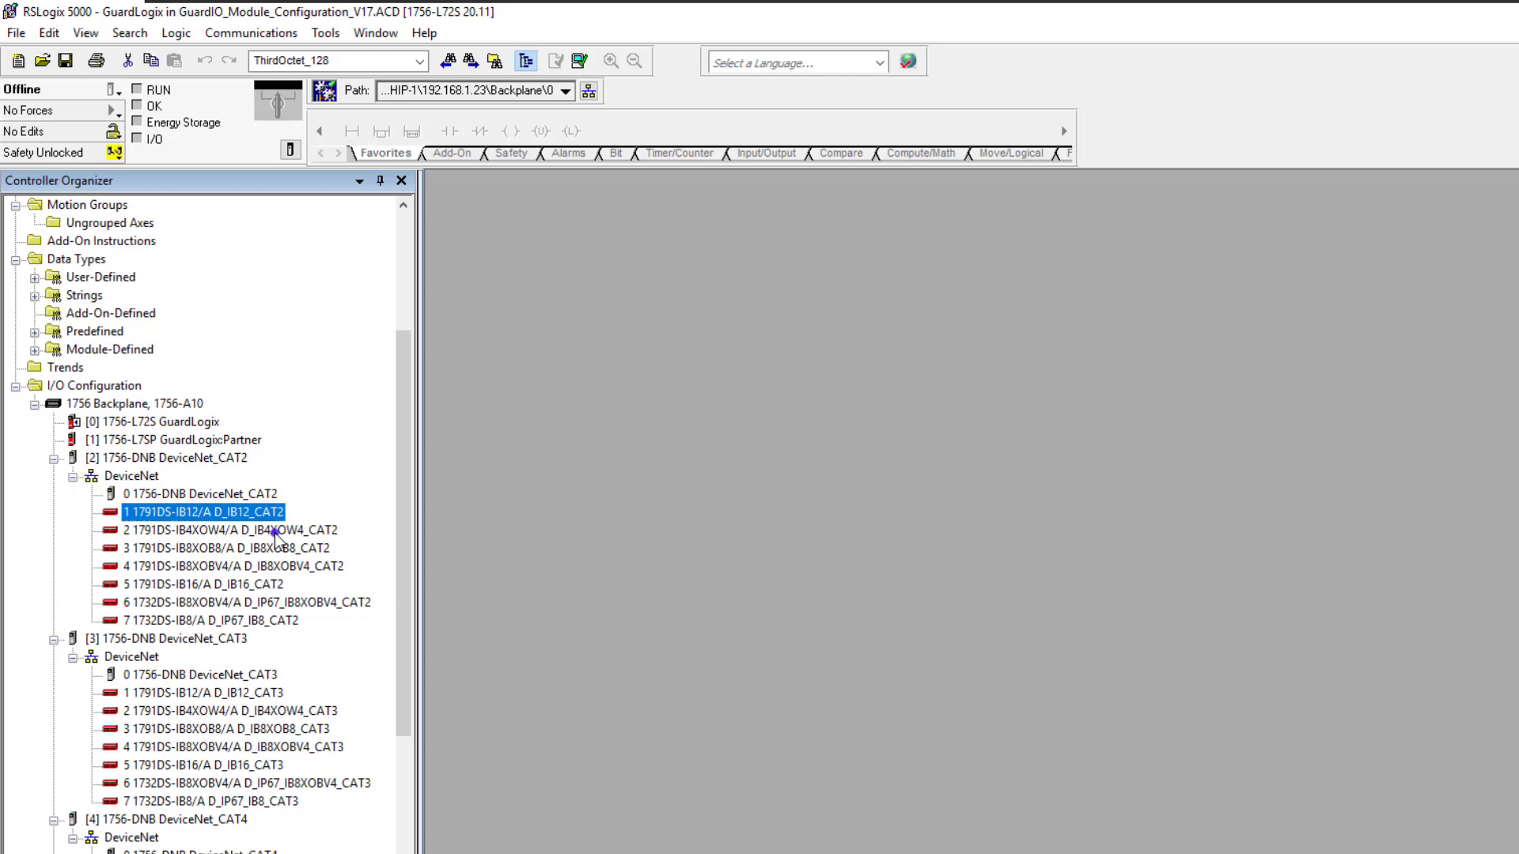
pyautogui.moveTo(254, 535)
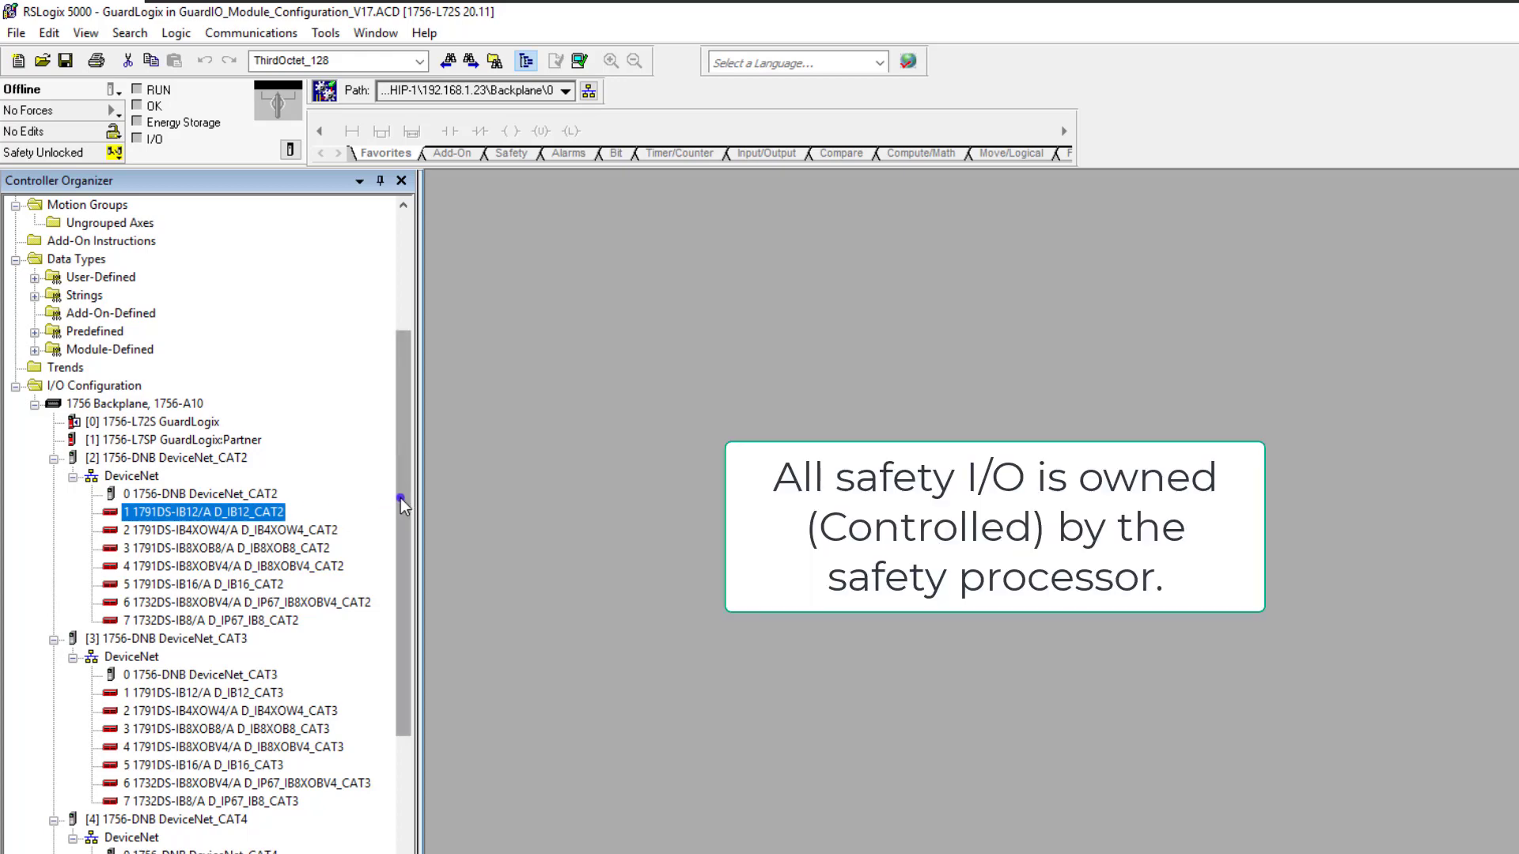
pyautogui.moveTo(126, 447)
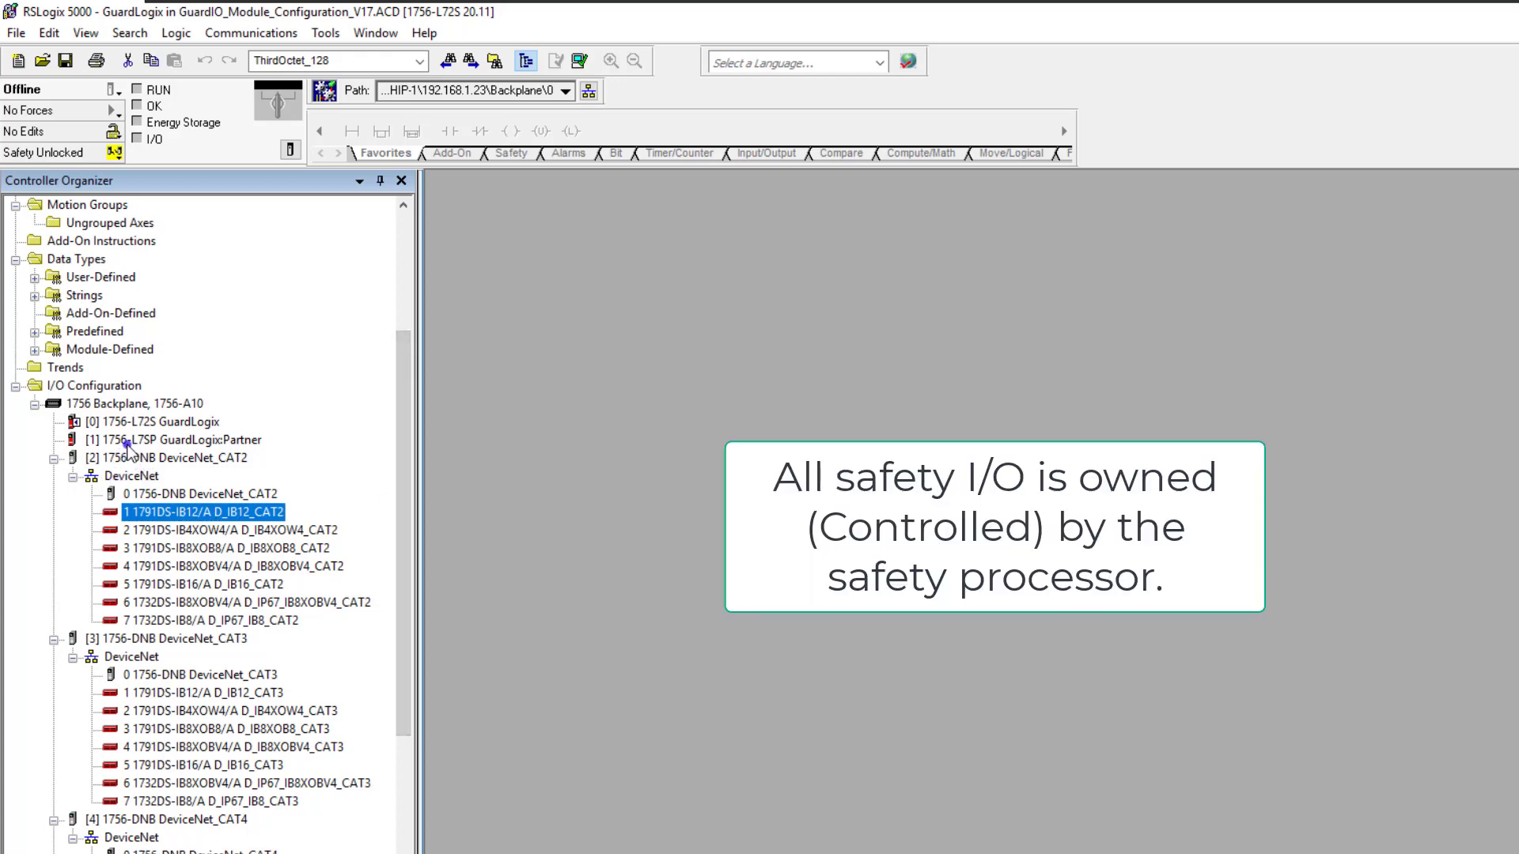
pyautogui.moveTo(135, 422)
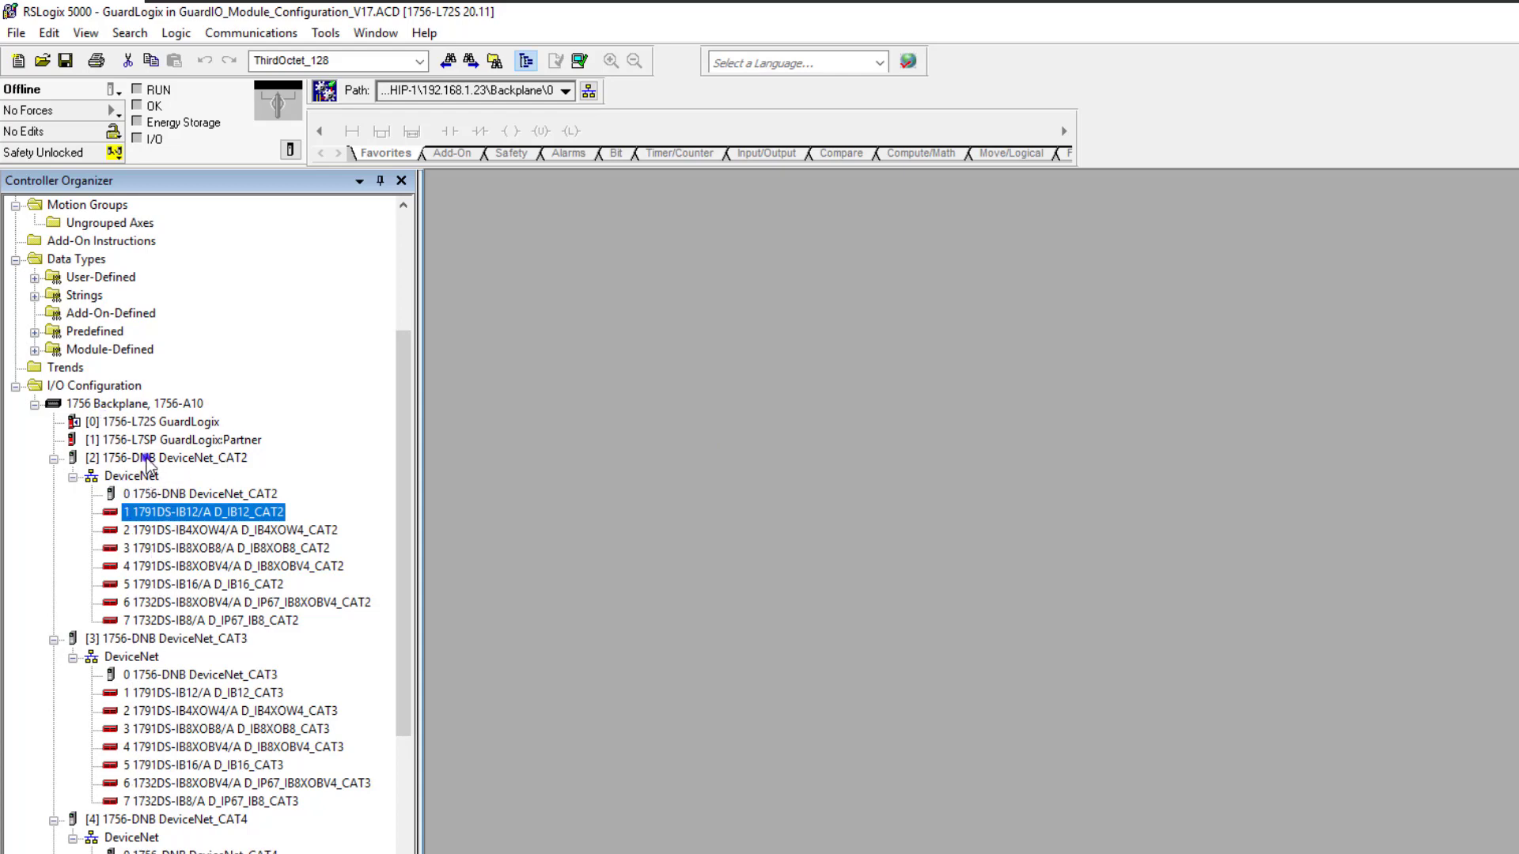
pyautogui.click(174, 819)
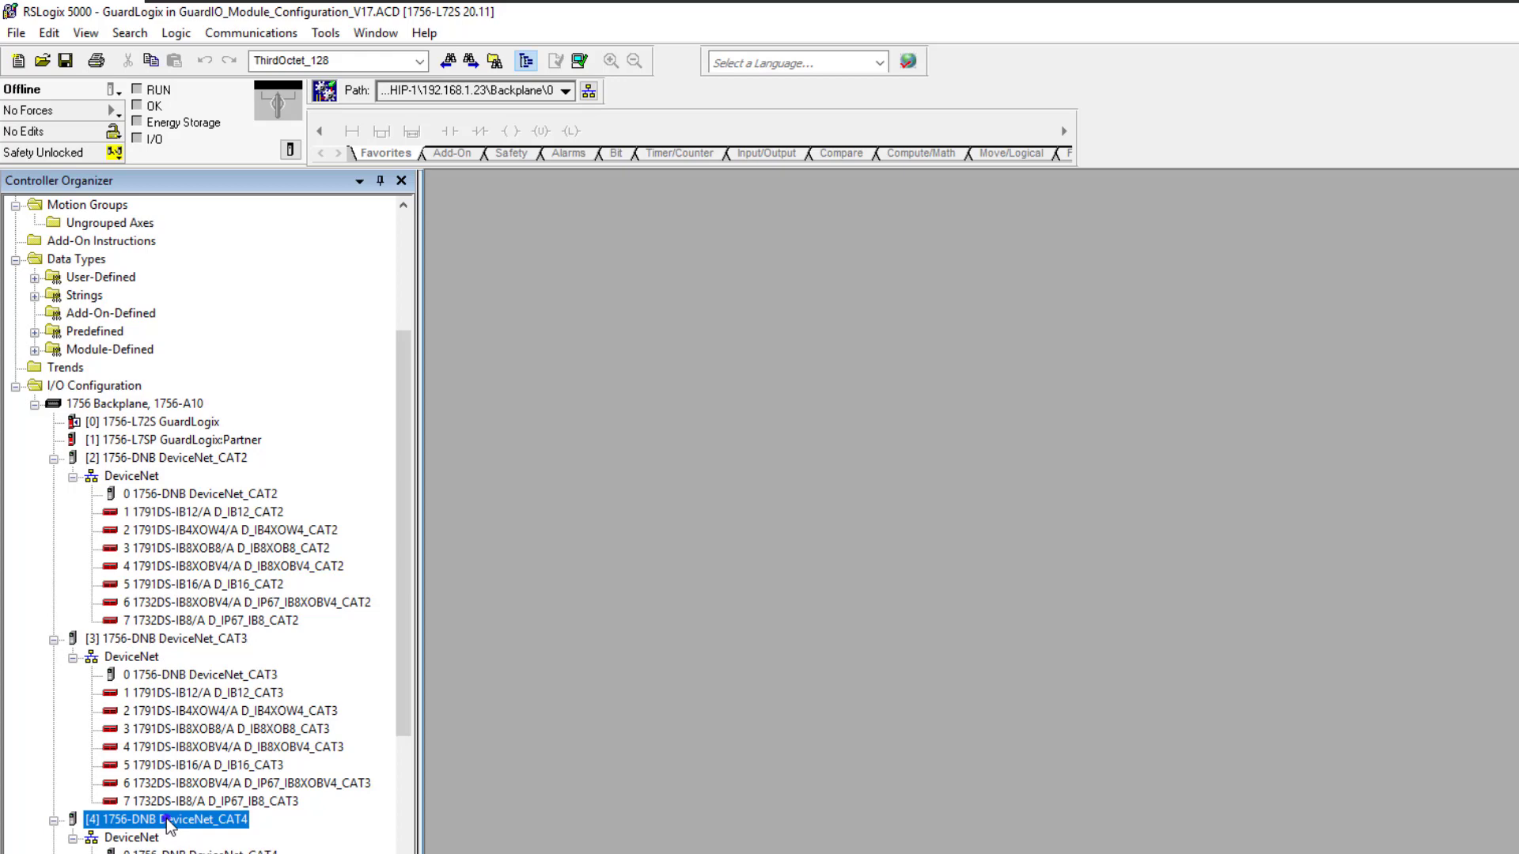
pyautogui.click(155, 421)
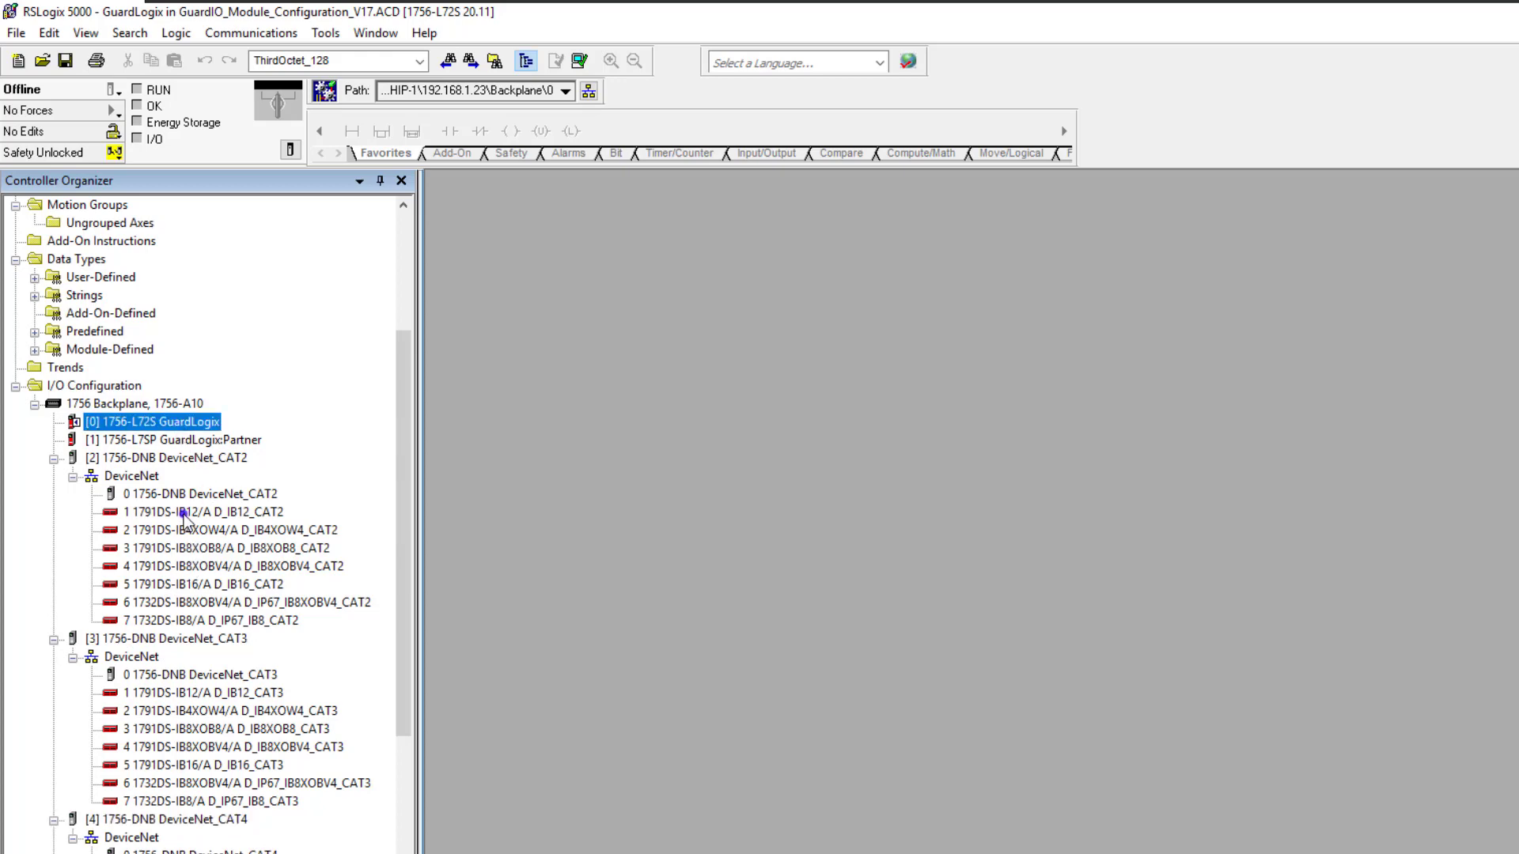
pyautogui.moveTo(445, 513)
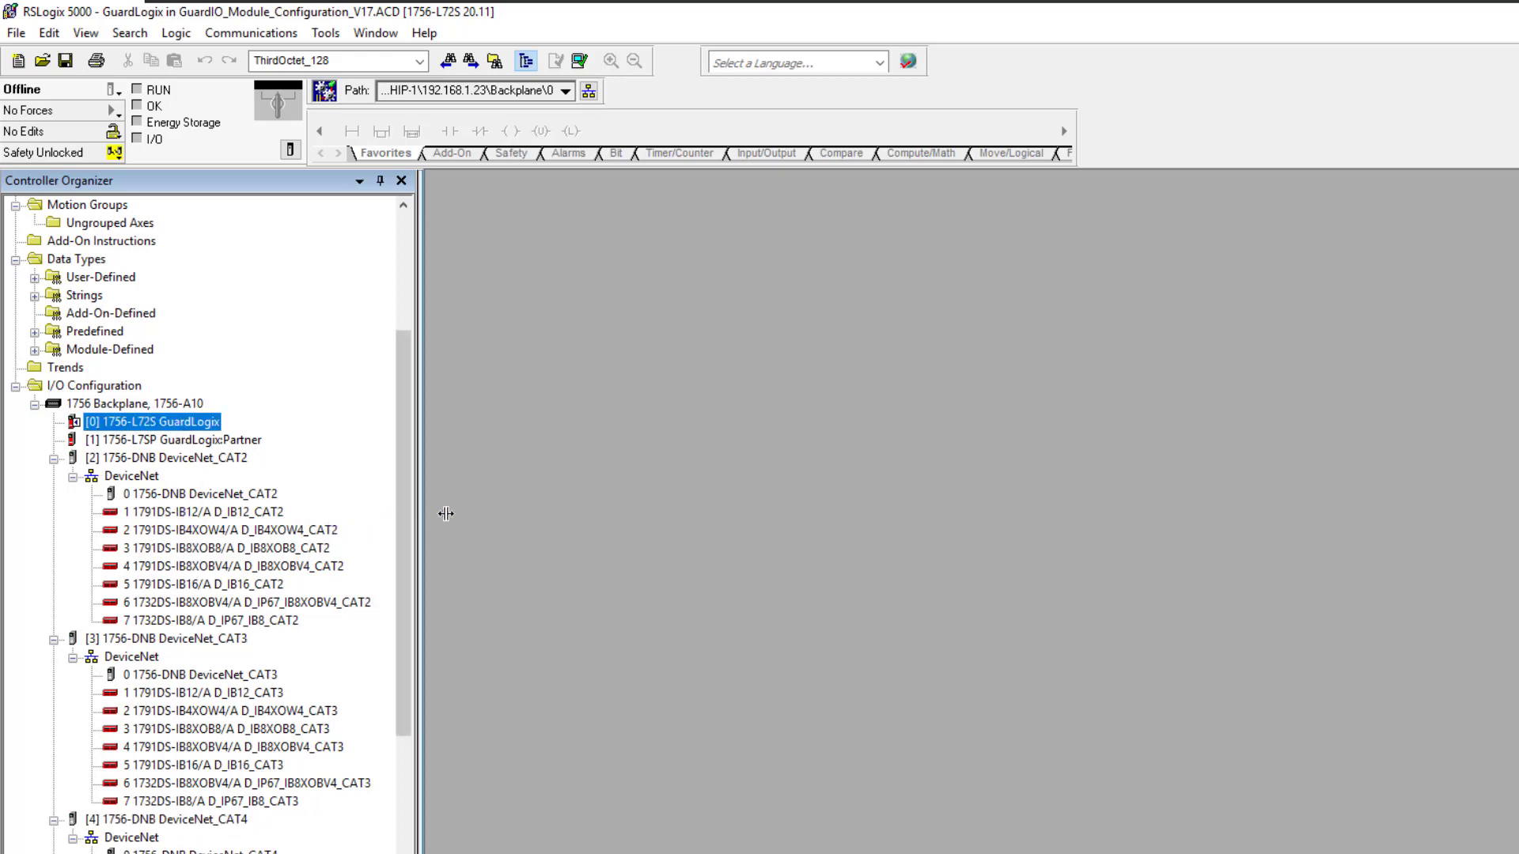
pyautogui.moveTo(543, 513)
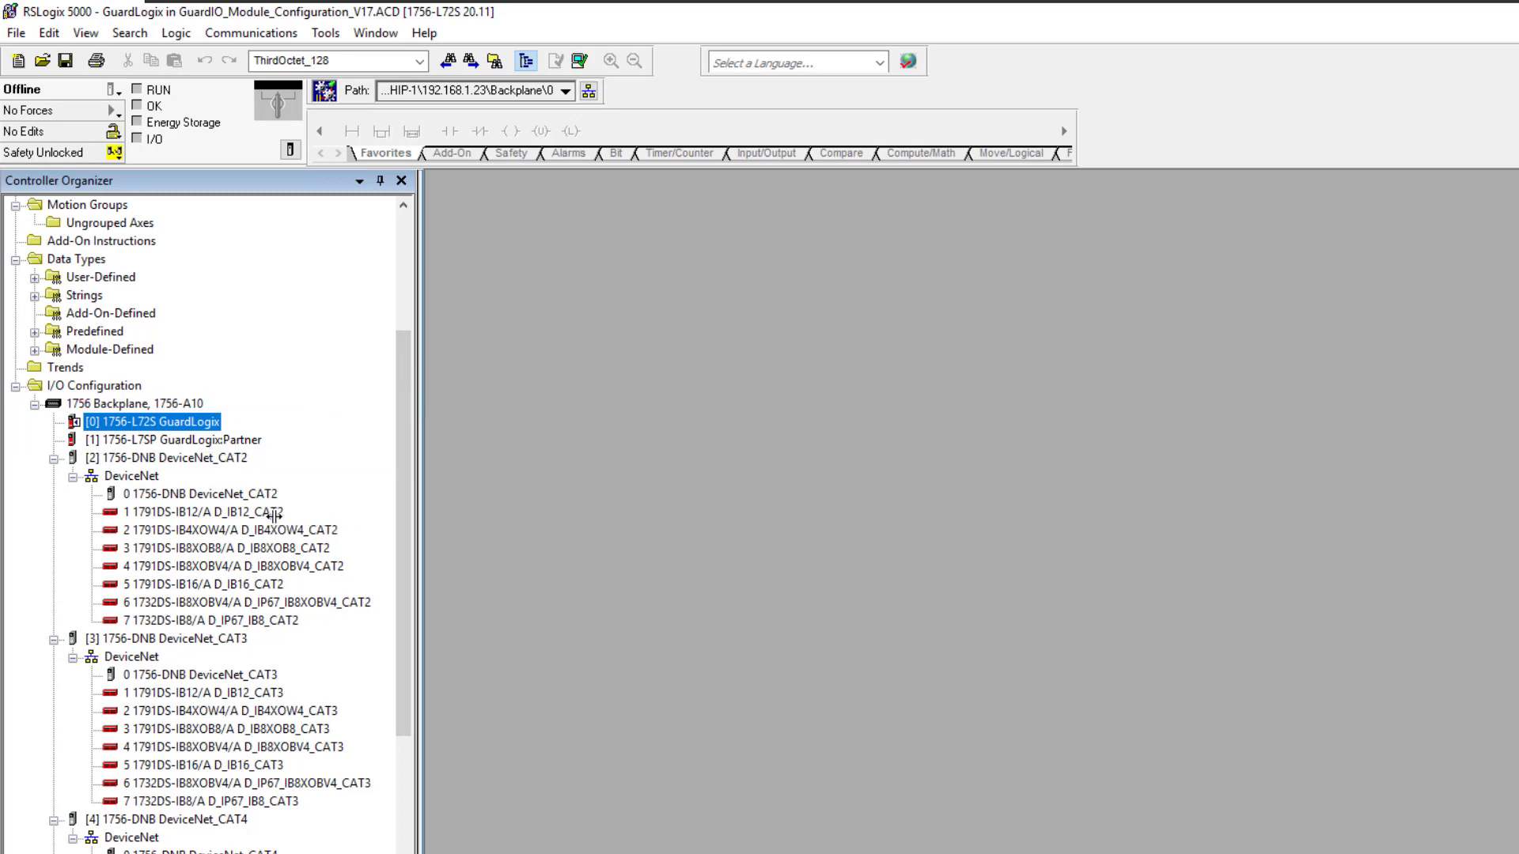
pyautogui.click(203, 512)
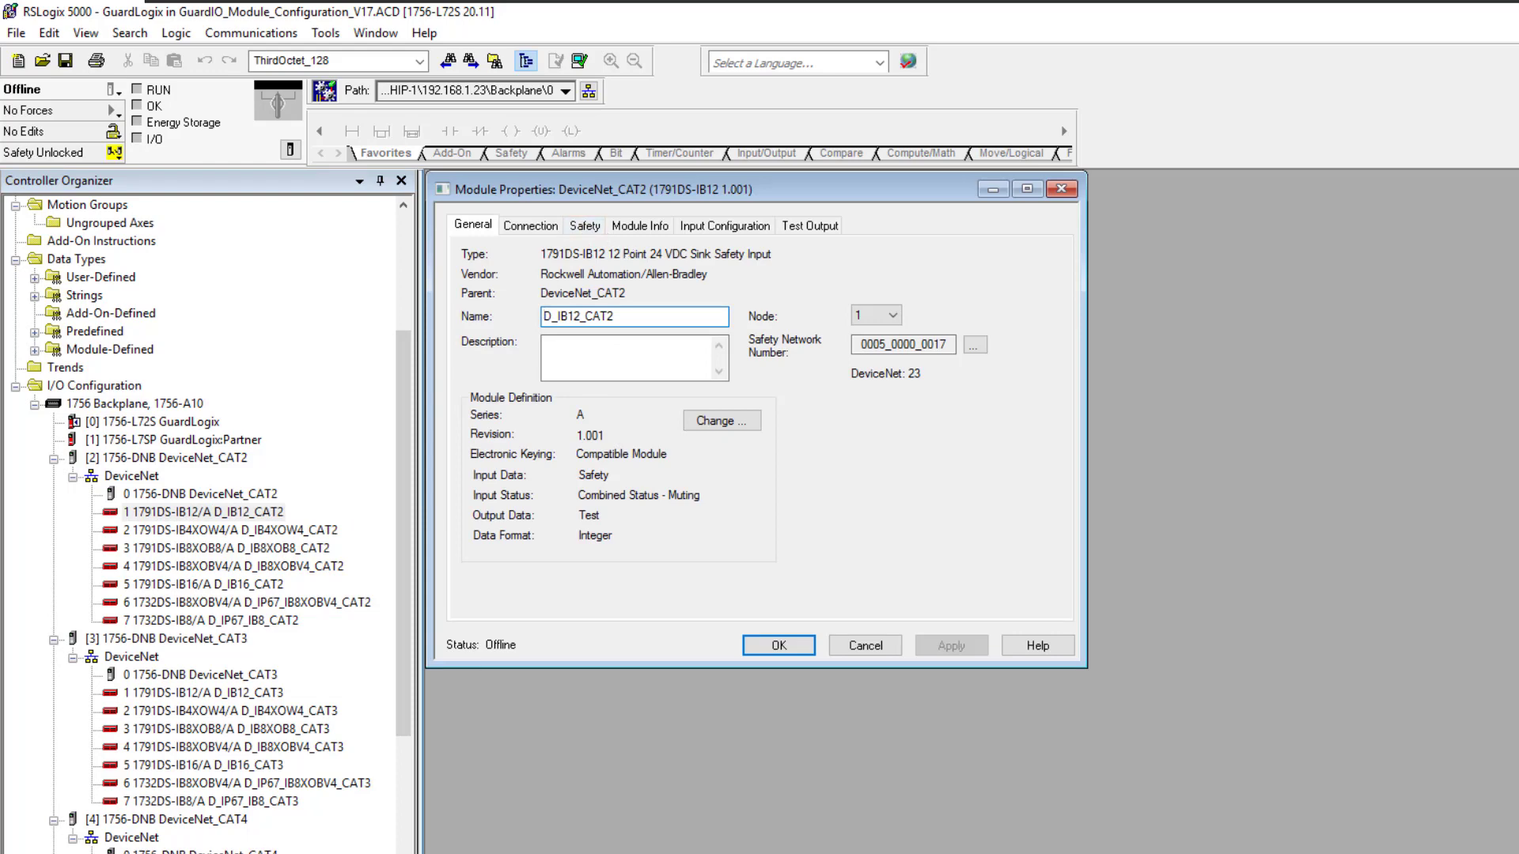
pyautogui.moveTo(1058, 630)
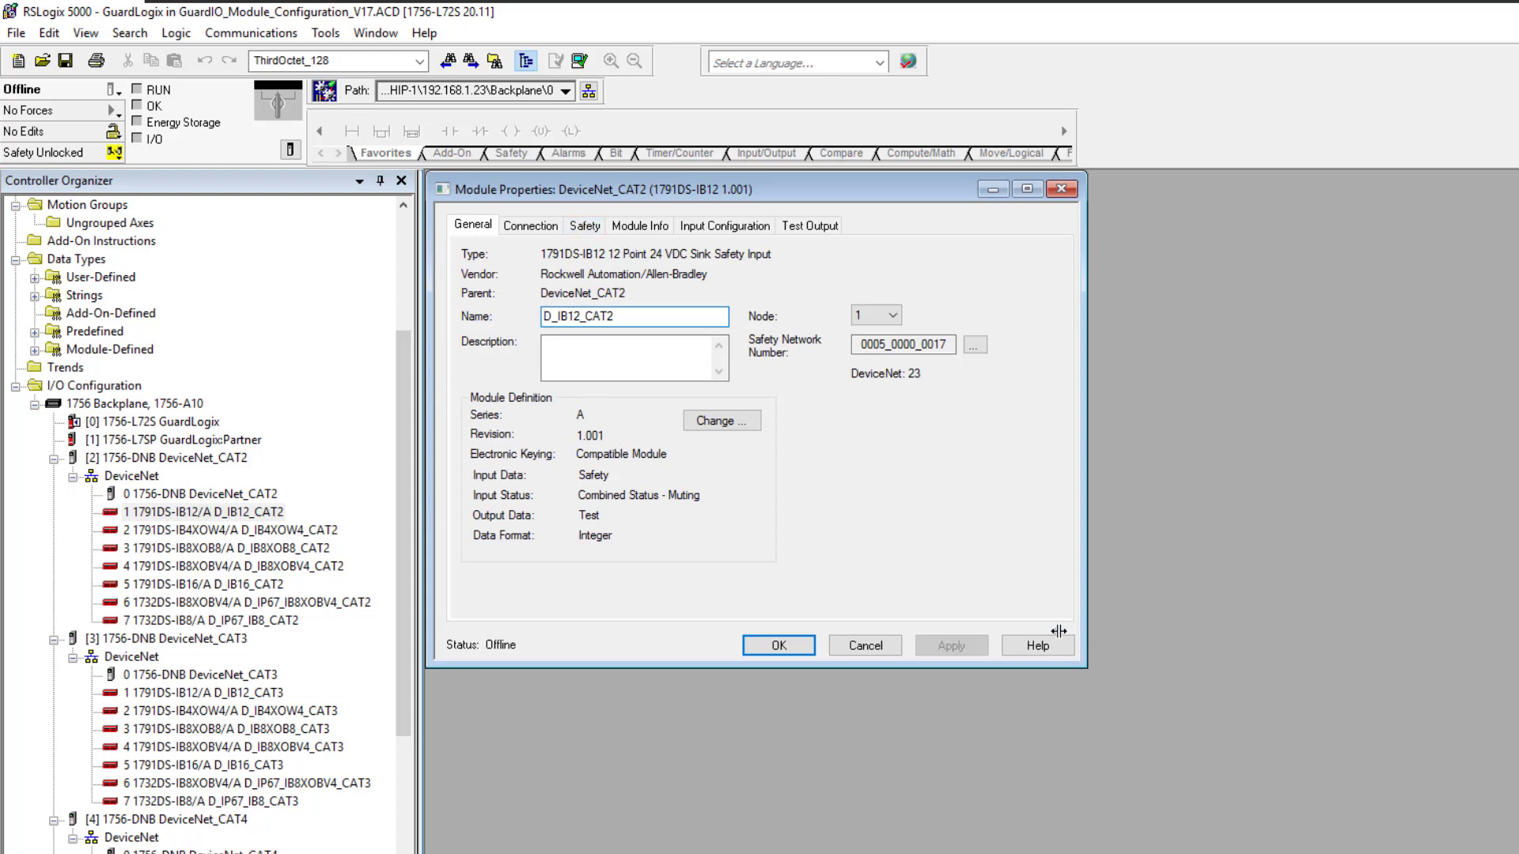
pyautogui.moveTo(648, 361)
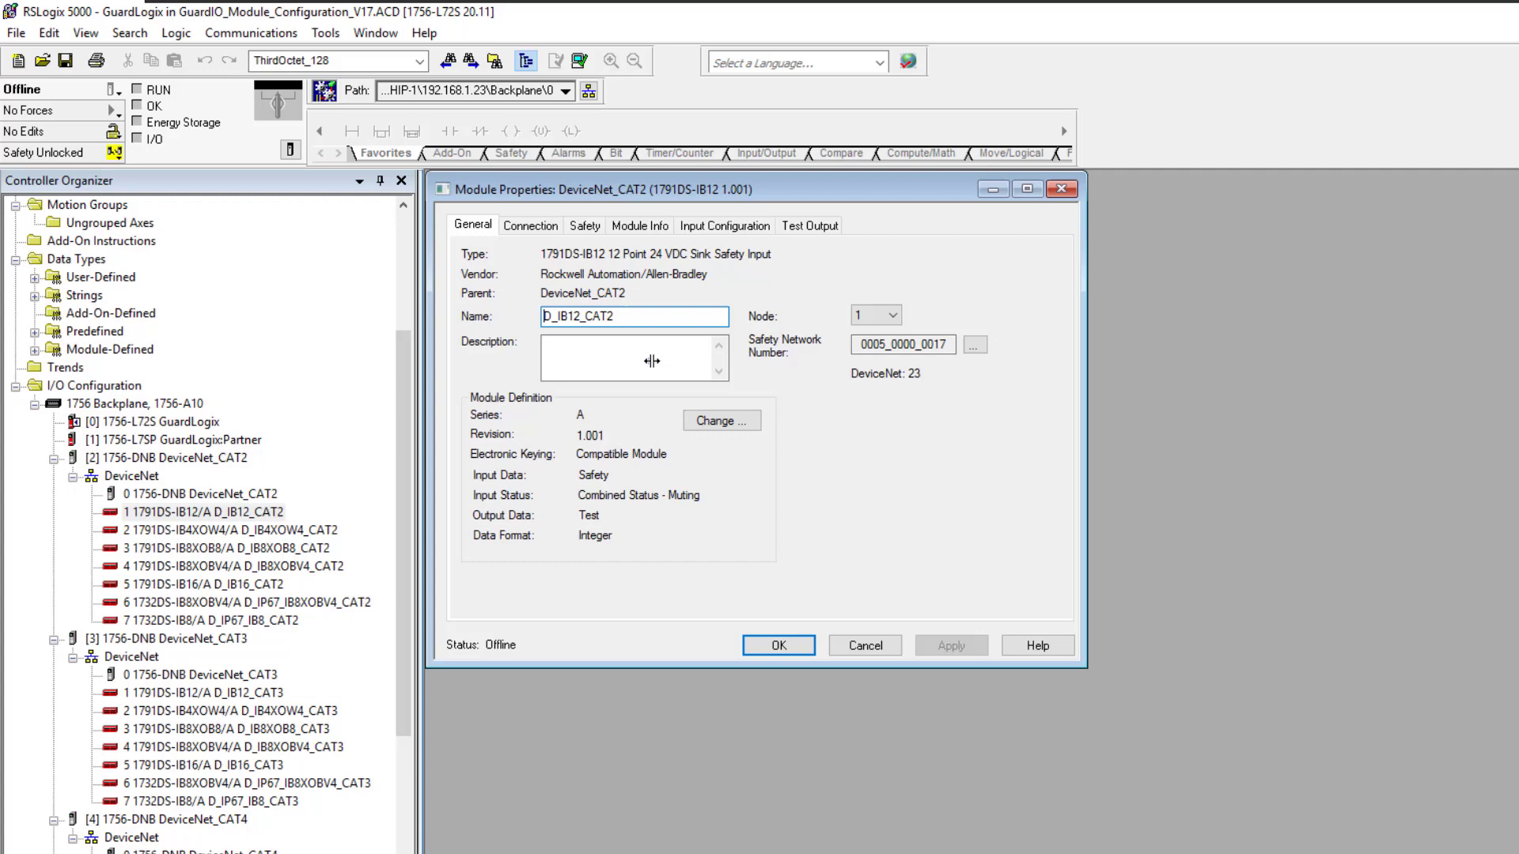
pyautogui.moveTo(591, 251)
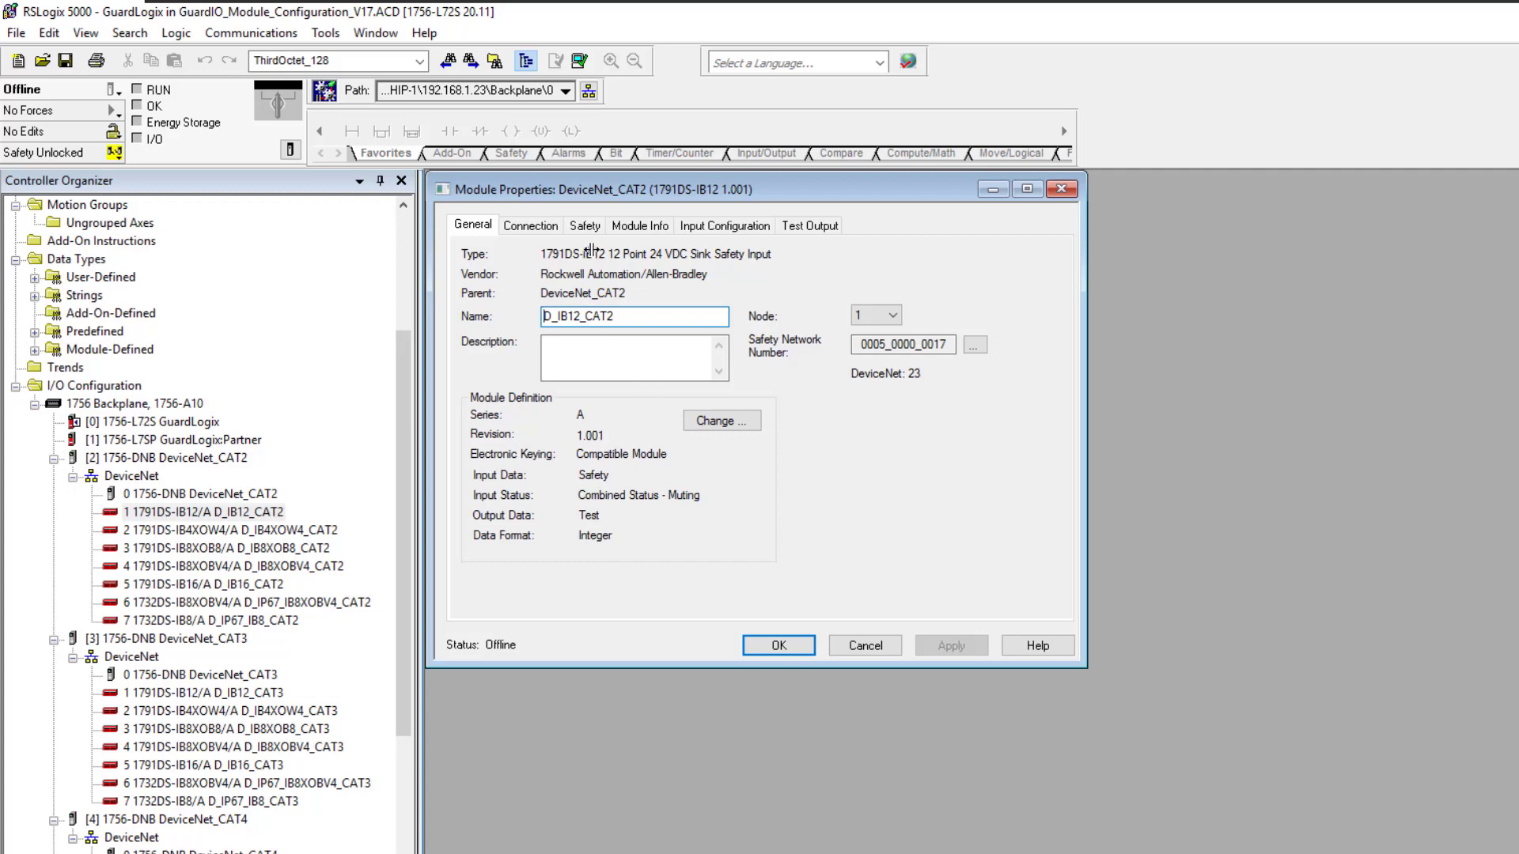
pyautogui.moveTo(588, 249)
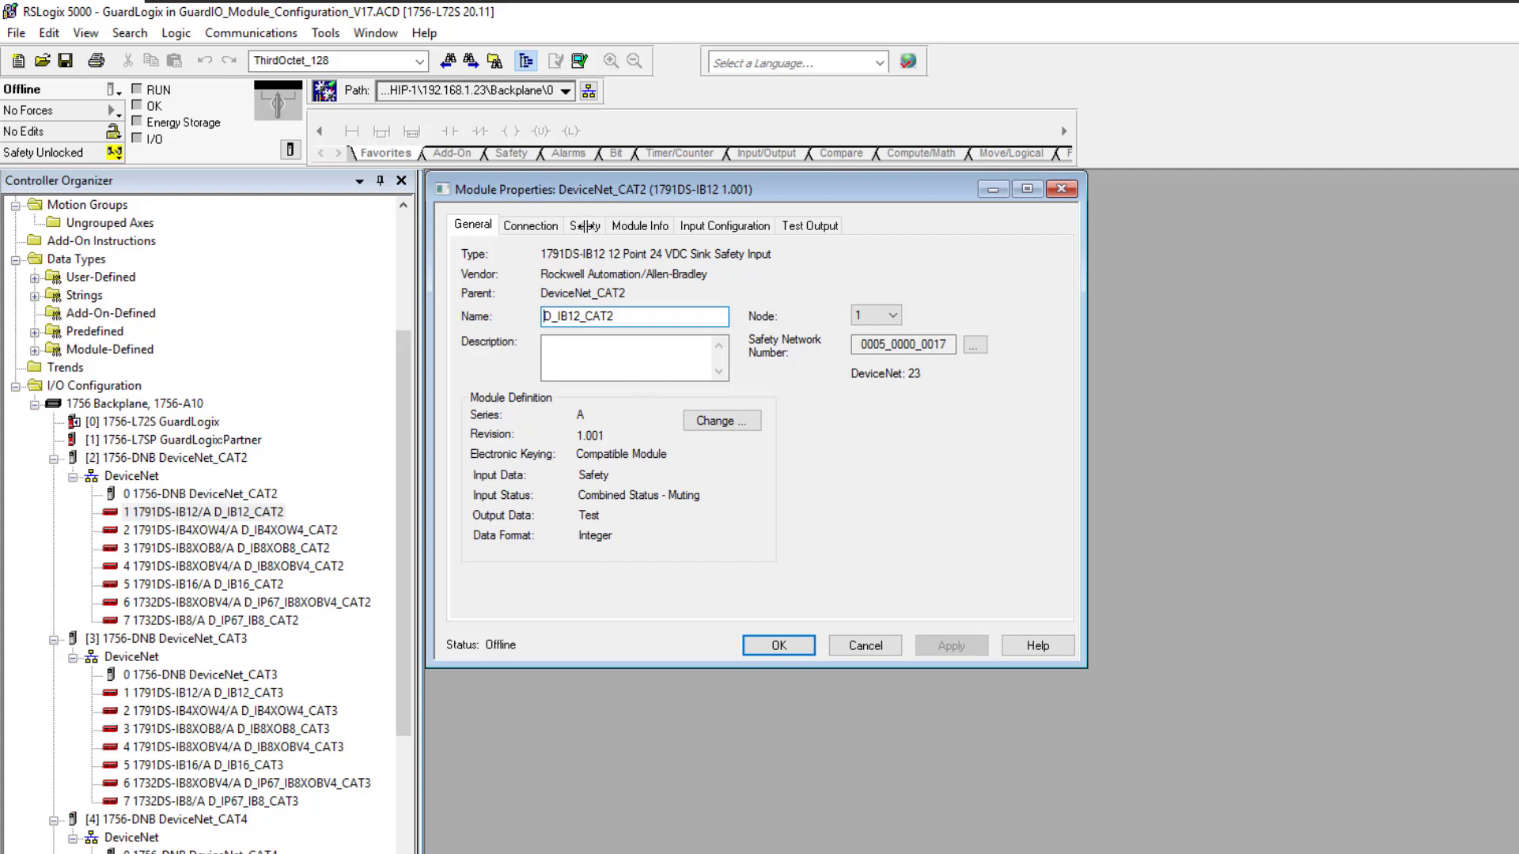
pyautogui.click(584, 225)
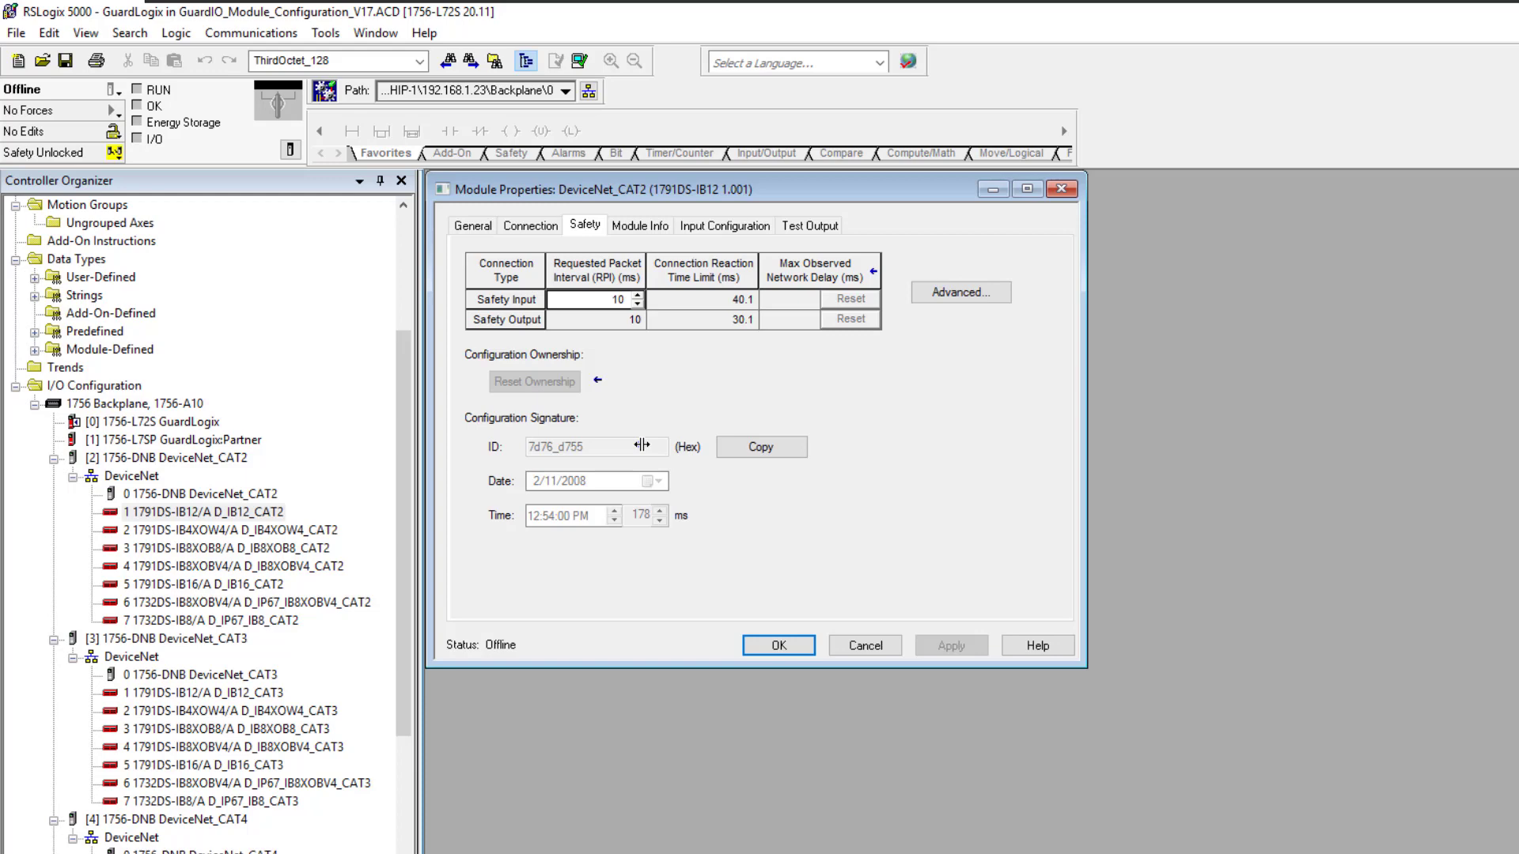
pyautogui.moveTo(647, 401)
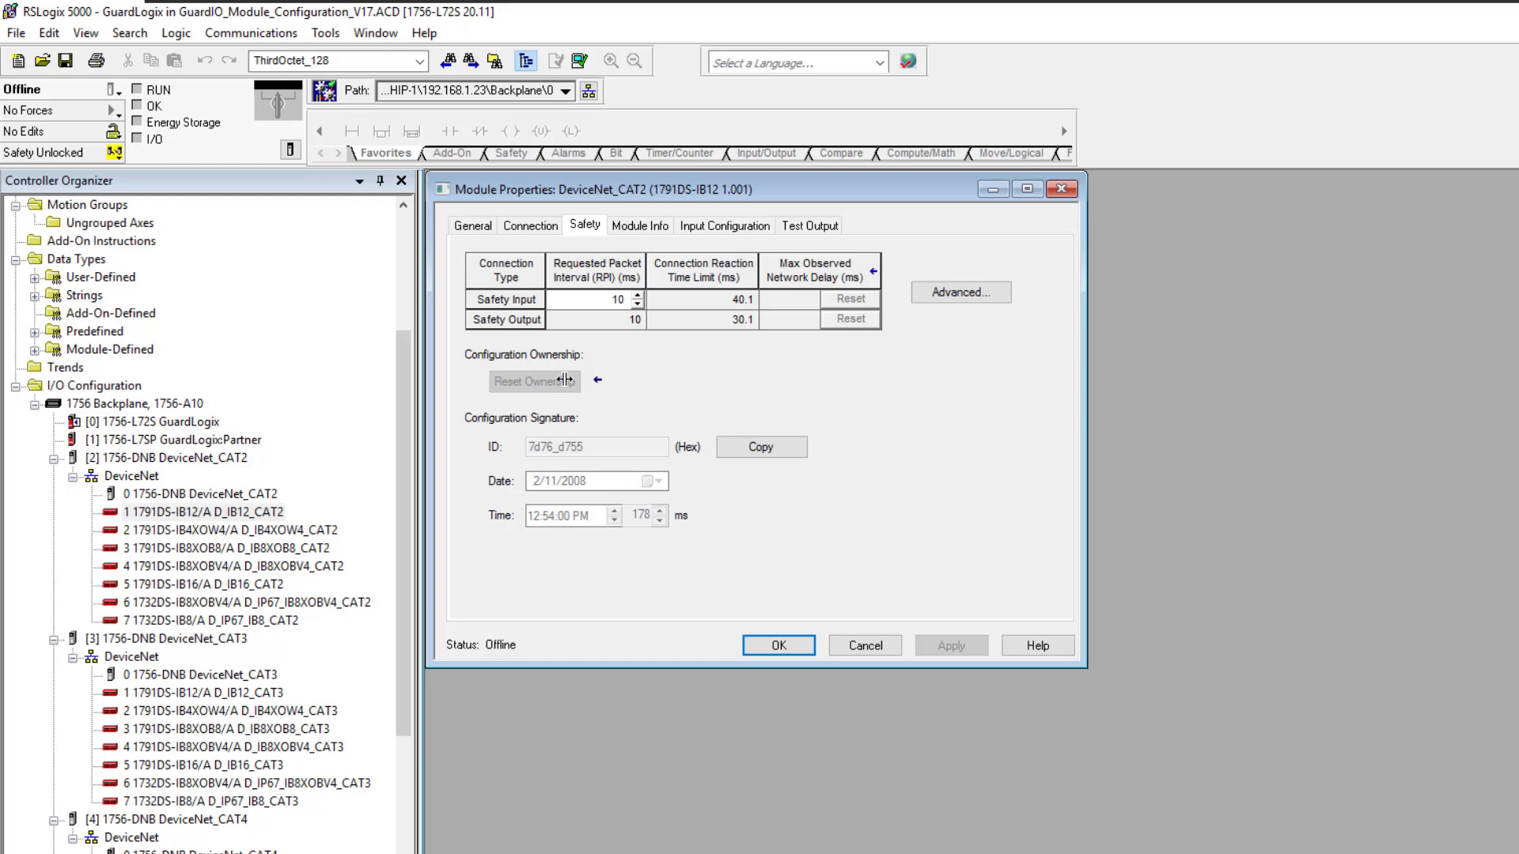
pyautogui.moveTo(591, 385)
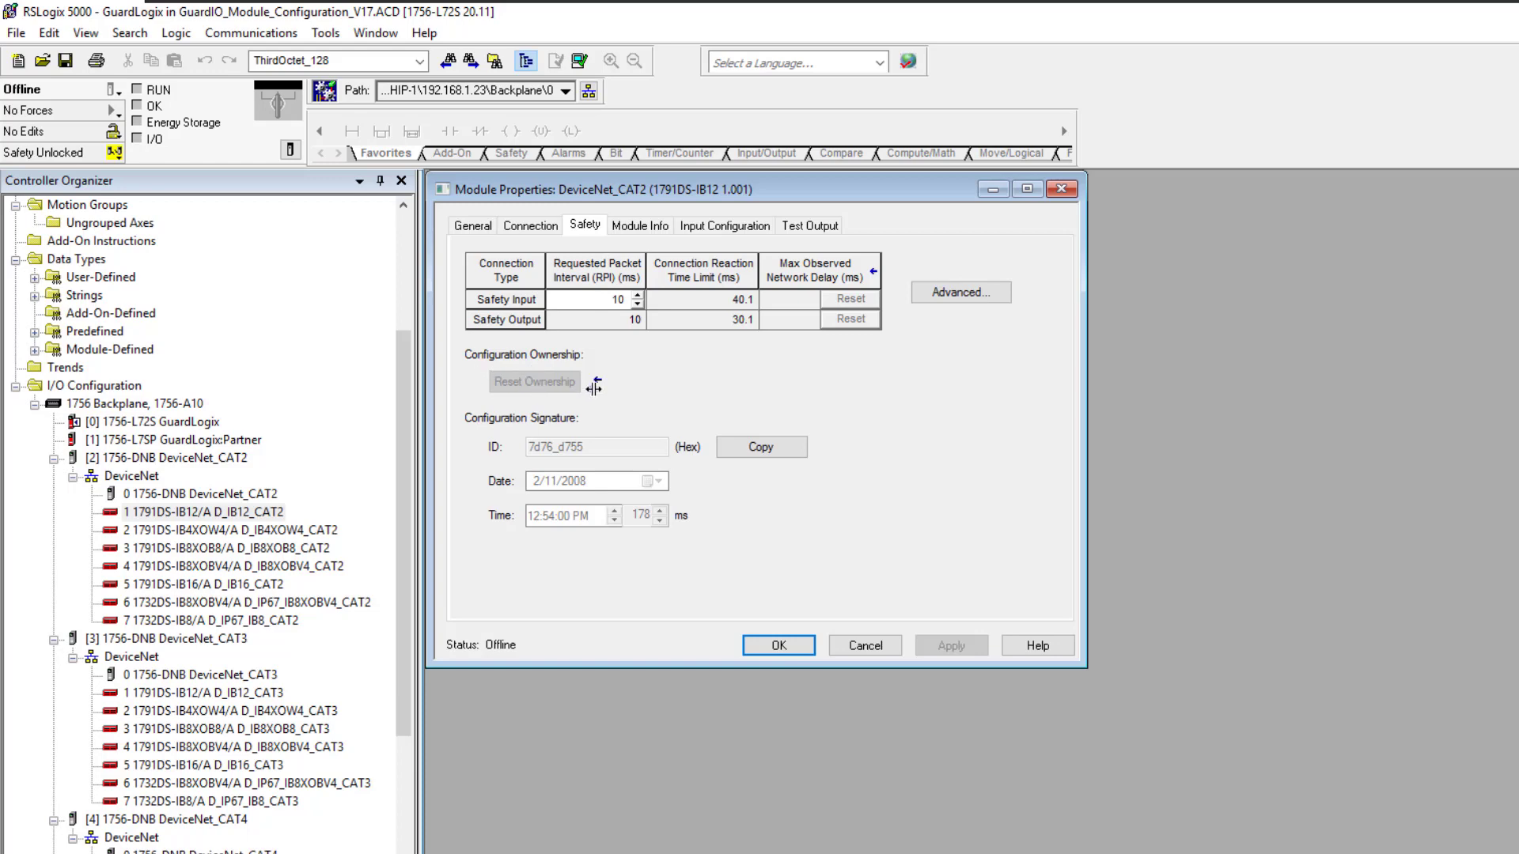
pyautogui.moveTo(627, 395)
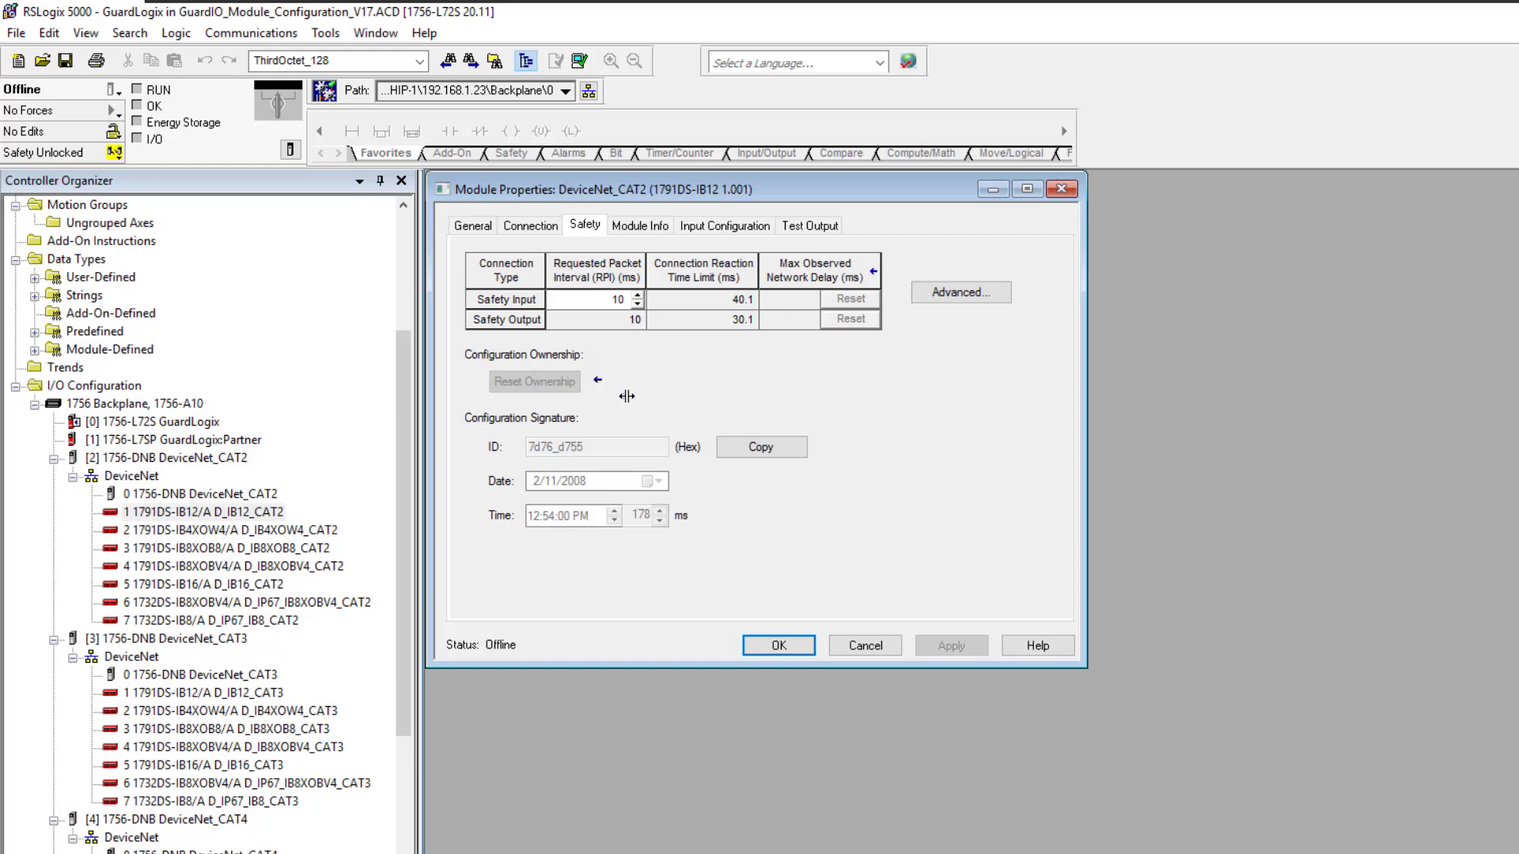
pyautogui.moveTo(691, 391)
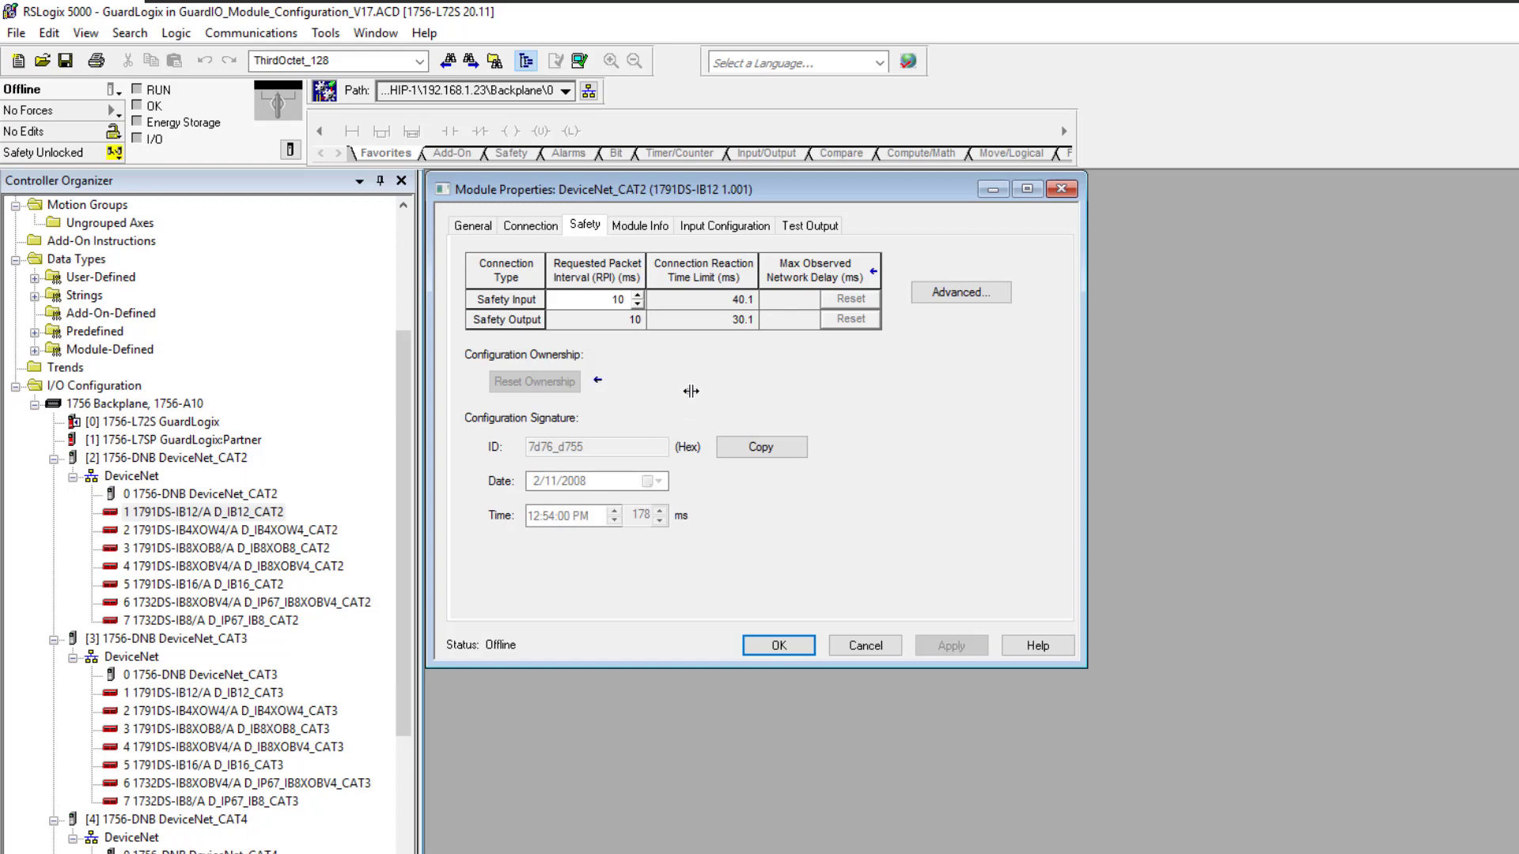
pyautogui.moveTo(668, 328)
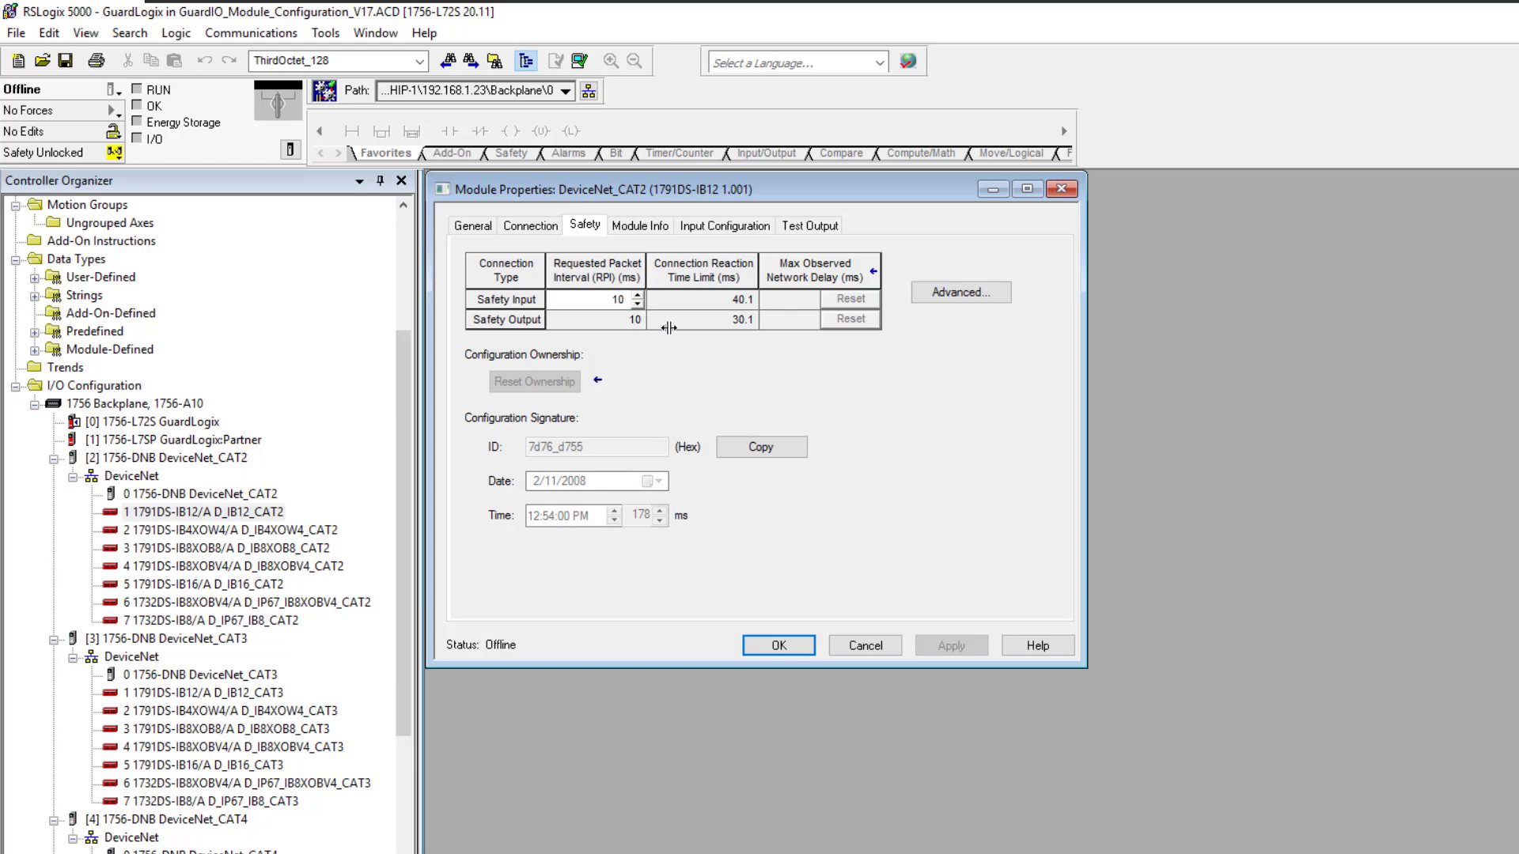
pyautogui.moveTo(673, 361)
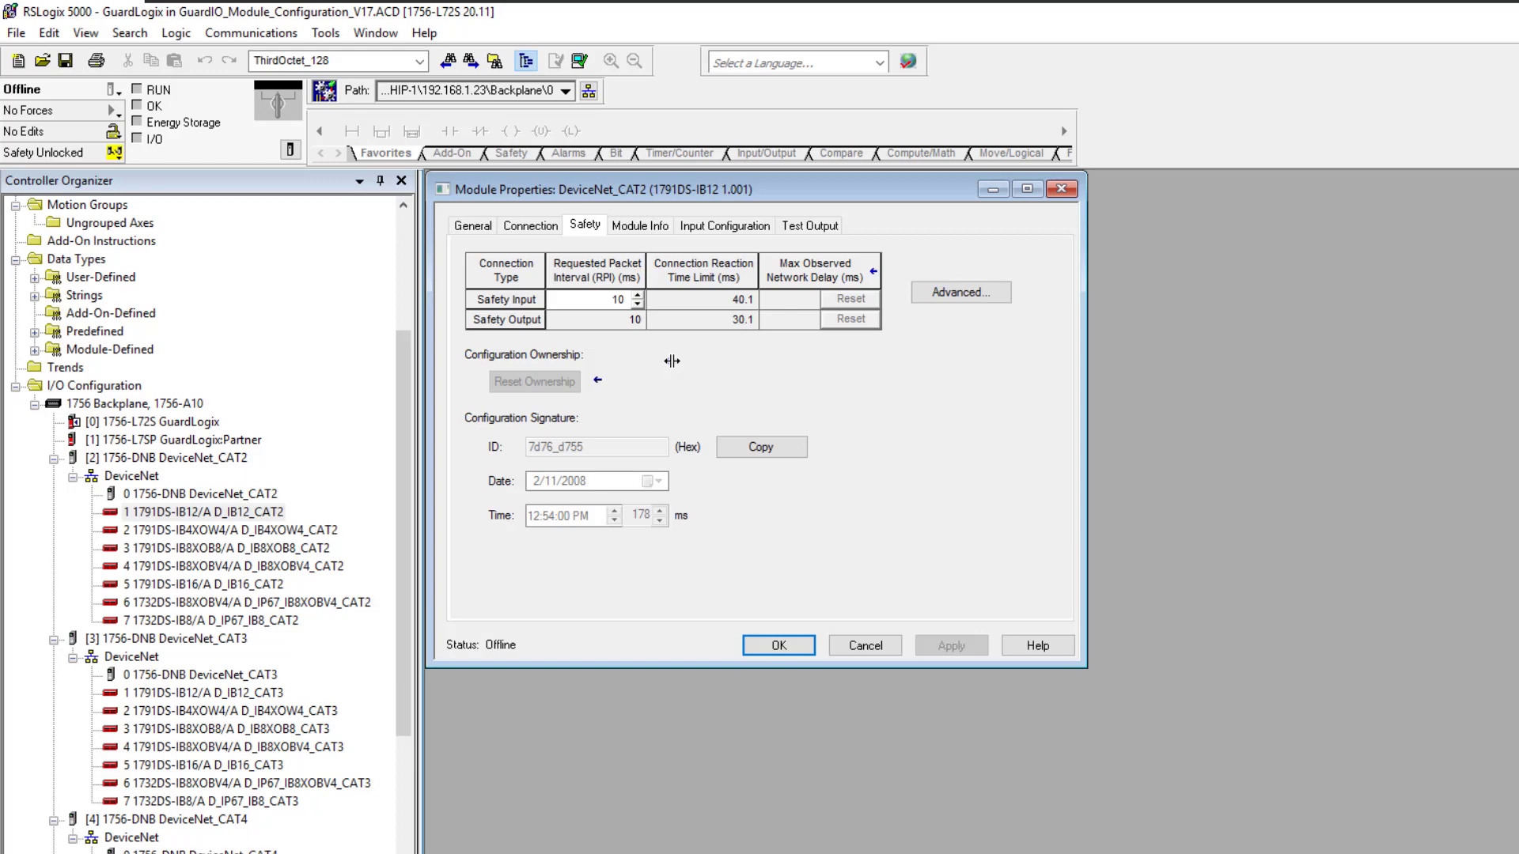
pyautogui.click(777, 646)
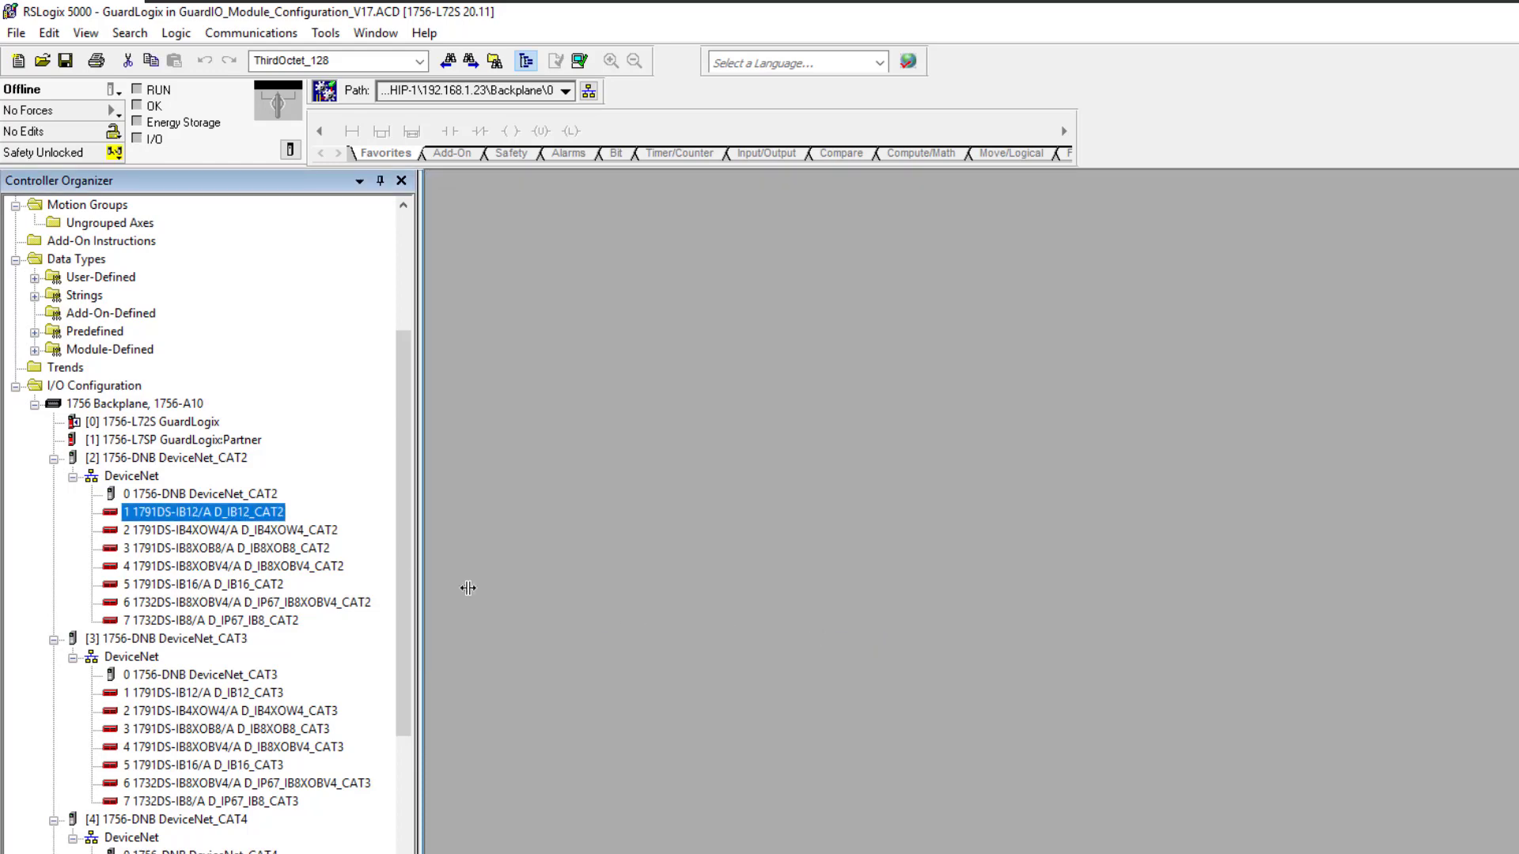
pyautogui.moveTo(261, 560)
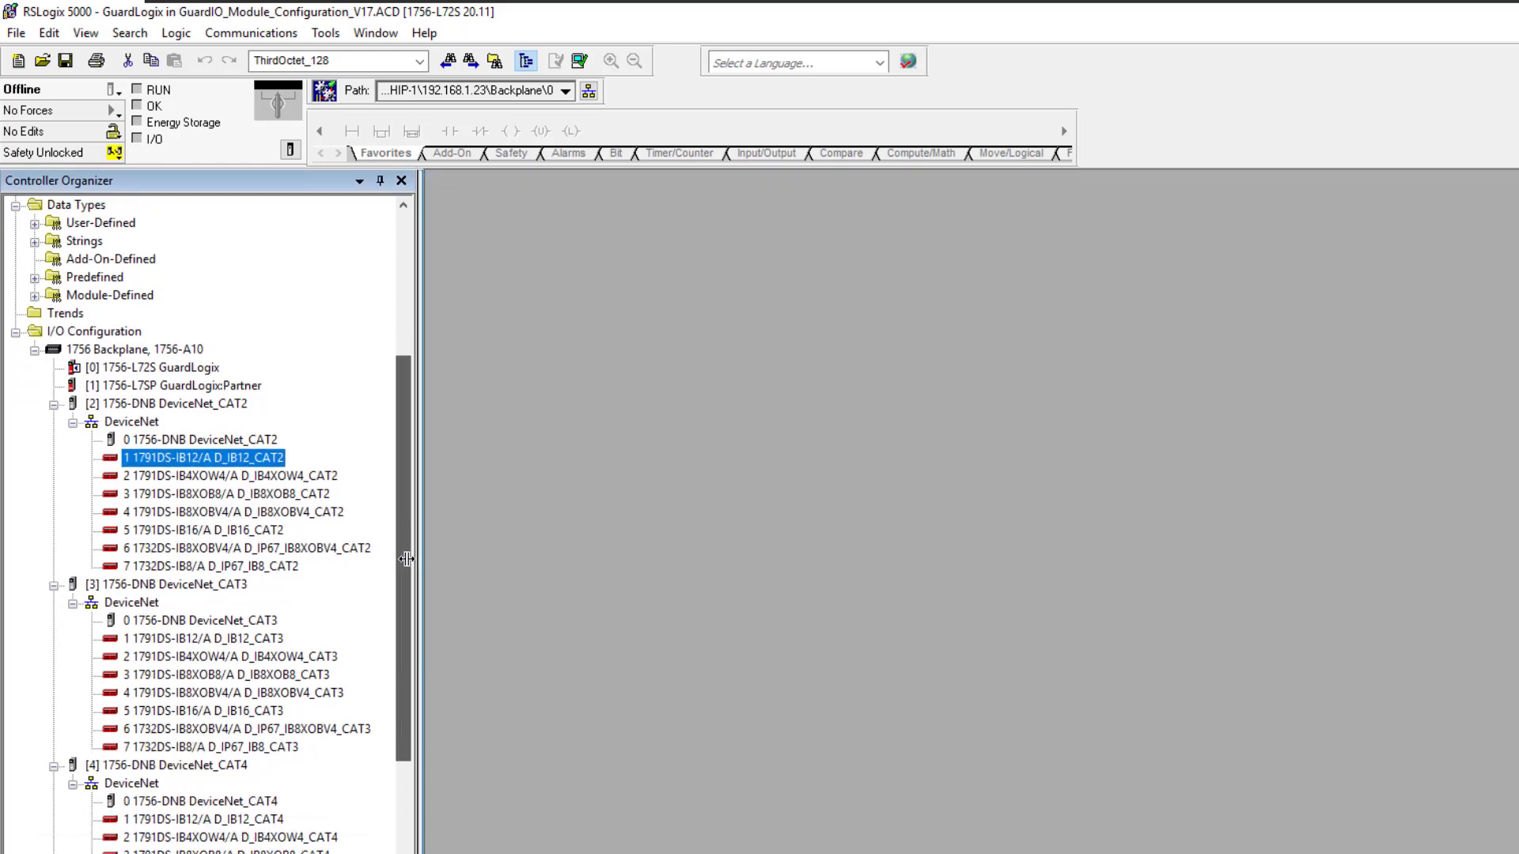
# Open the POINTGuard_CAT2 adapter's properties, check its Connection and Chassis Size tabs, then close them.
pyautogui.scroll(-3)
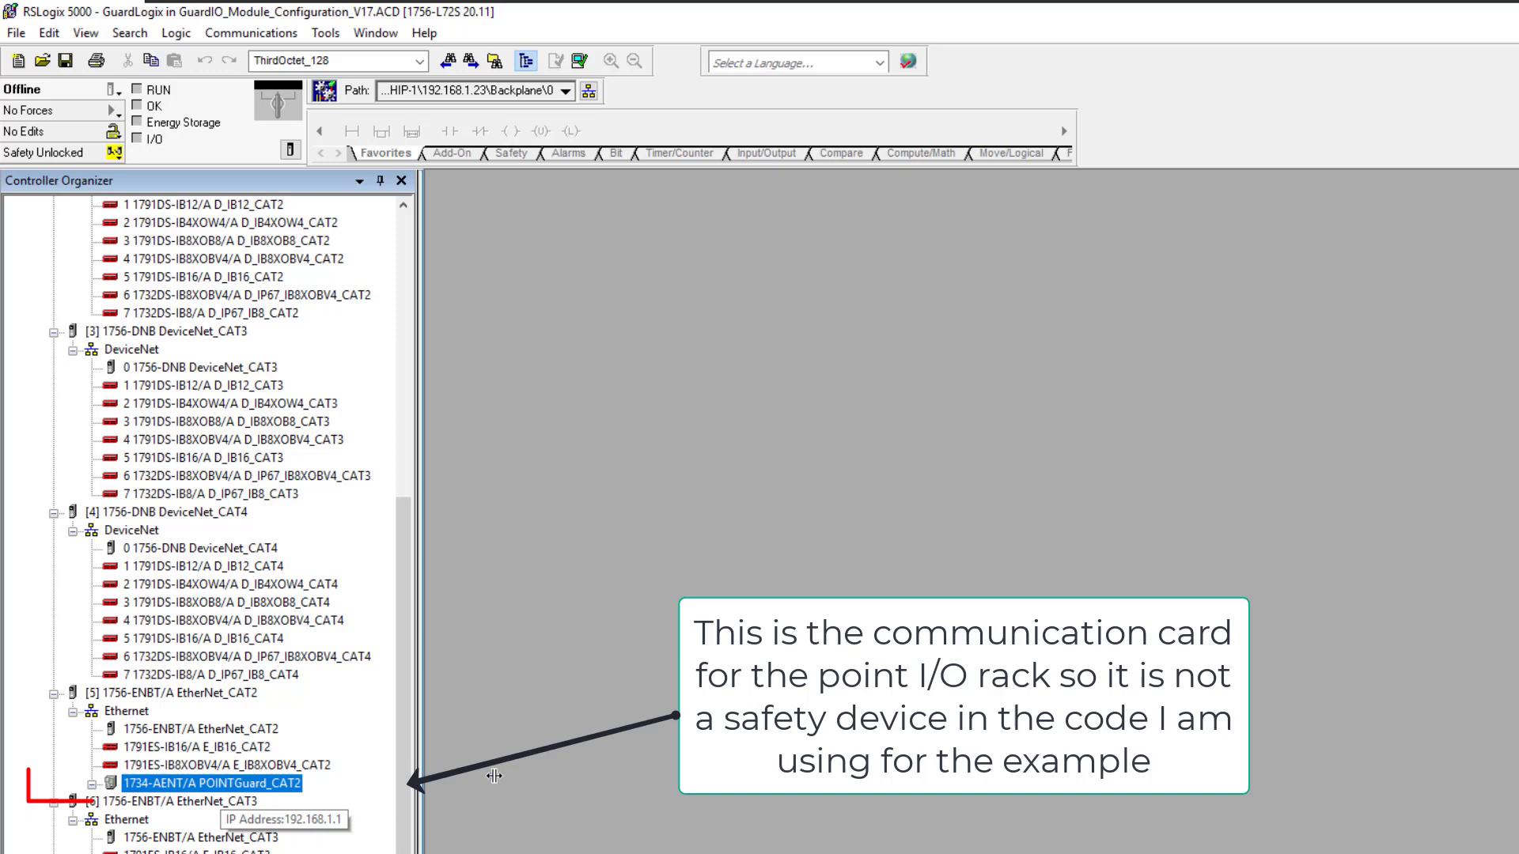
pyautogui.doubleClick(215, 782)
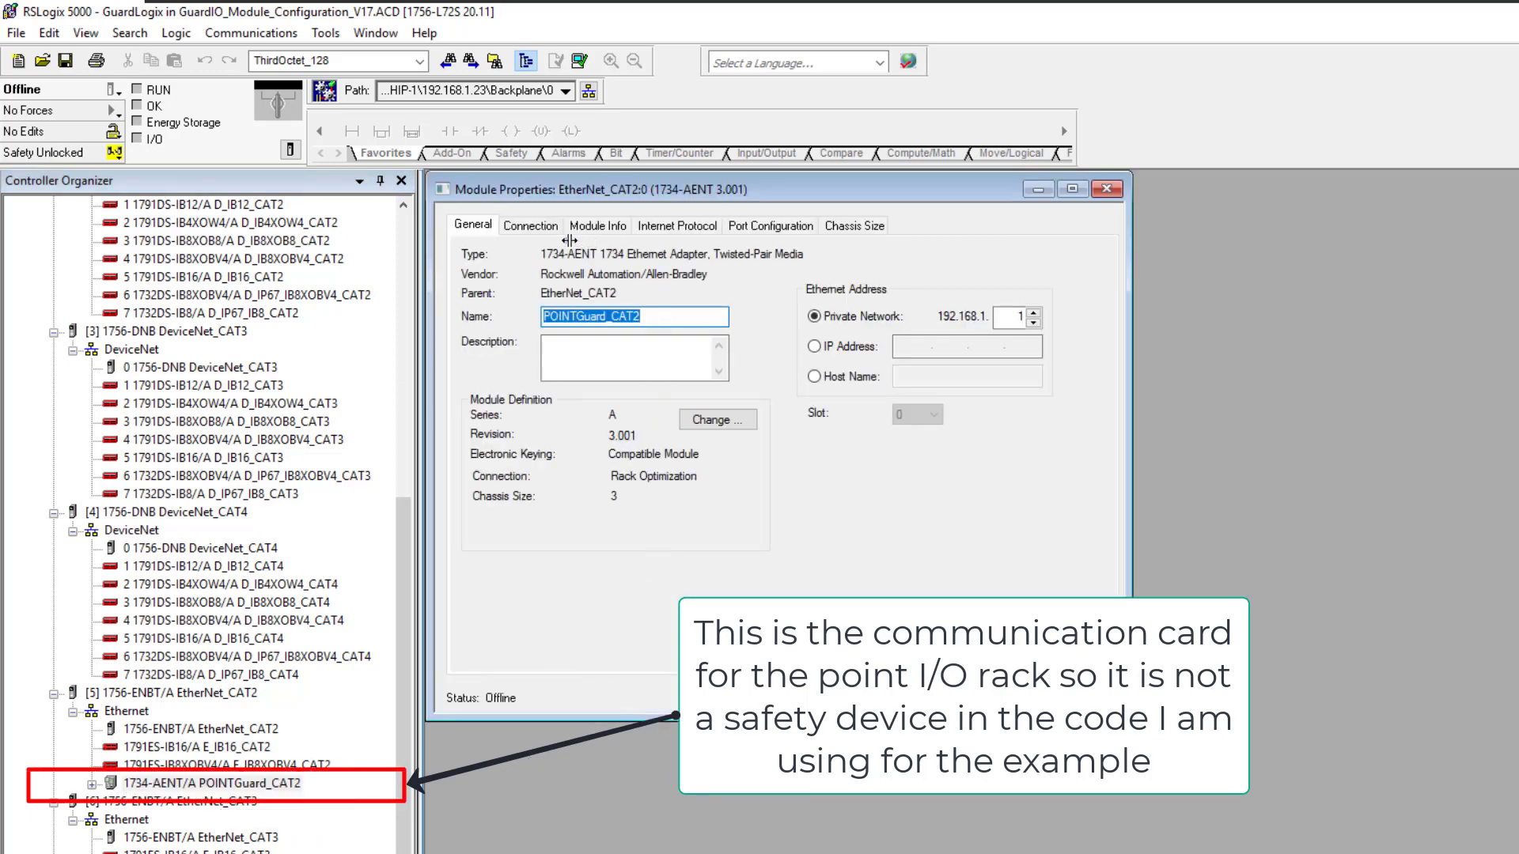
pyautogui.moveTo(682, 522)
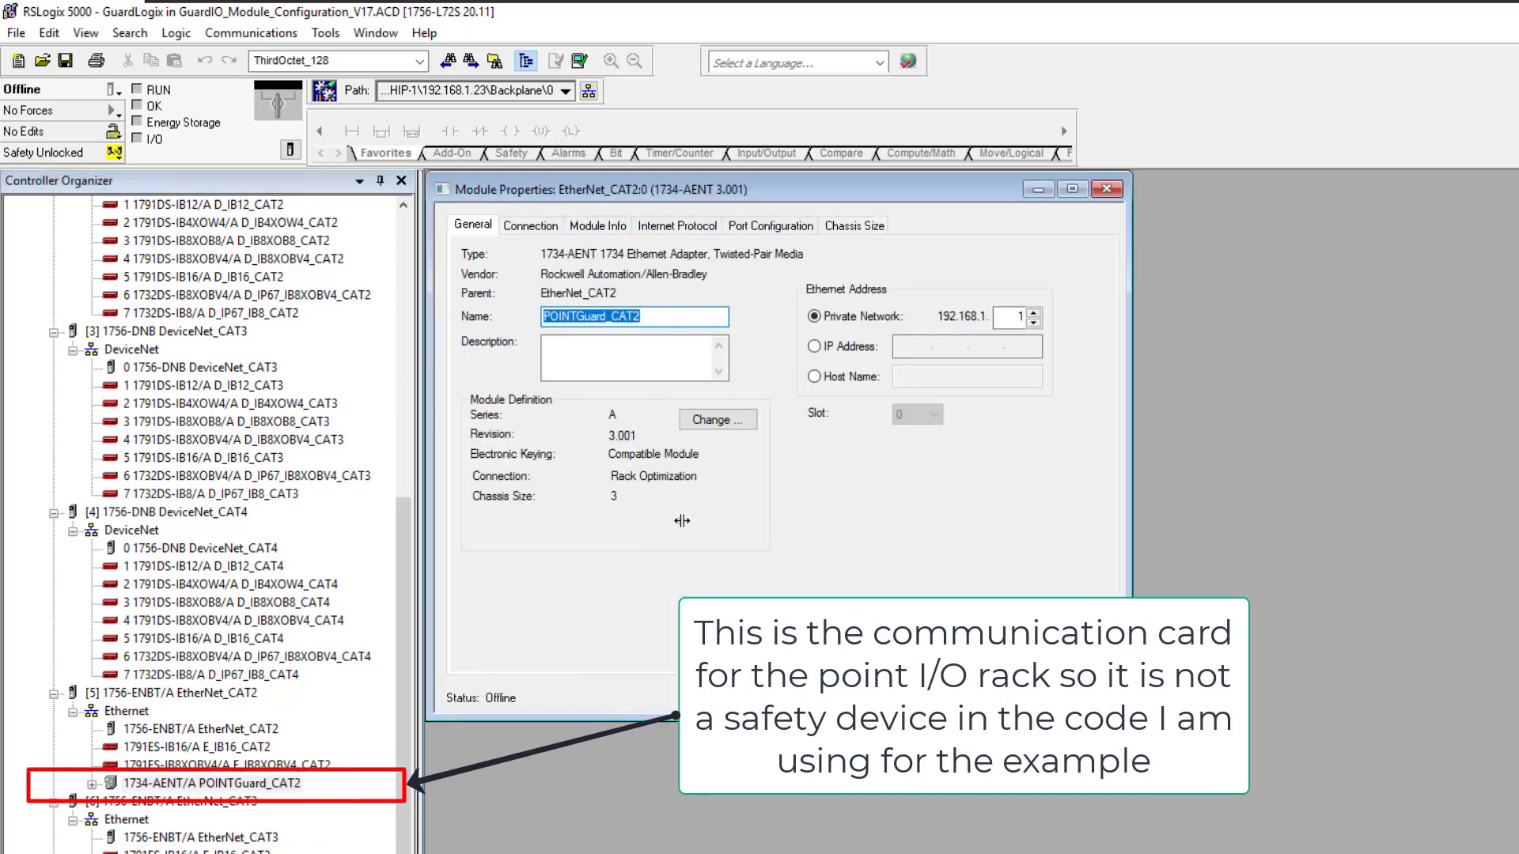
pyautogui.moveTo(882, 521)
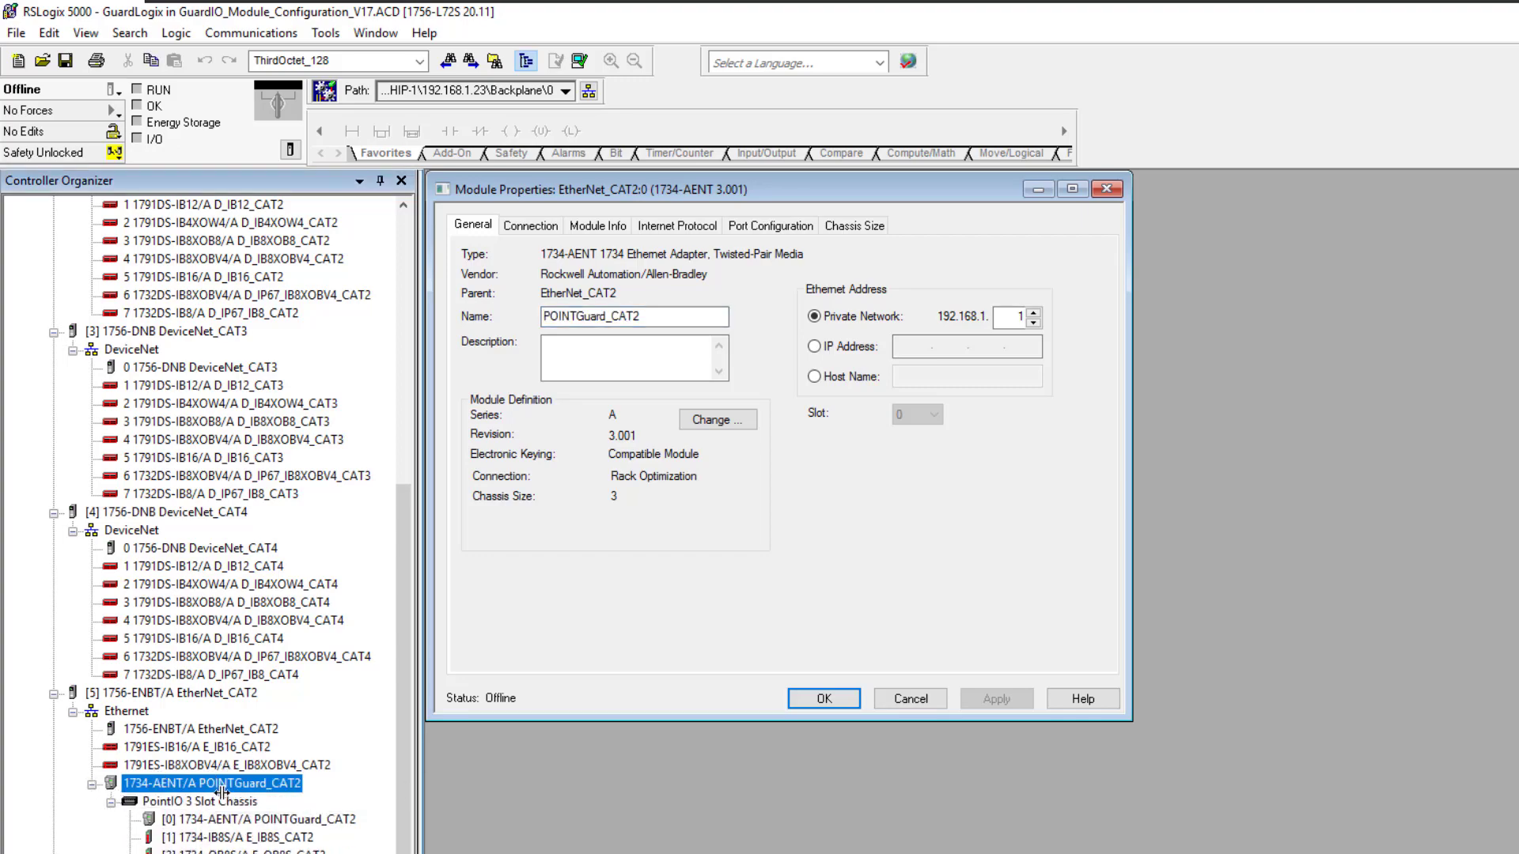
pyautogui.moveTo(737, 600)
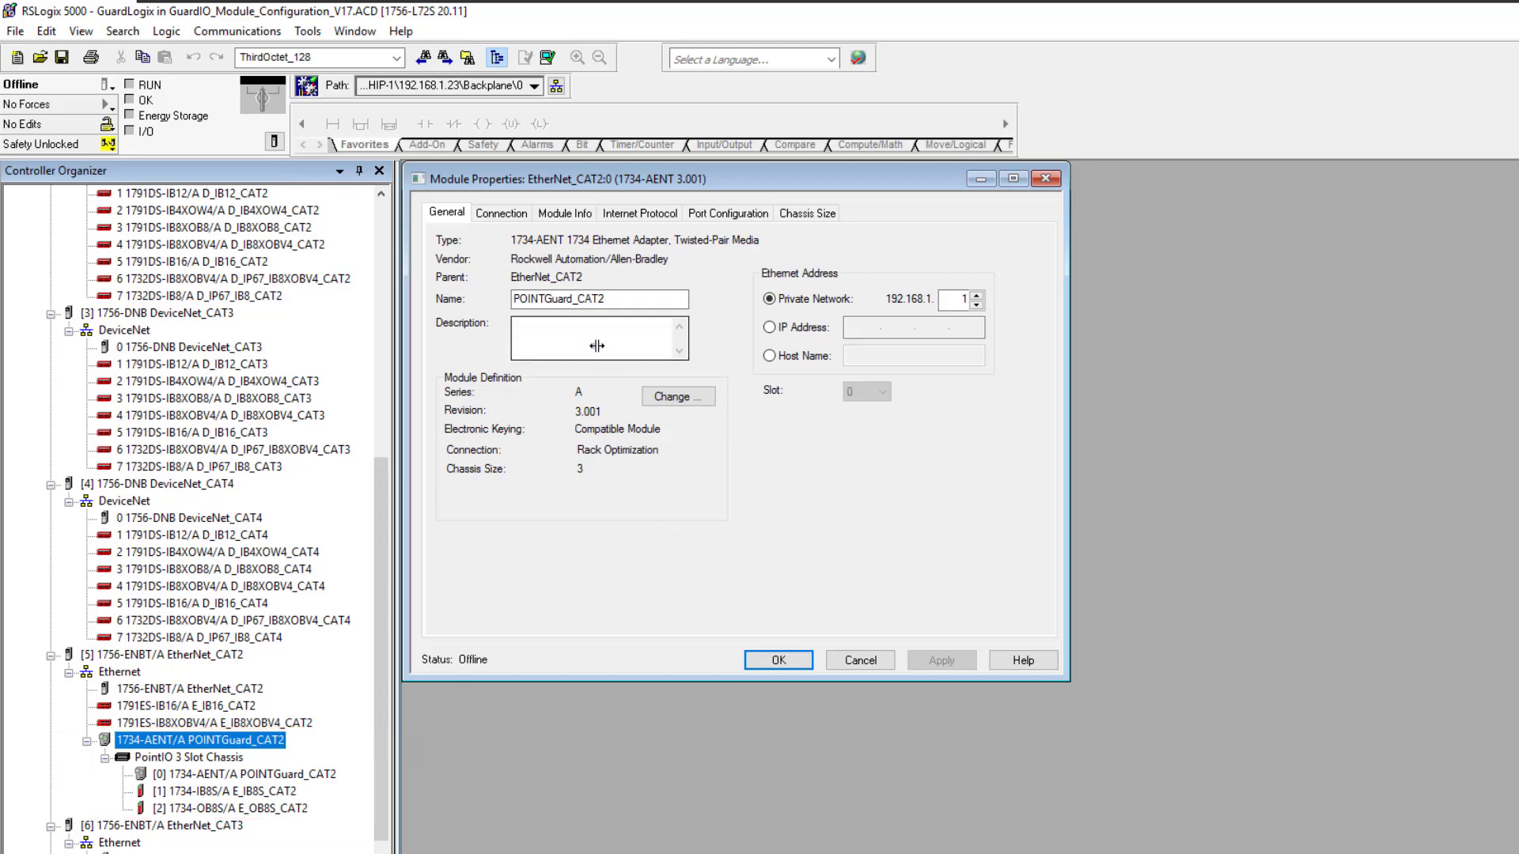
pyautogui.click(501, 213)
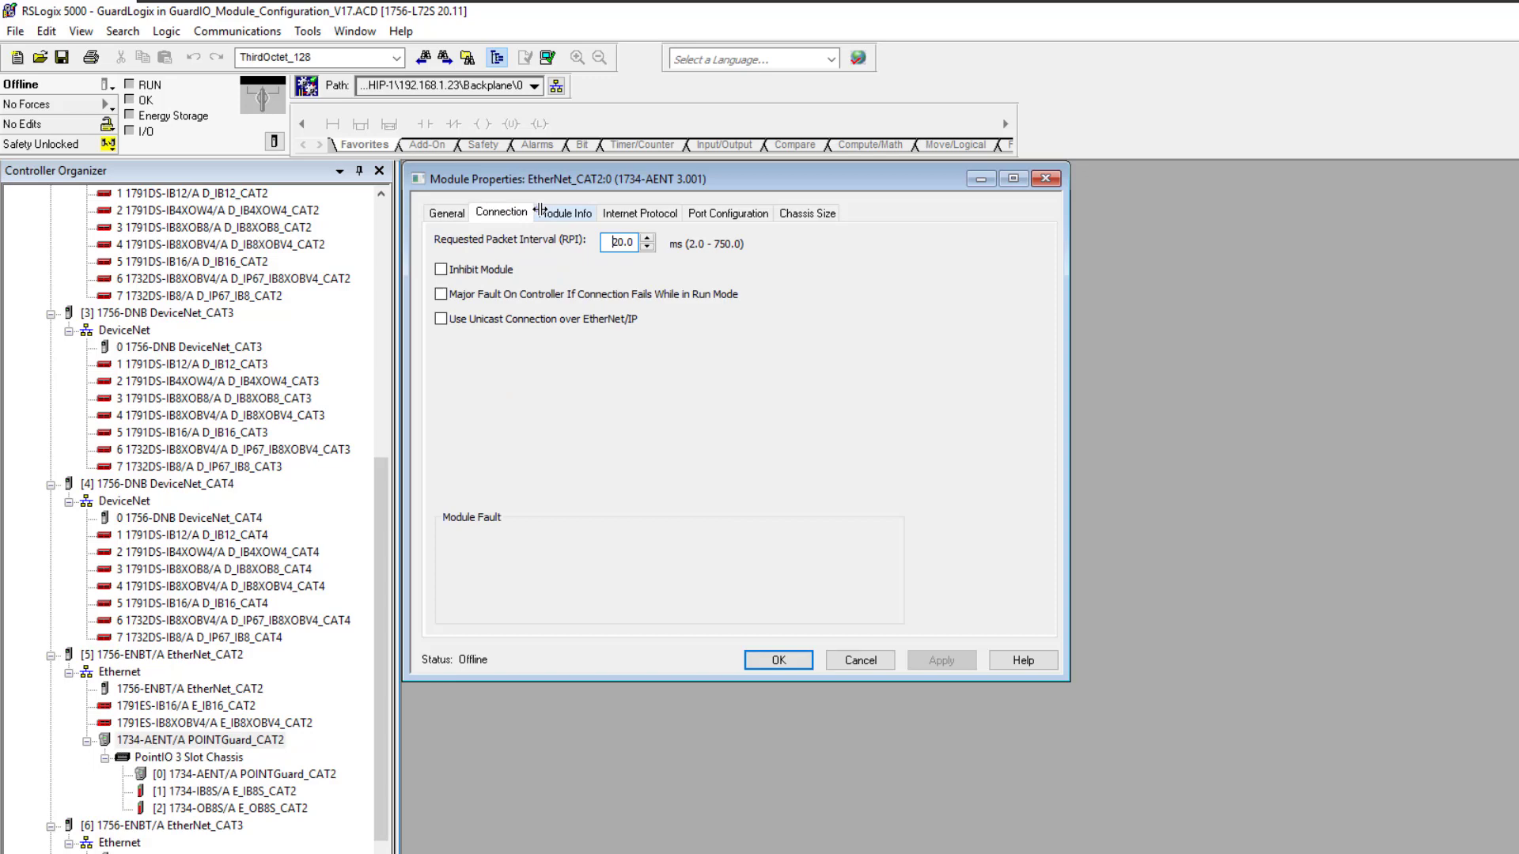
pyautogui.click(807, 212)
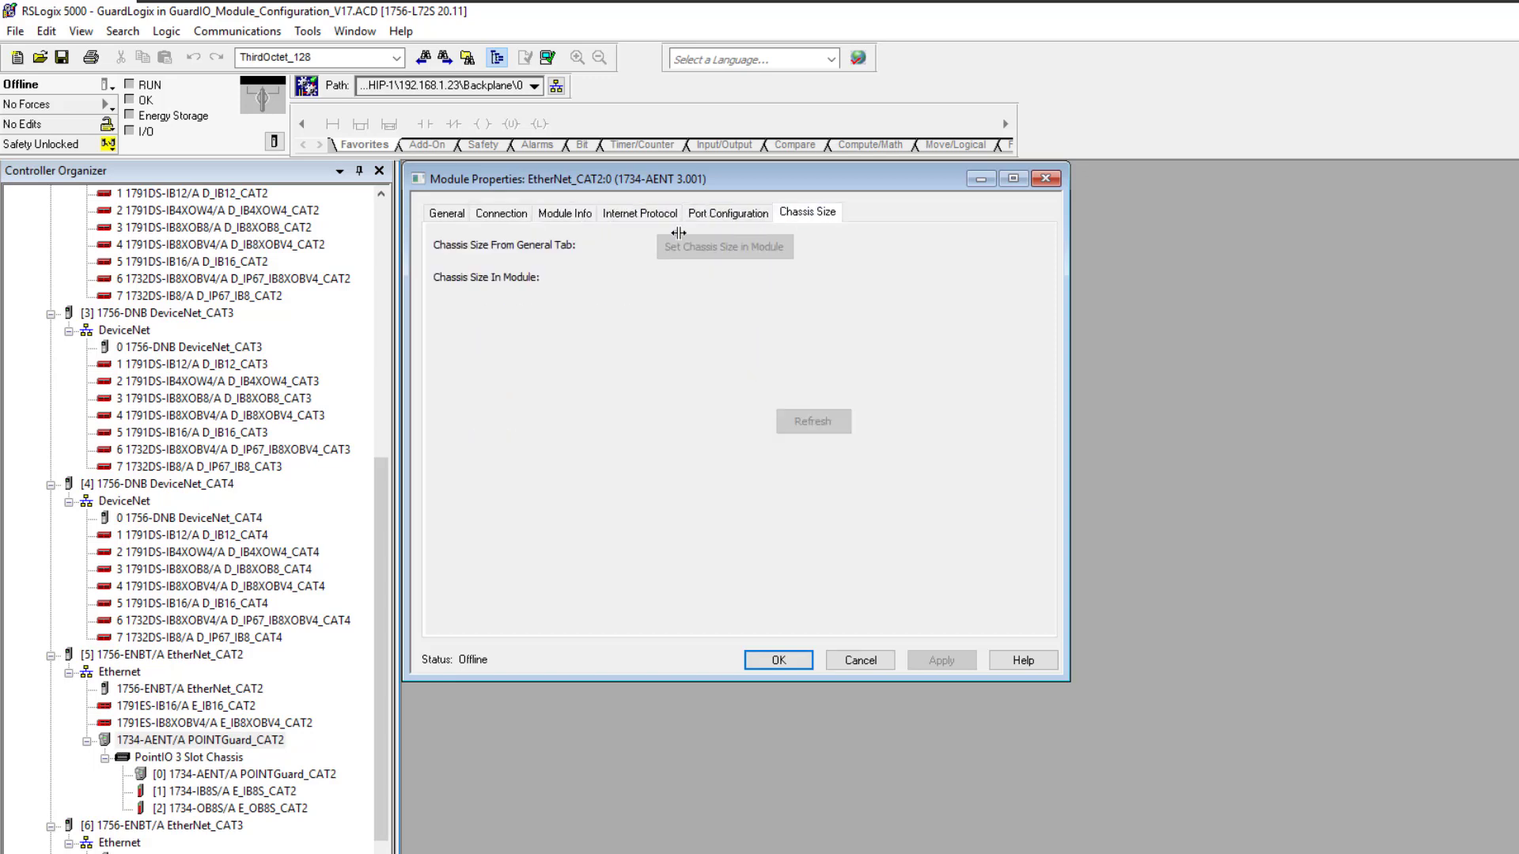
pyautogui.click(446, 213)
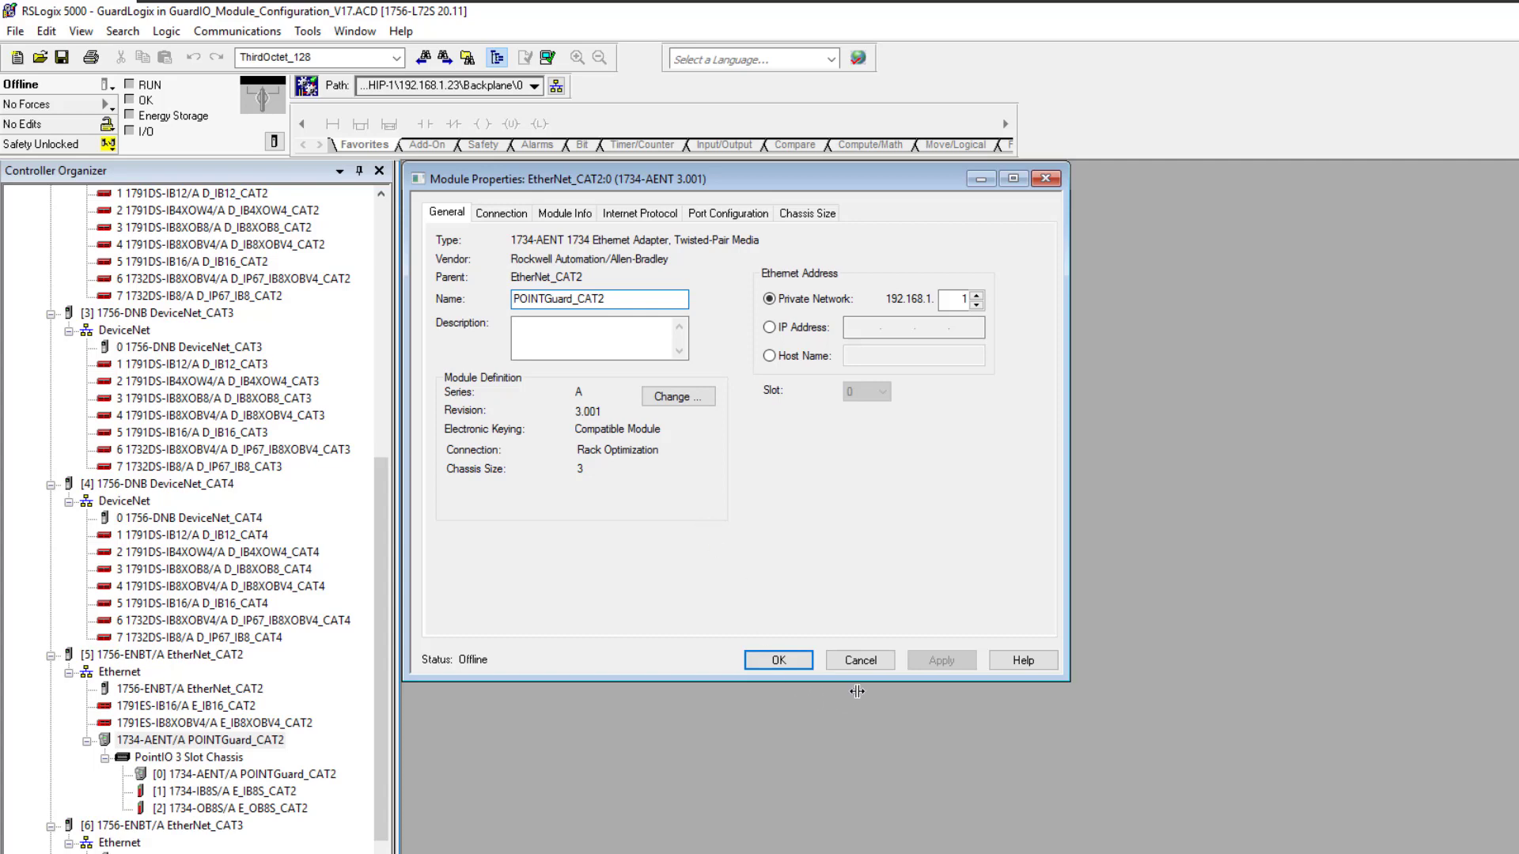
pyautogui.click(776, 660)
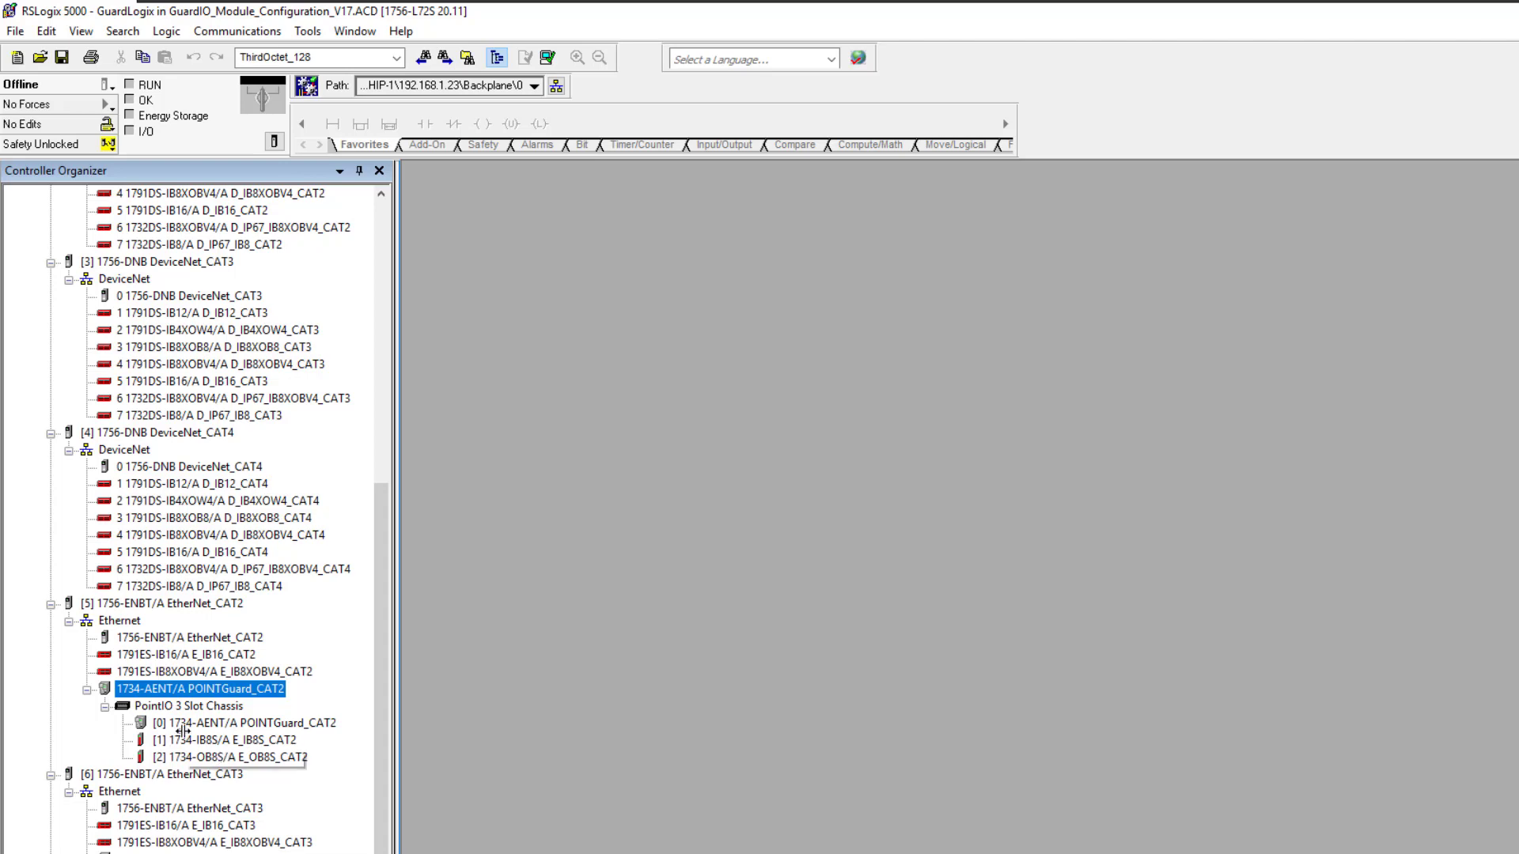
pyautogui.click(224, 740)
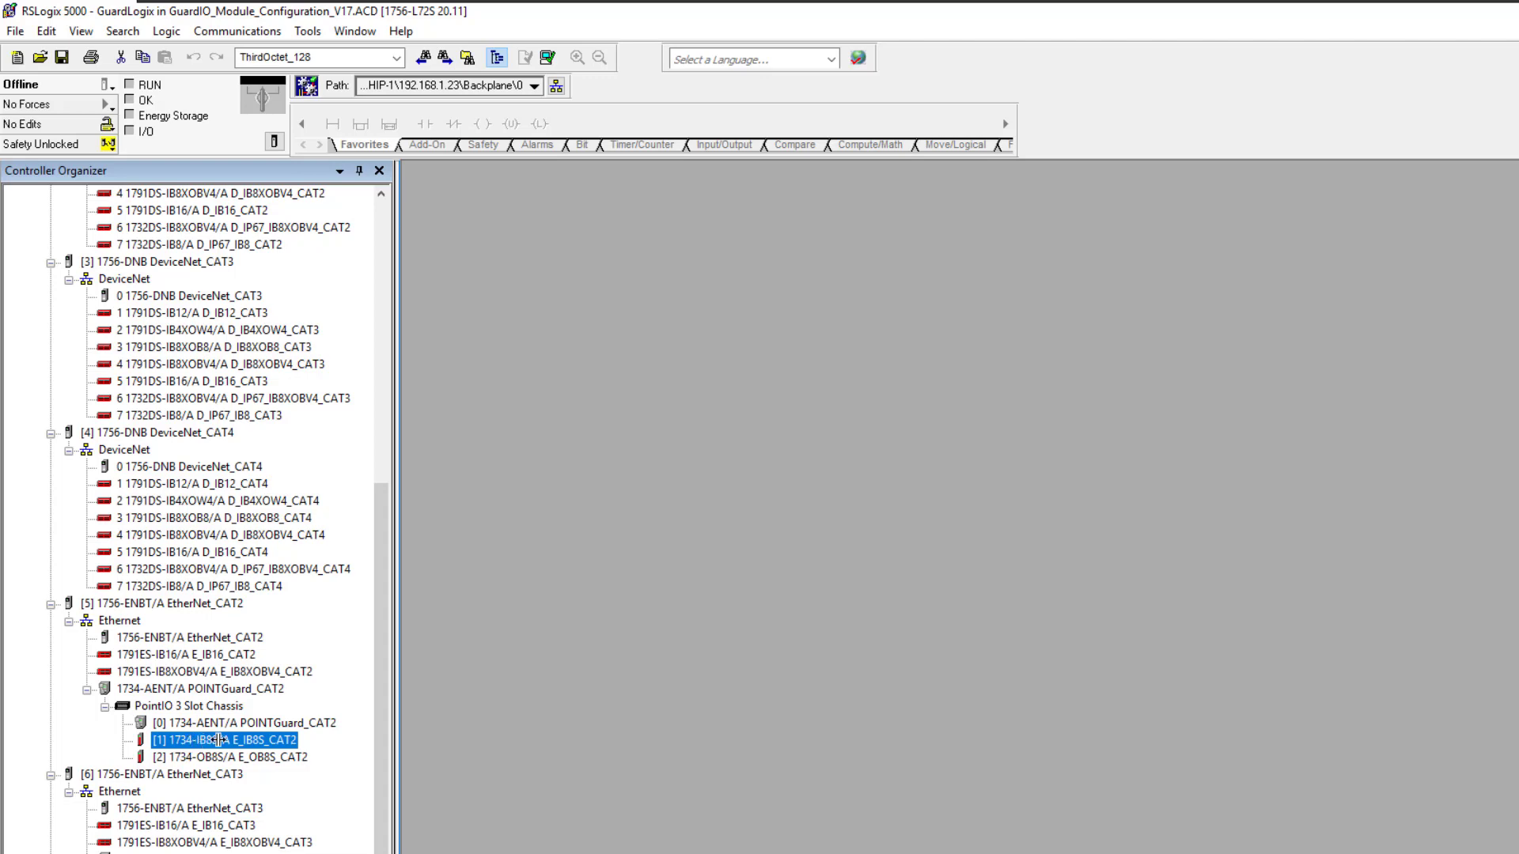
pyautogui.doubleClick(224, 741)
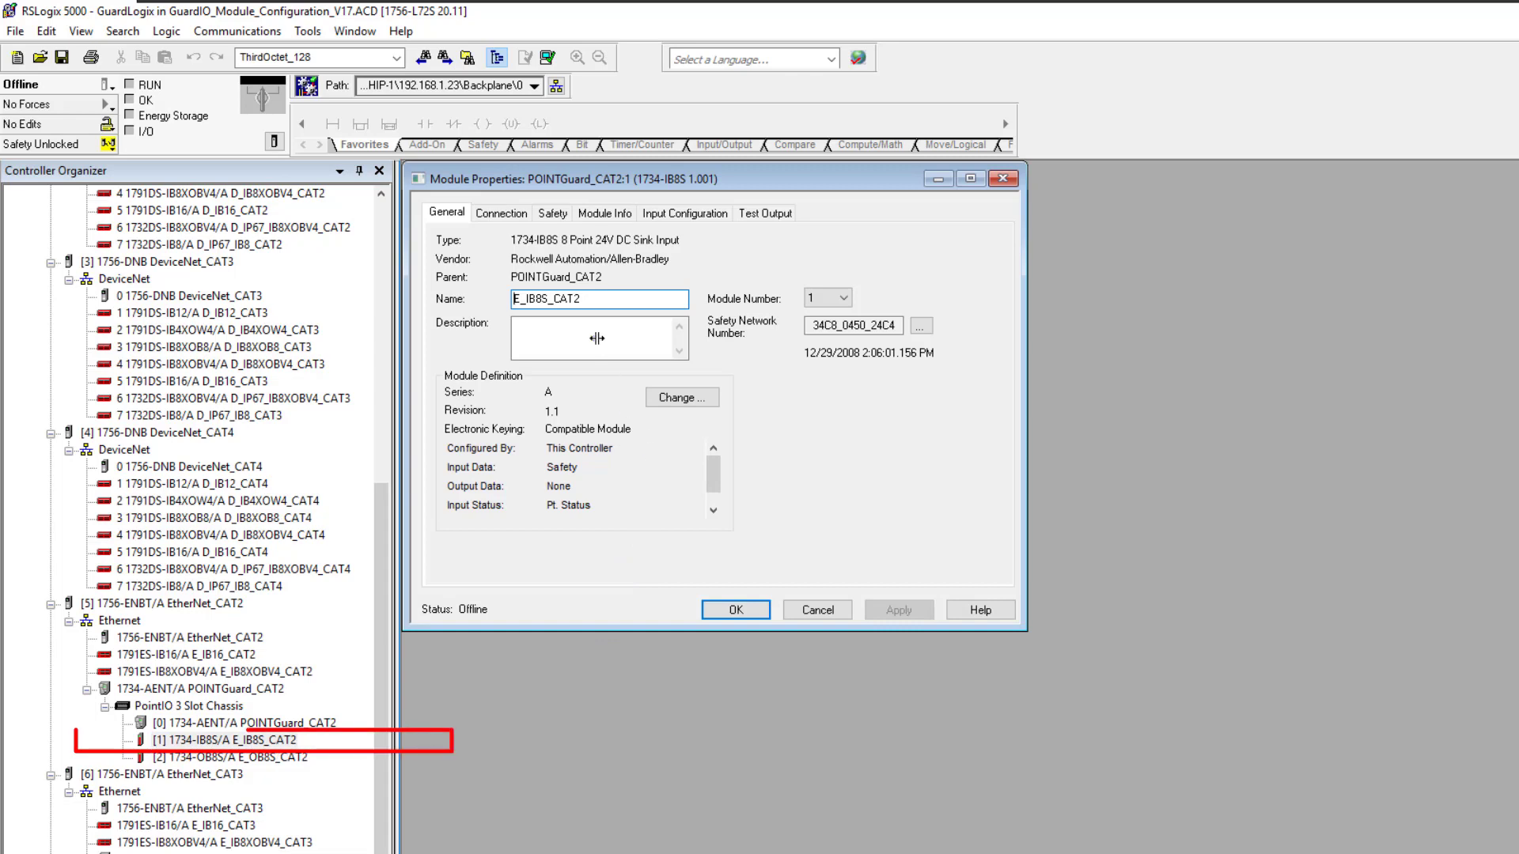
pyautogui.click(552, 212)
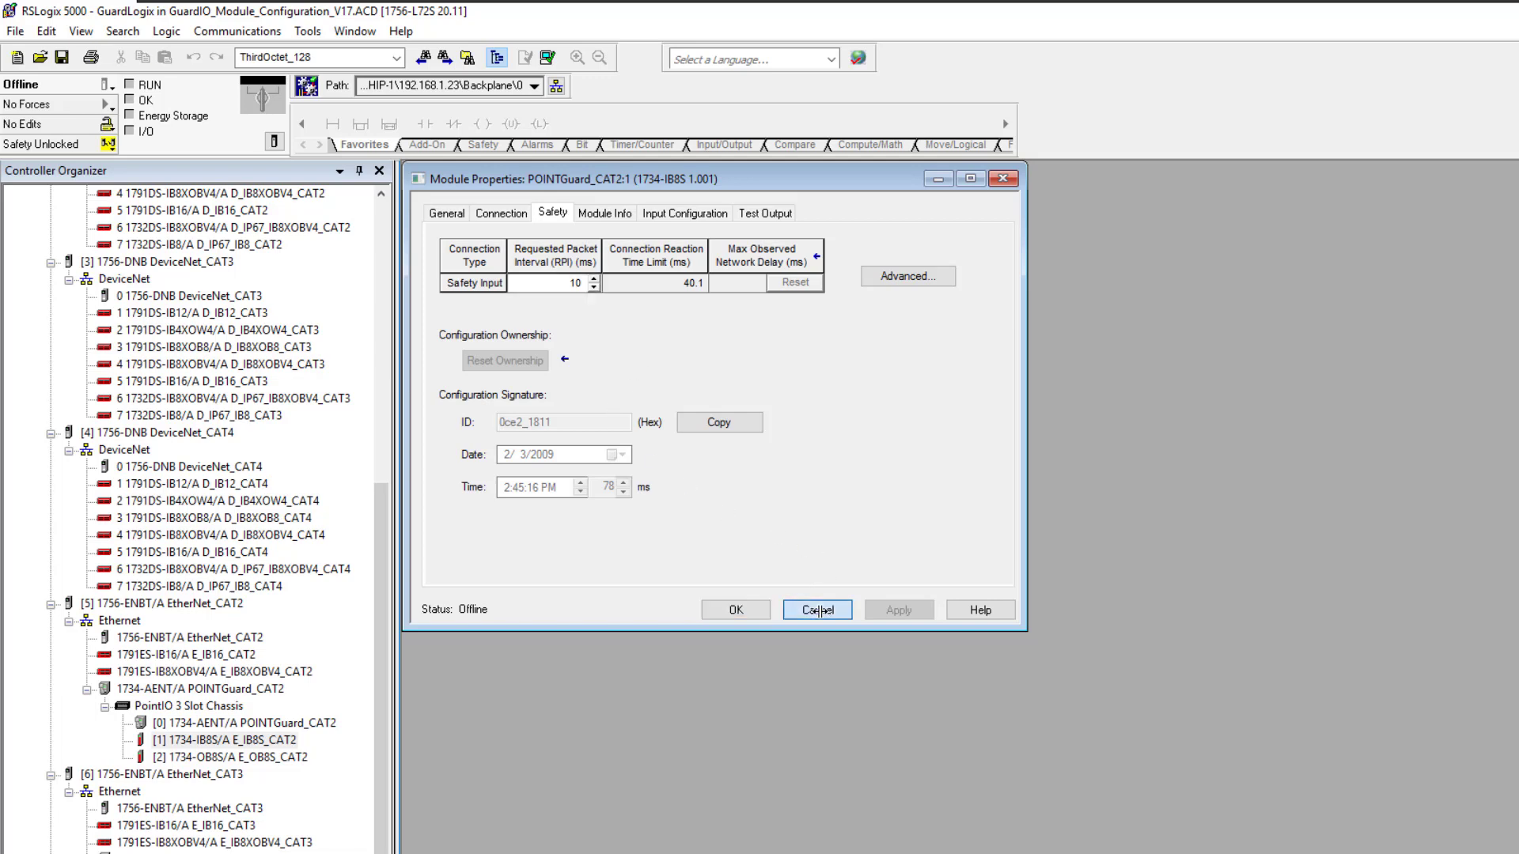
pyautogui.click(815, 609)
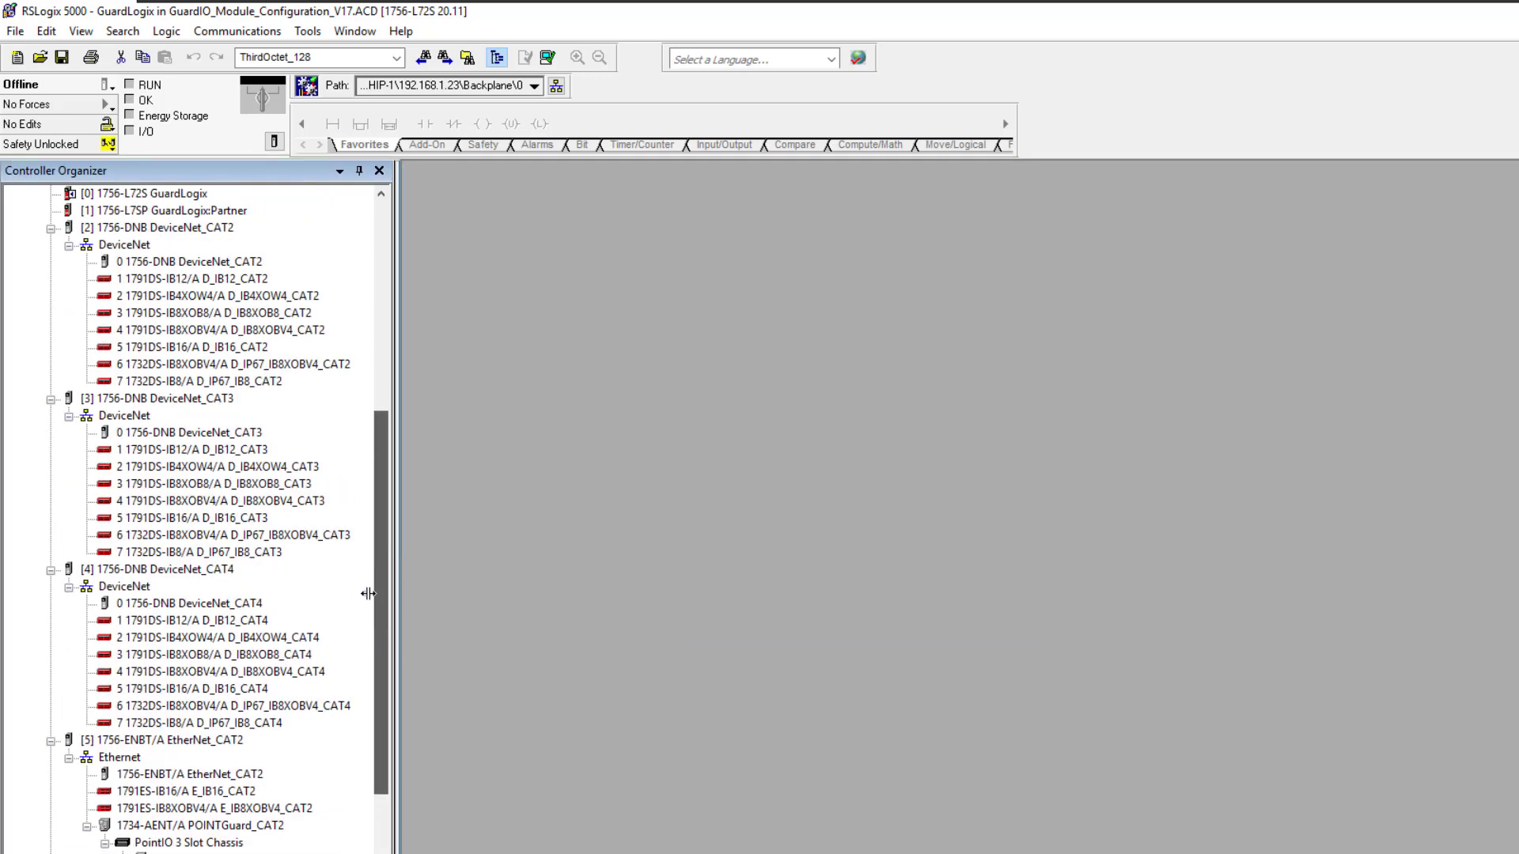
pyautogui.scroll(3)
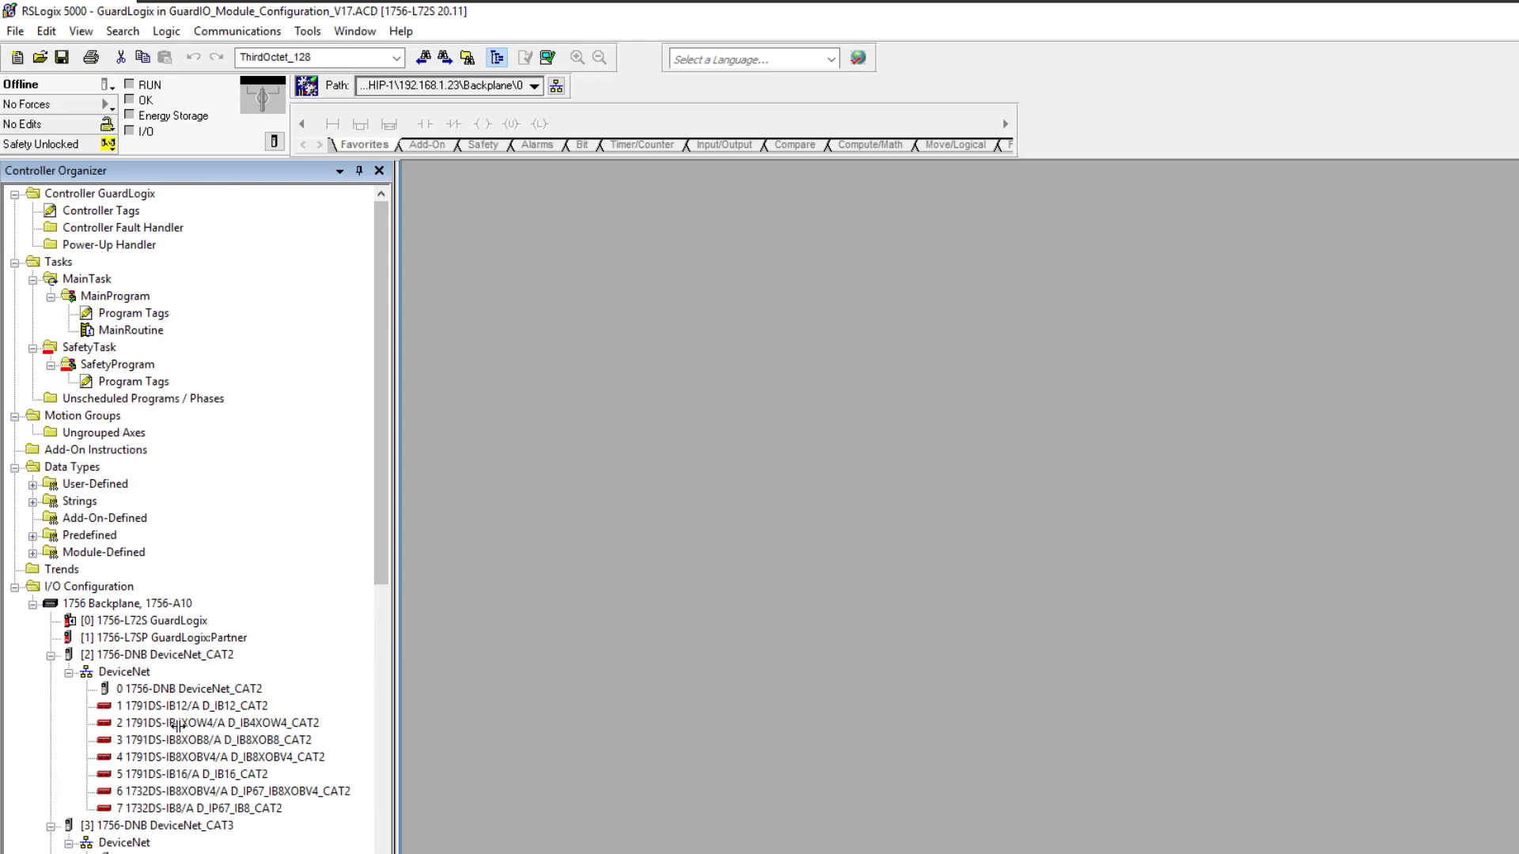
pyautogui.click(174, 654)
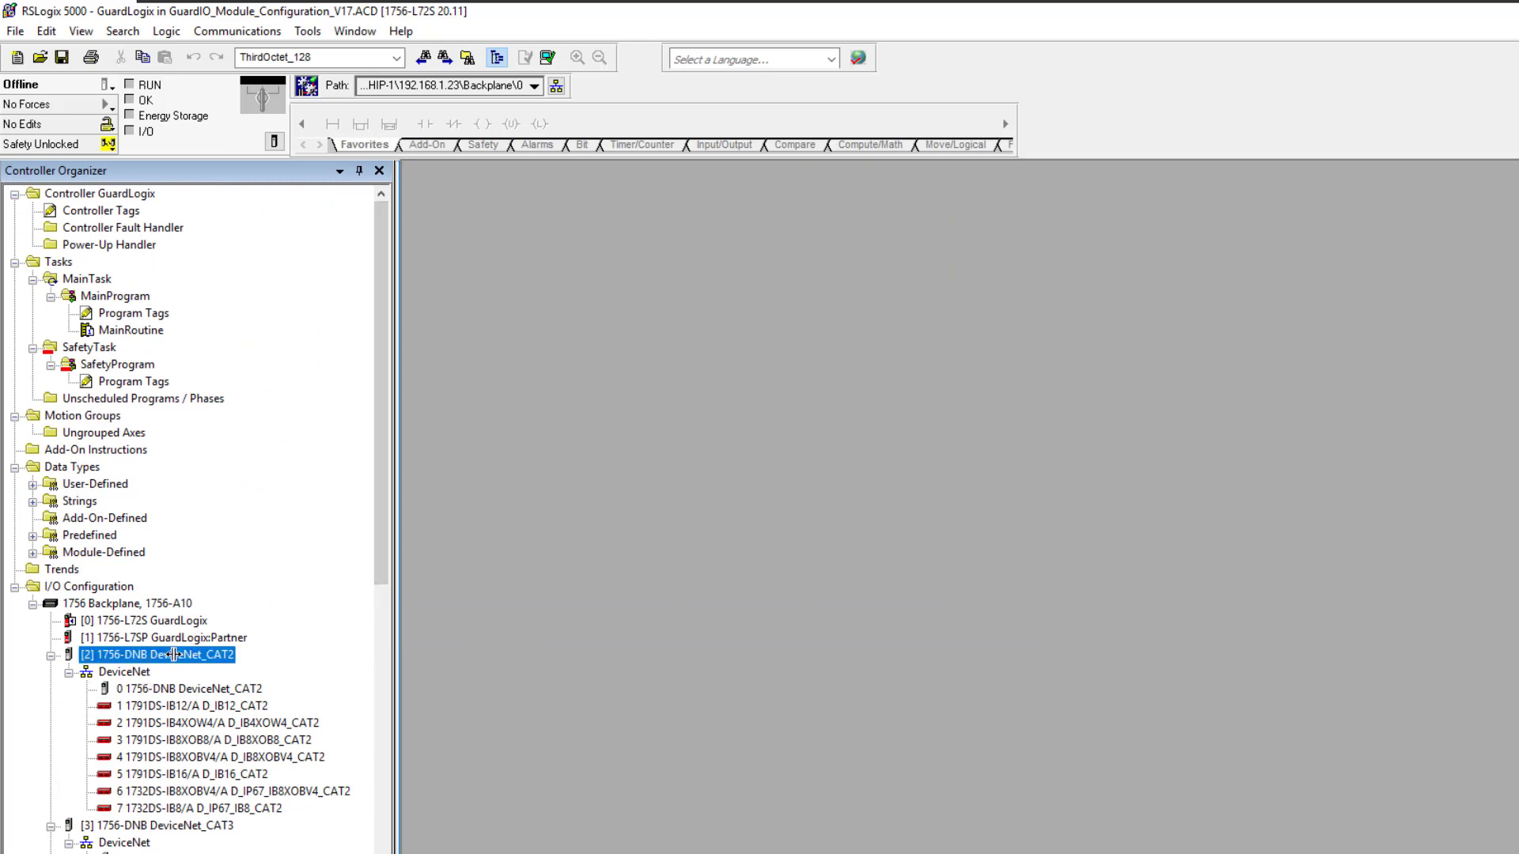
pyautogui.doubleClick(170, 654)
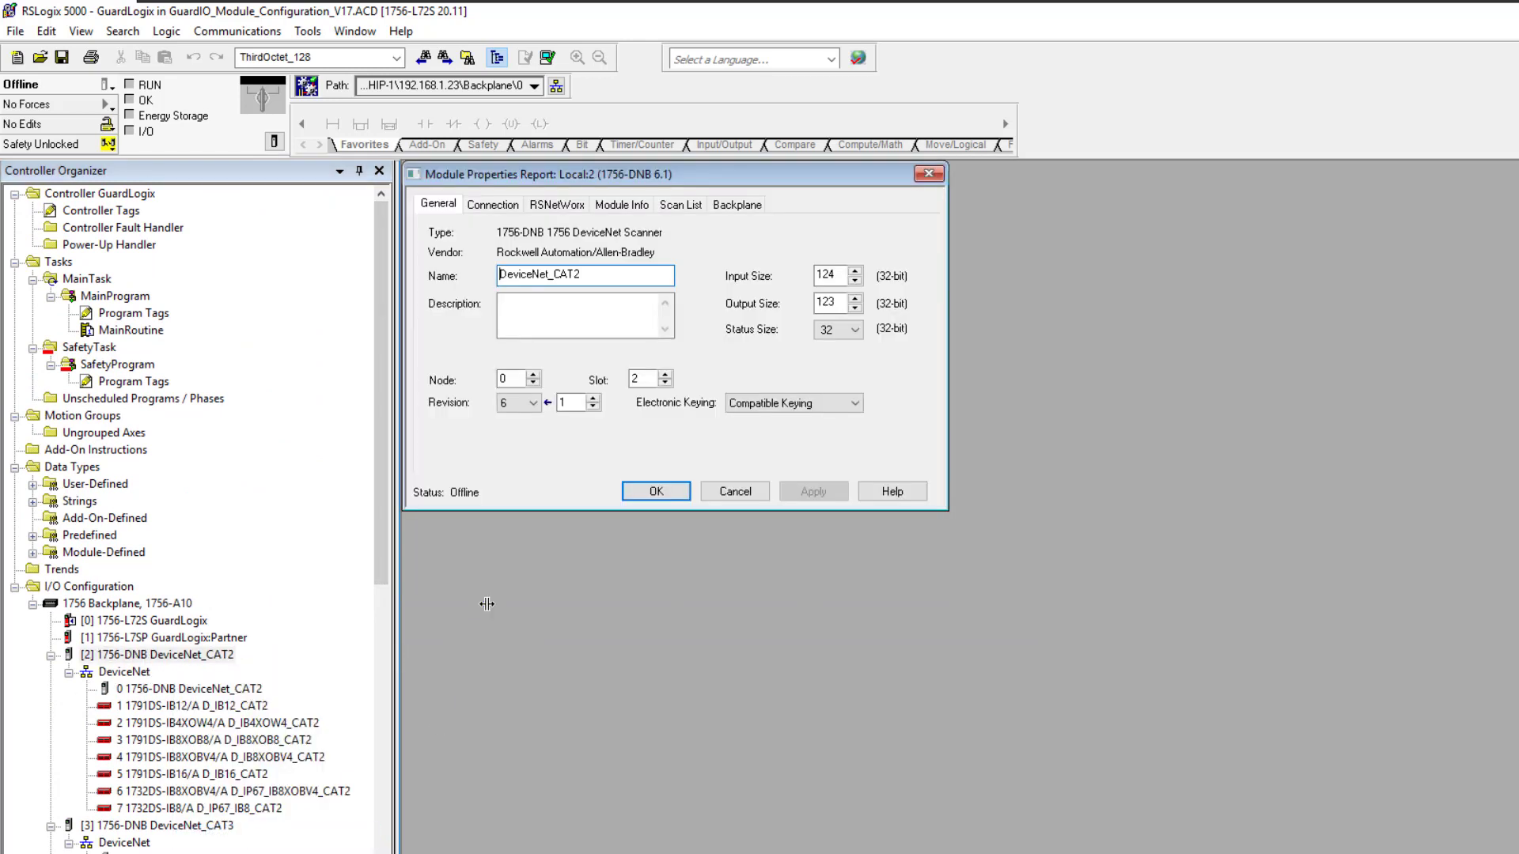
pyautogui.click(655, 491)
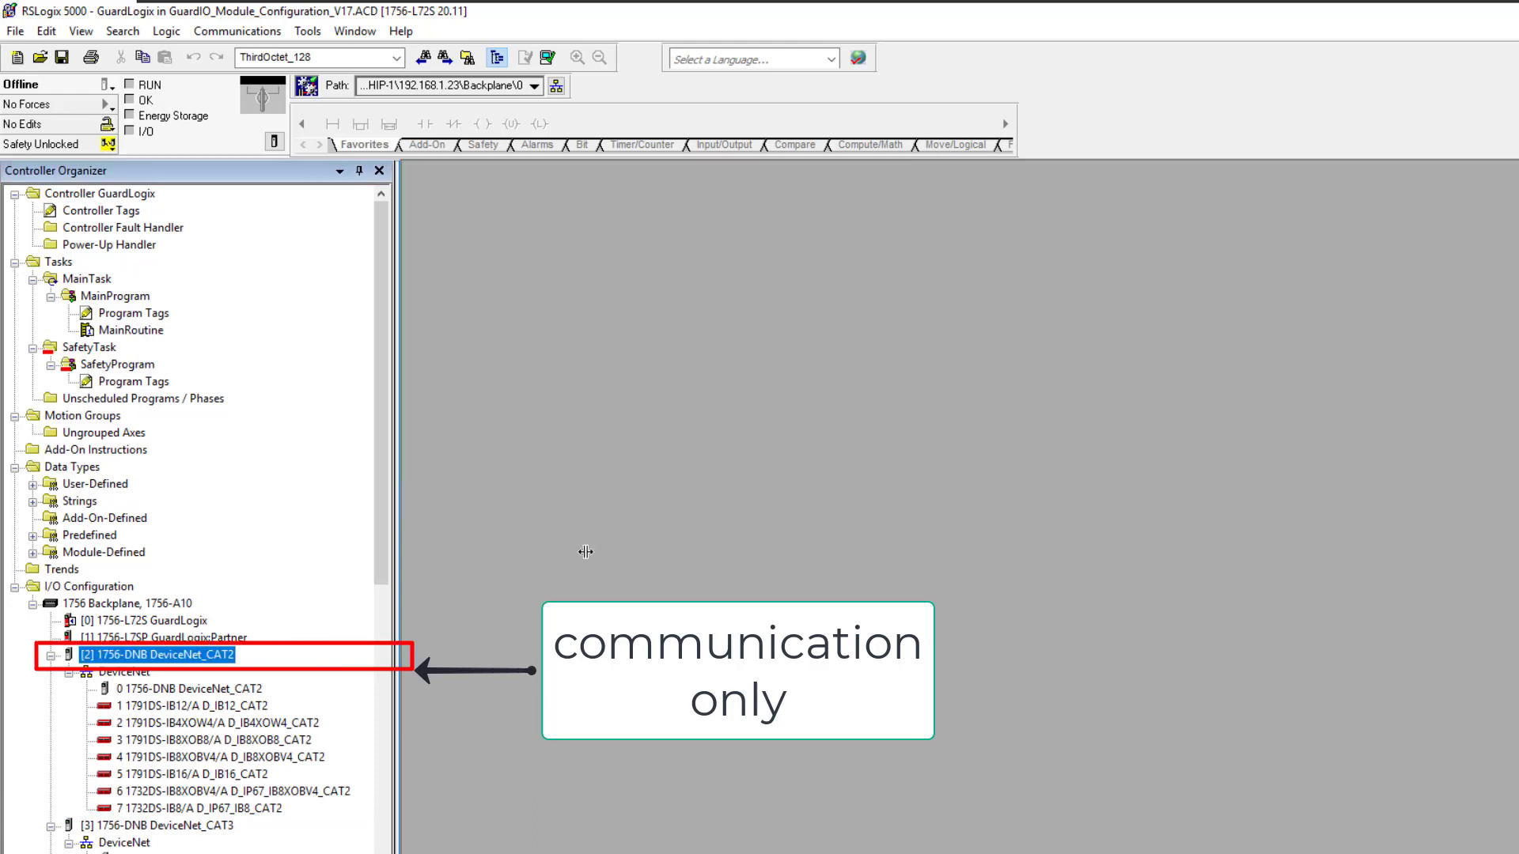
# Select D_IB12_CAT2 and D_IB4XOW4_CAT2, then open D_IB12_CAT2's Module Properties.
pyautogui.click(185, 705)
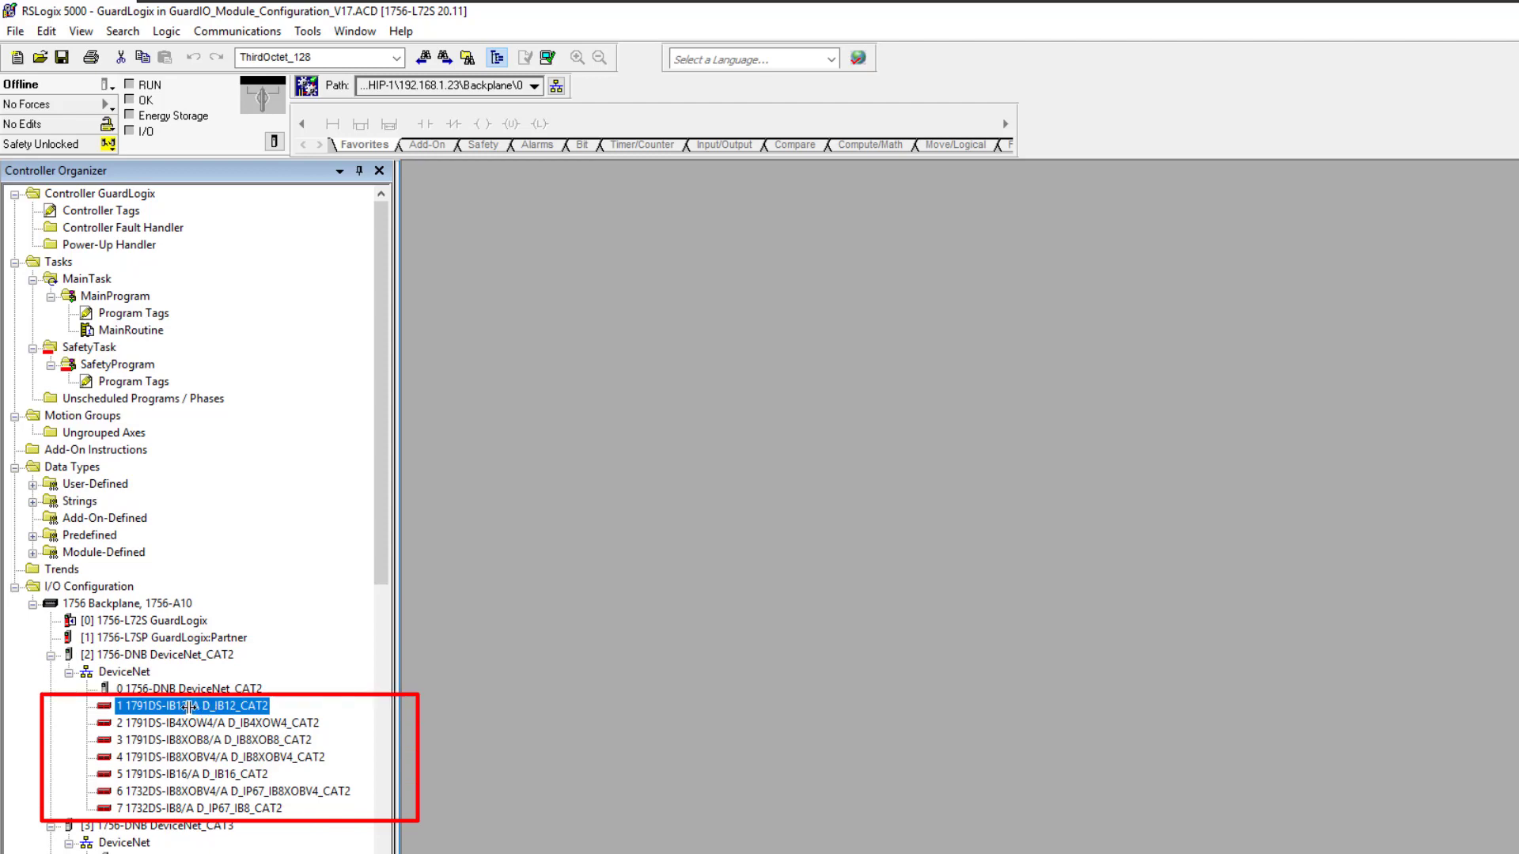
pyautogui.click(221, 723)
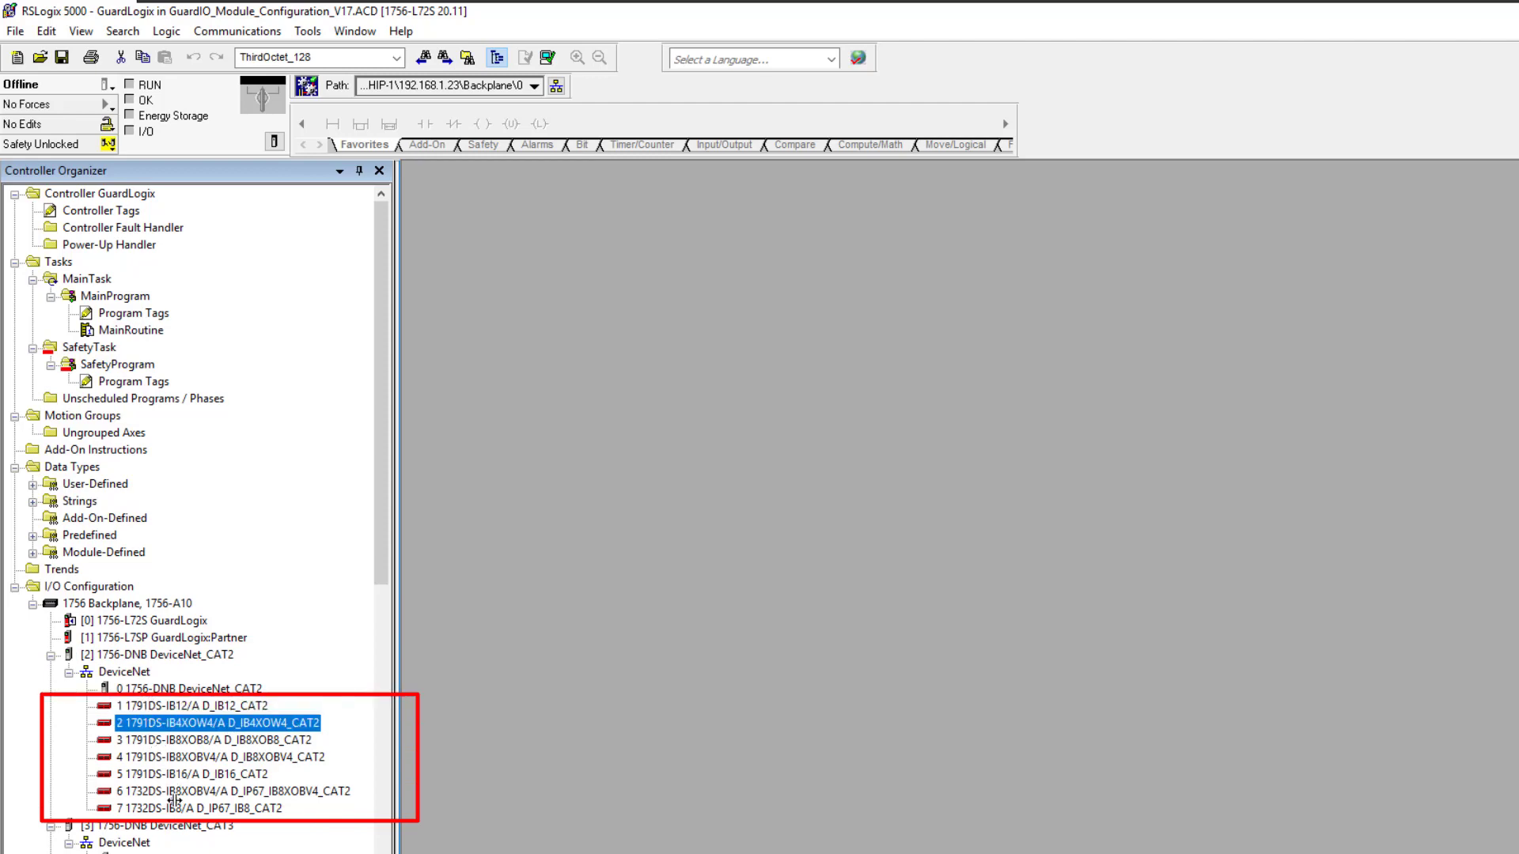
pyautogui.doubleClick(170, 705)
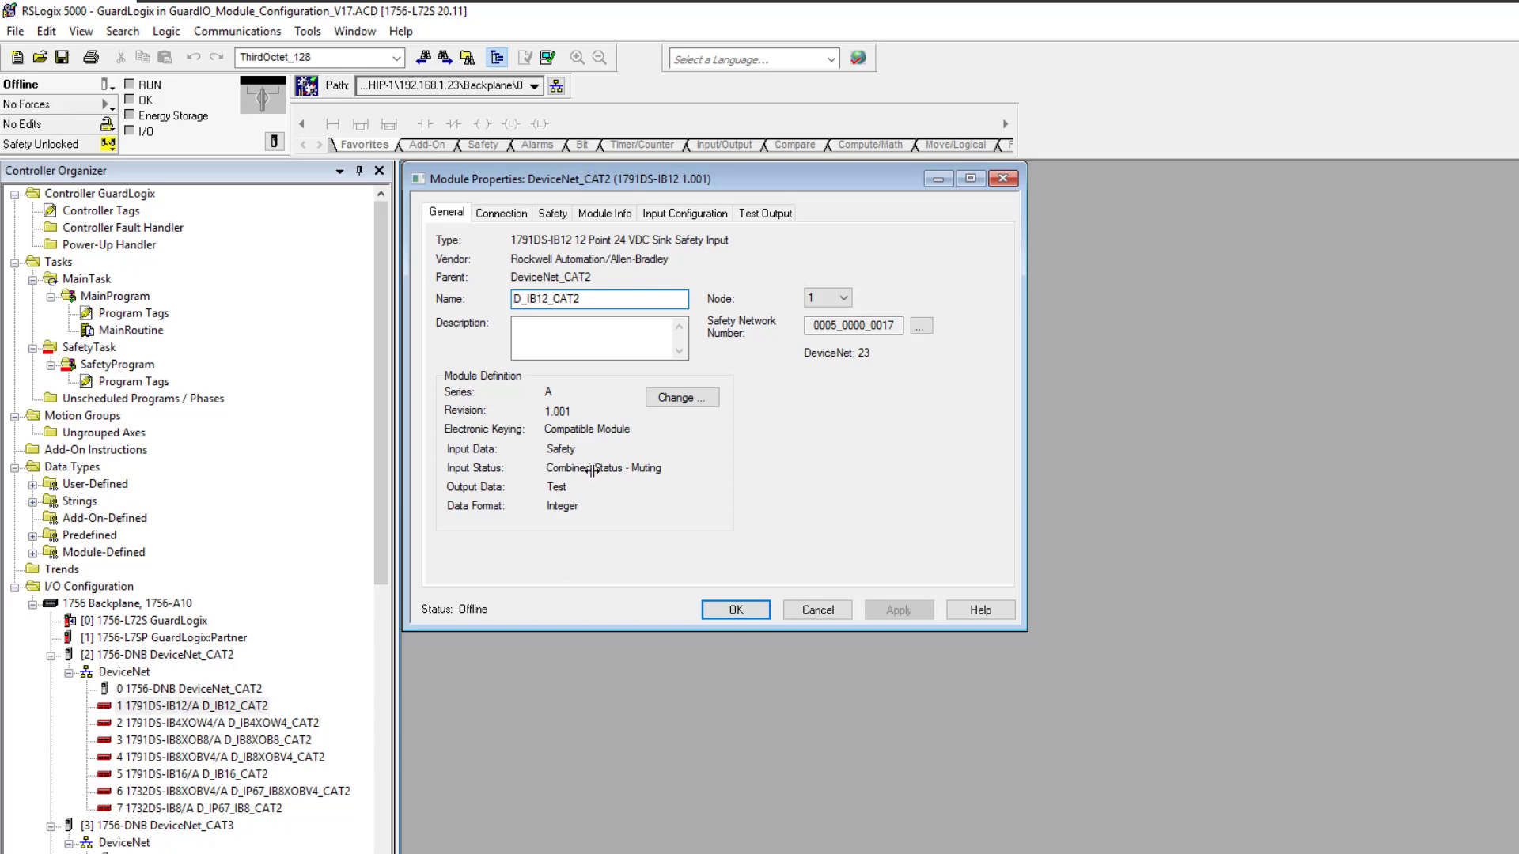
# Show D_IB12_CAT2's Safety tab with connection, ownership and configuration signature.
pyautogui.click(552, 212)
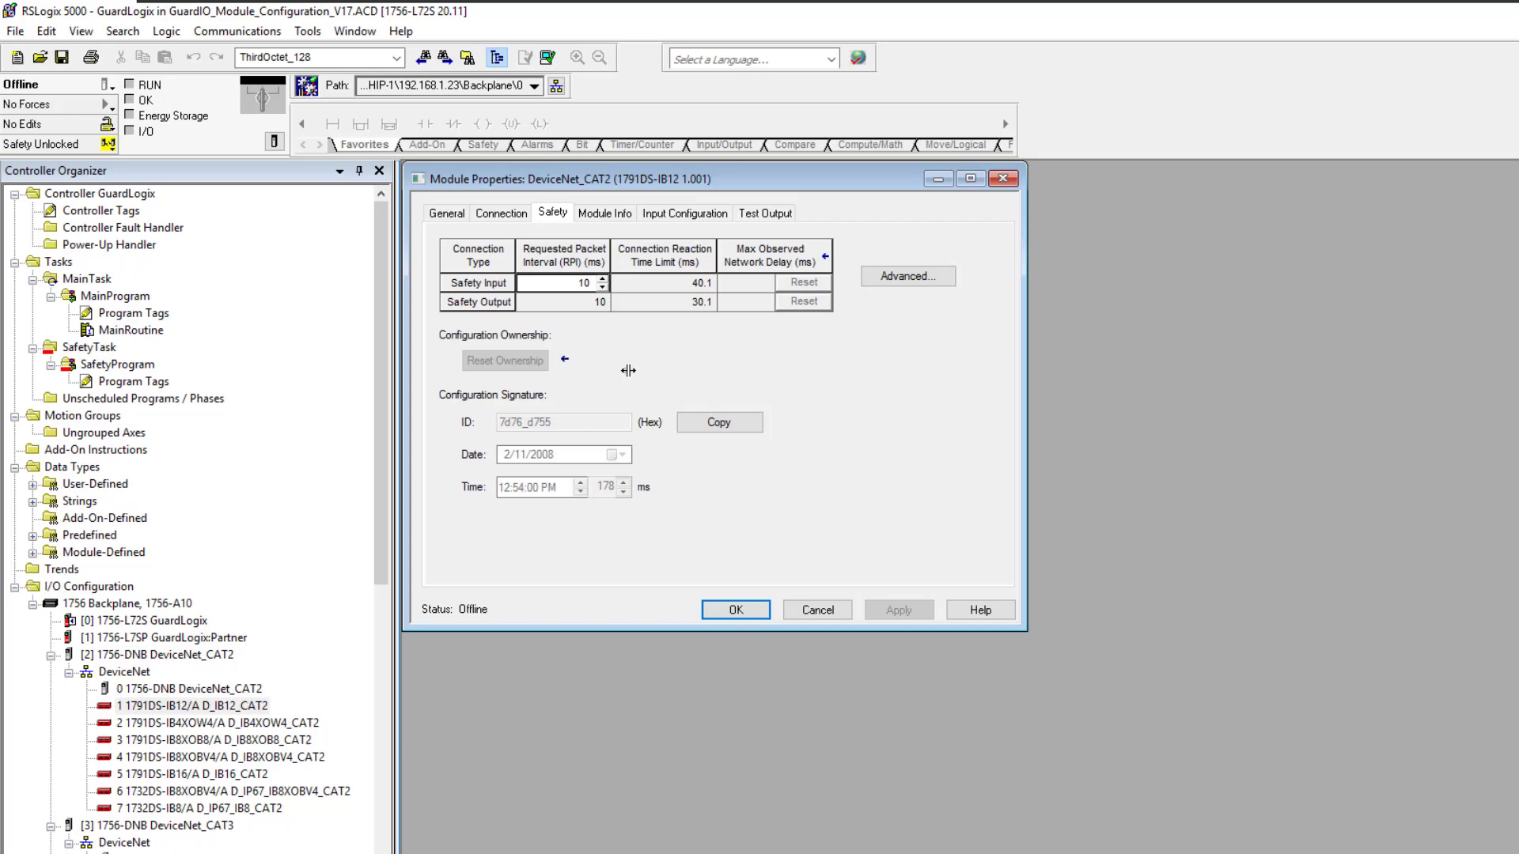
pyautogui.moveTo(557, 375)
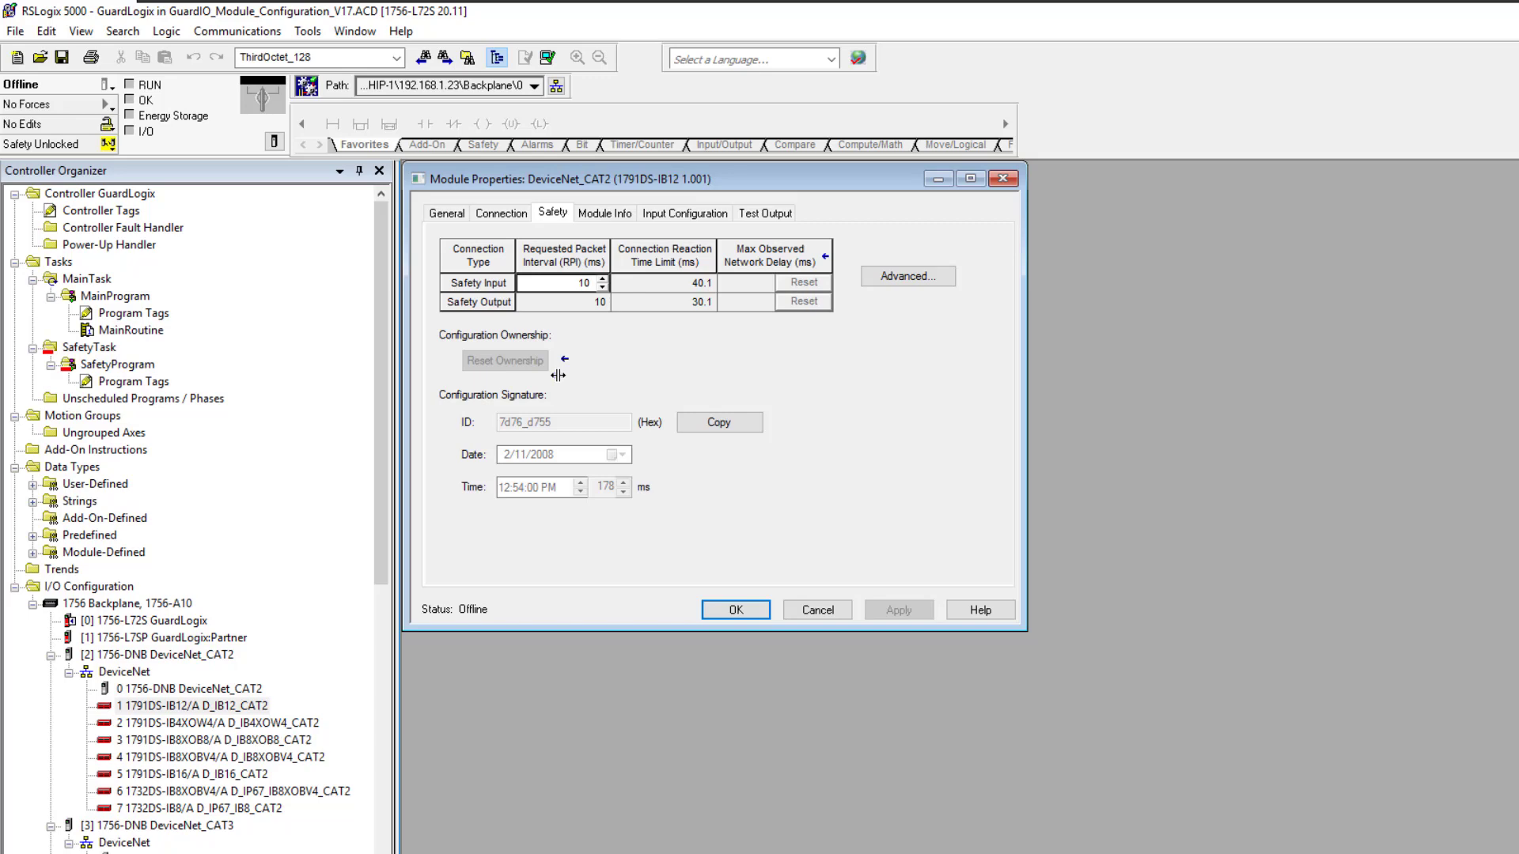
pyautogui.moveTo(555, 376)
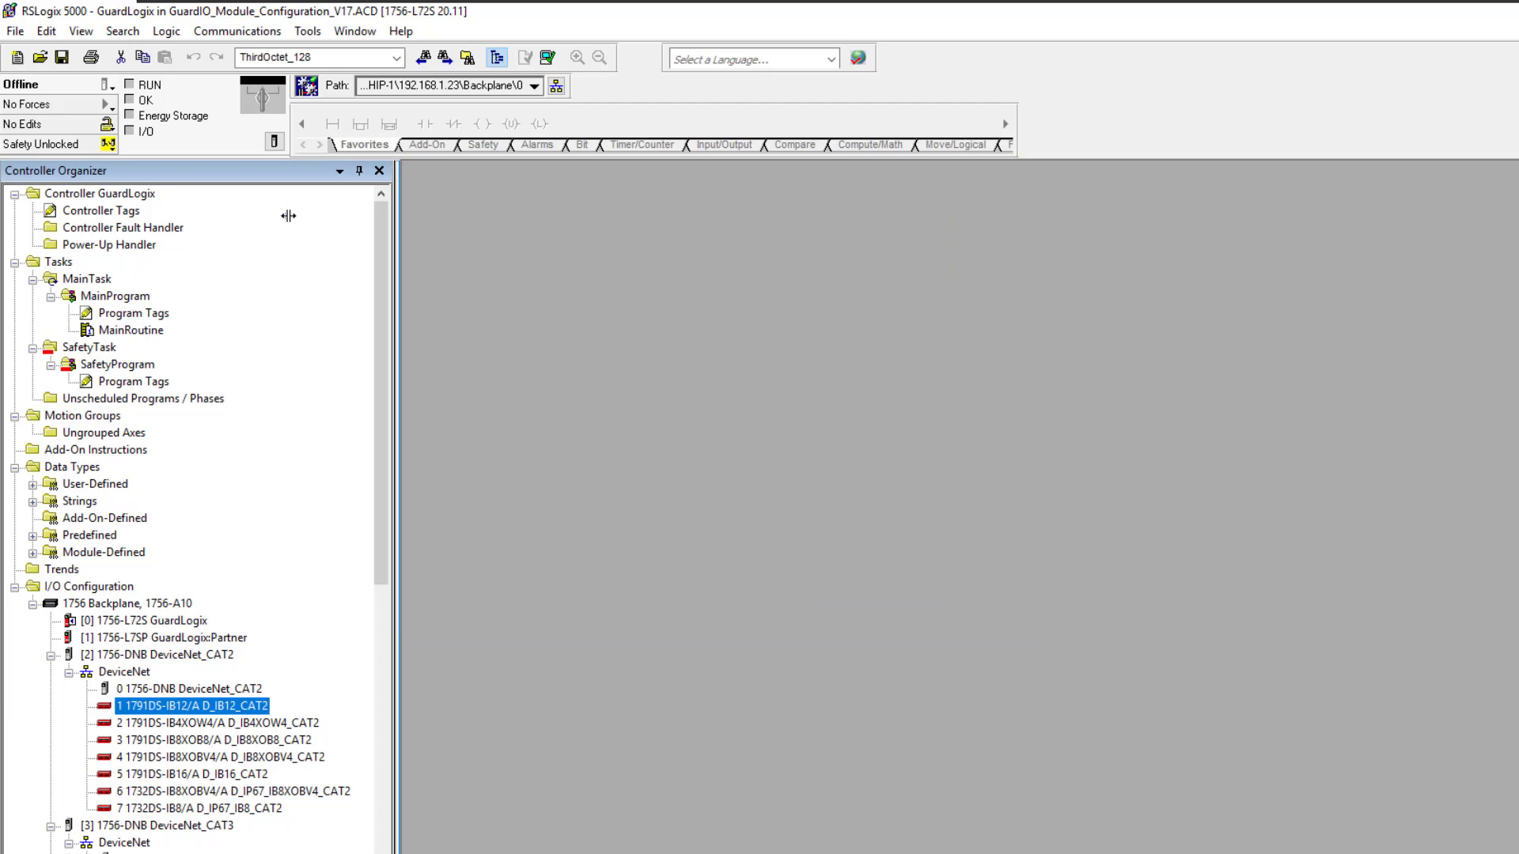
pyautogui.moveTo(483, 417)
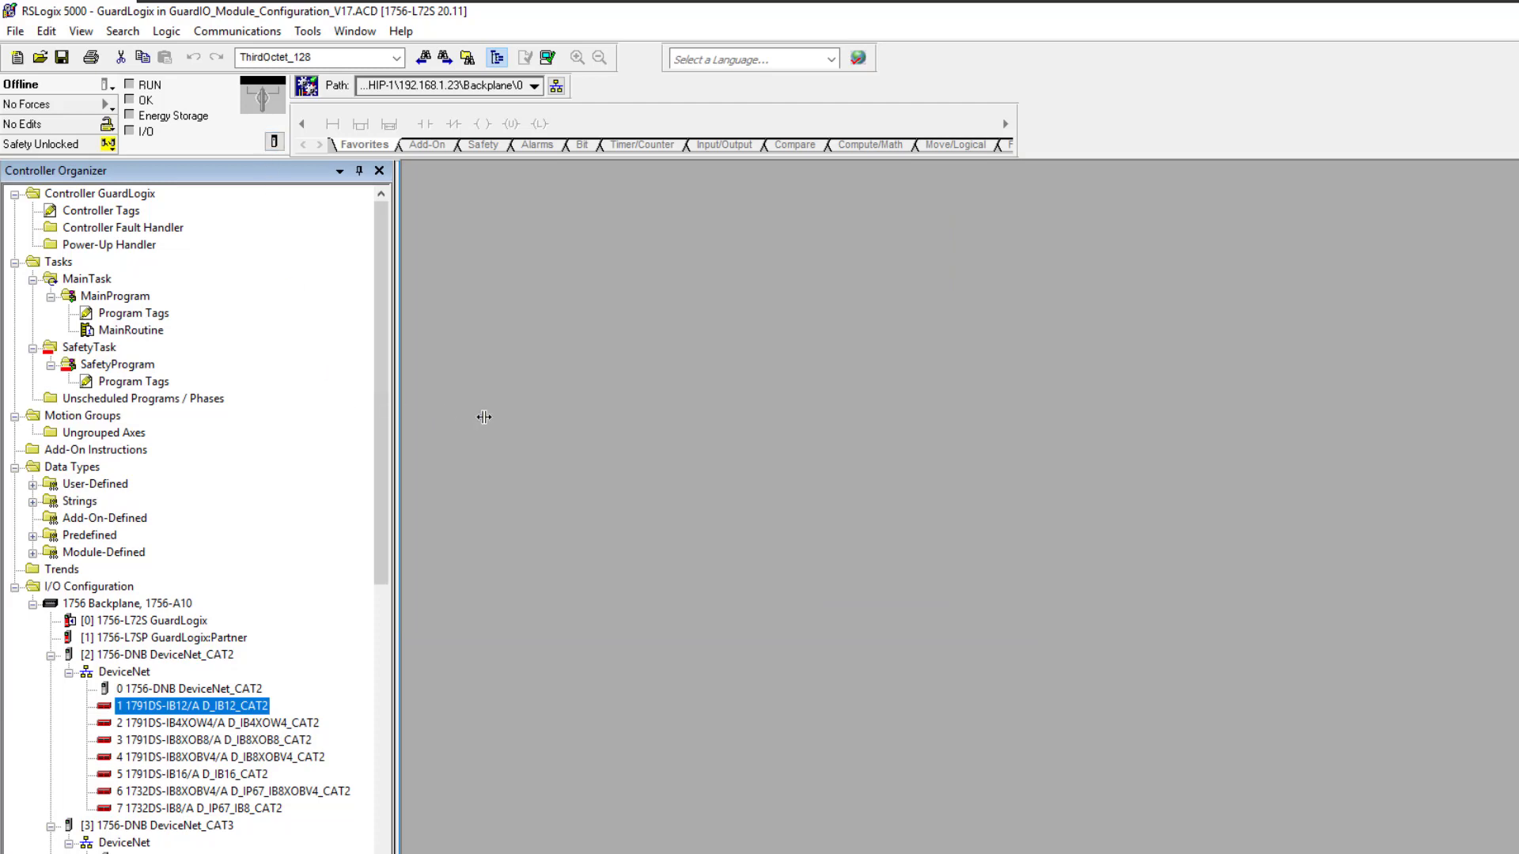
pyautogui.moveTo(568, 440)
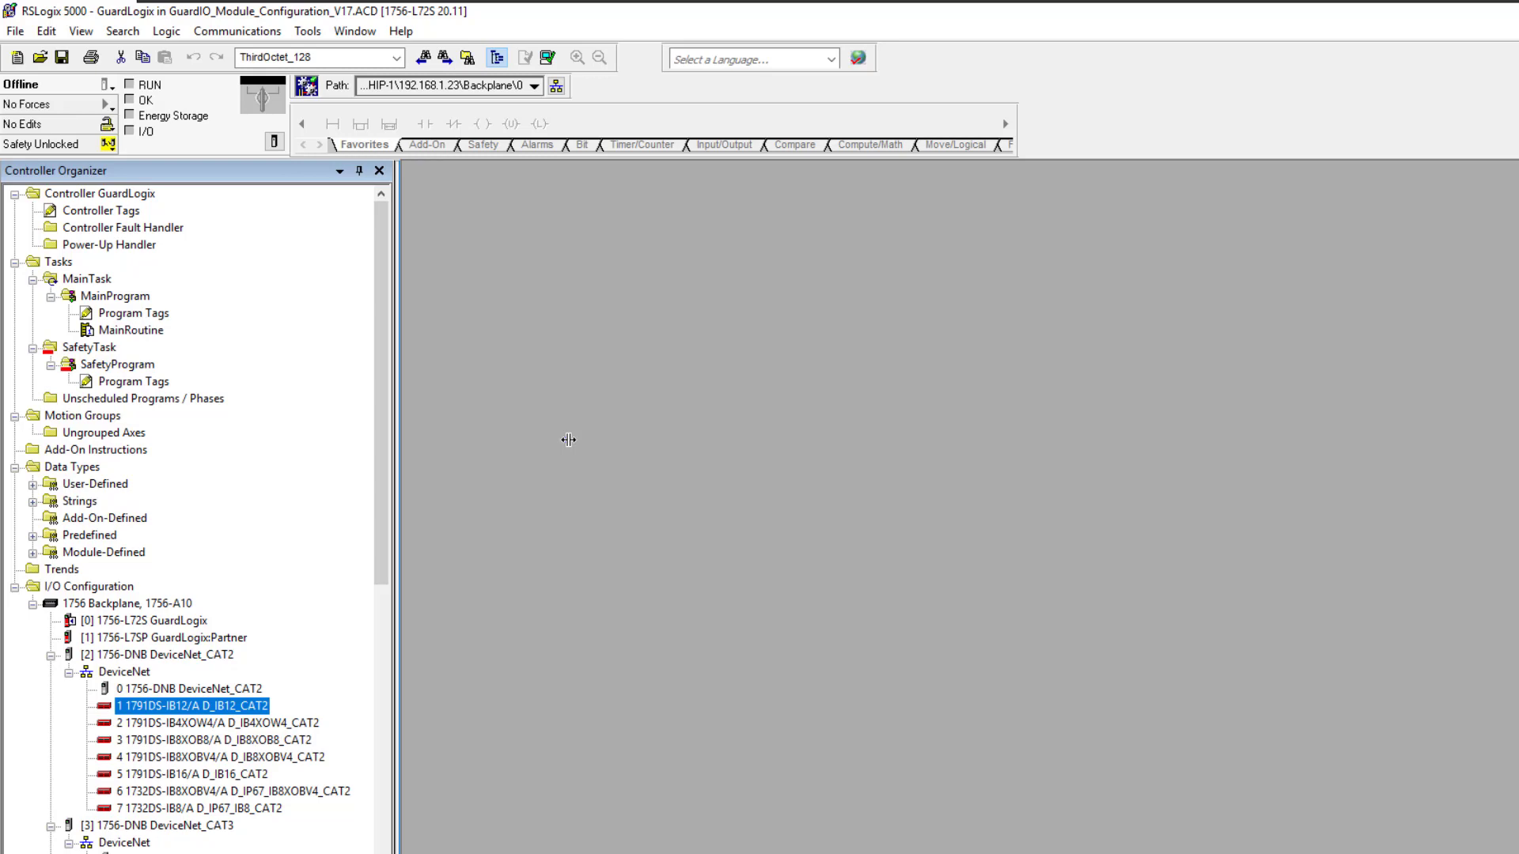
pyautogui.moveTo(406, 424)
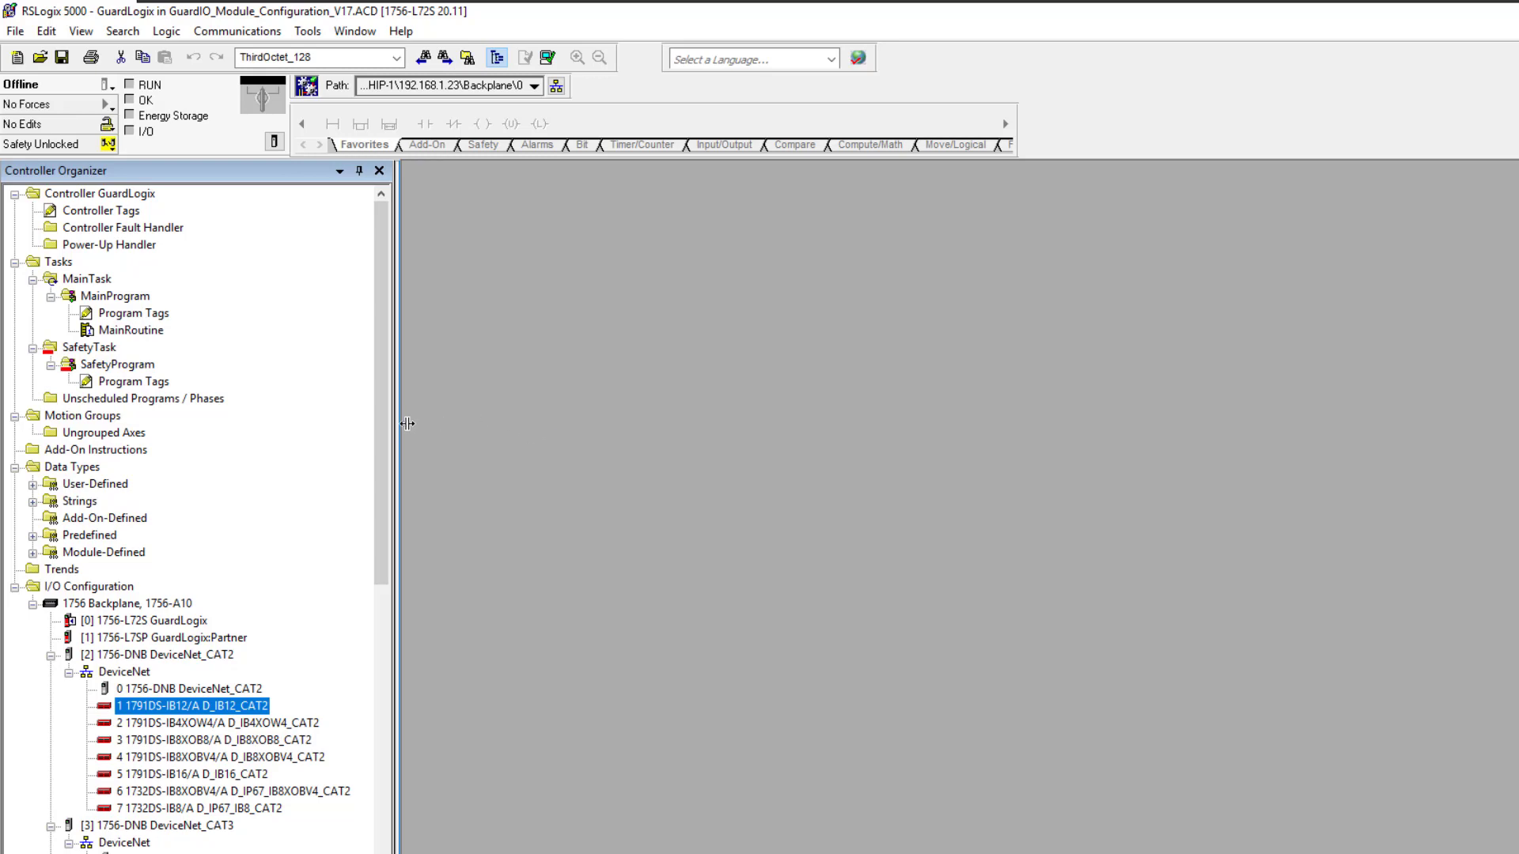
pyautogui.moveTo(273, 399)
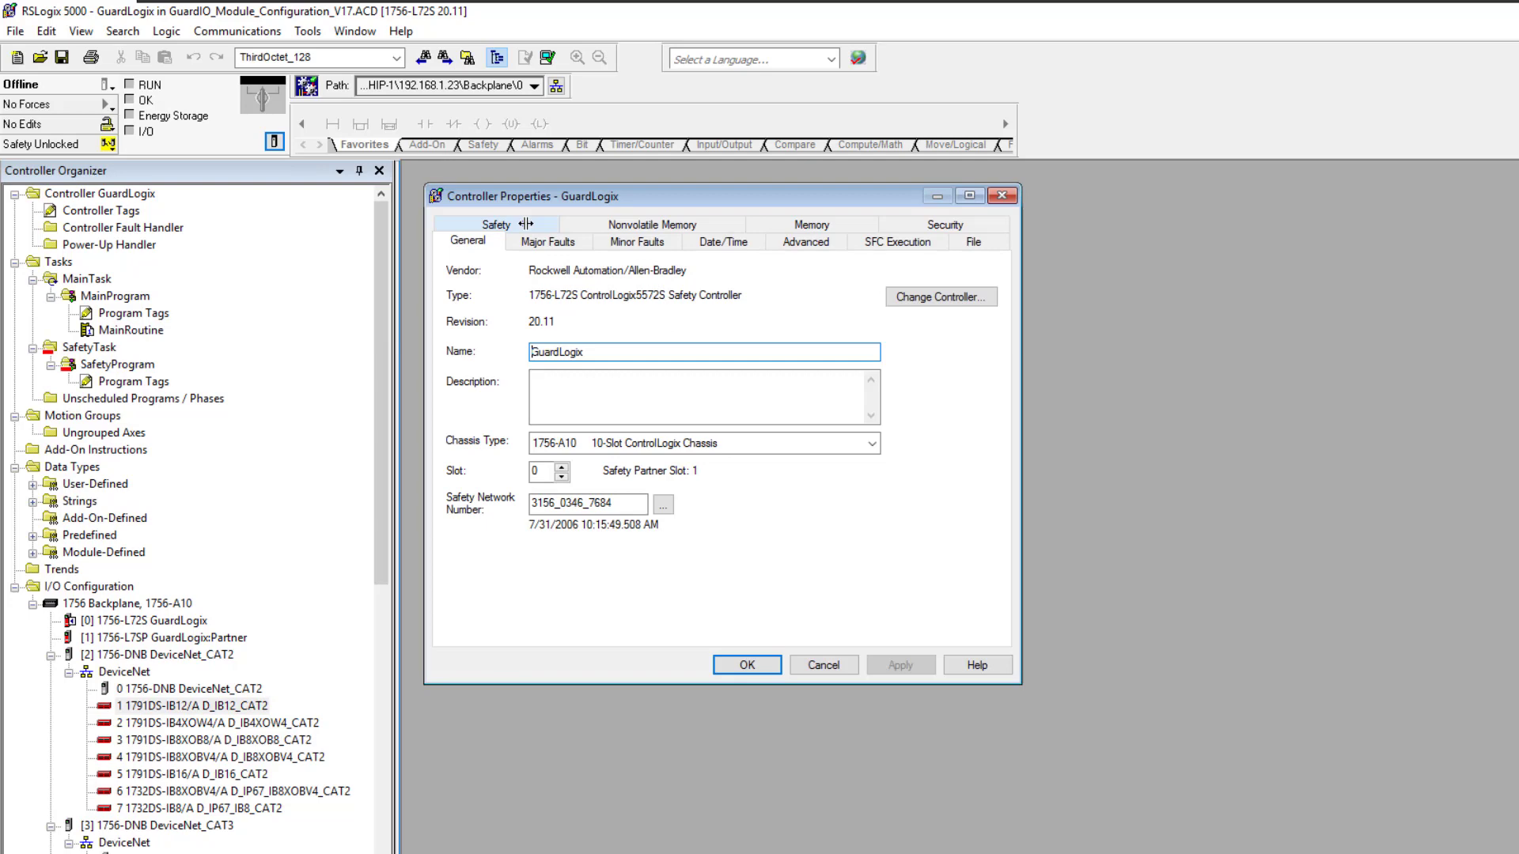
# View the controller's Safety tab showing the Safety Lock/Unlock status.
pyautogui.click(496, 242)
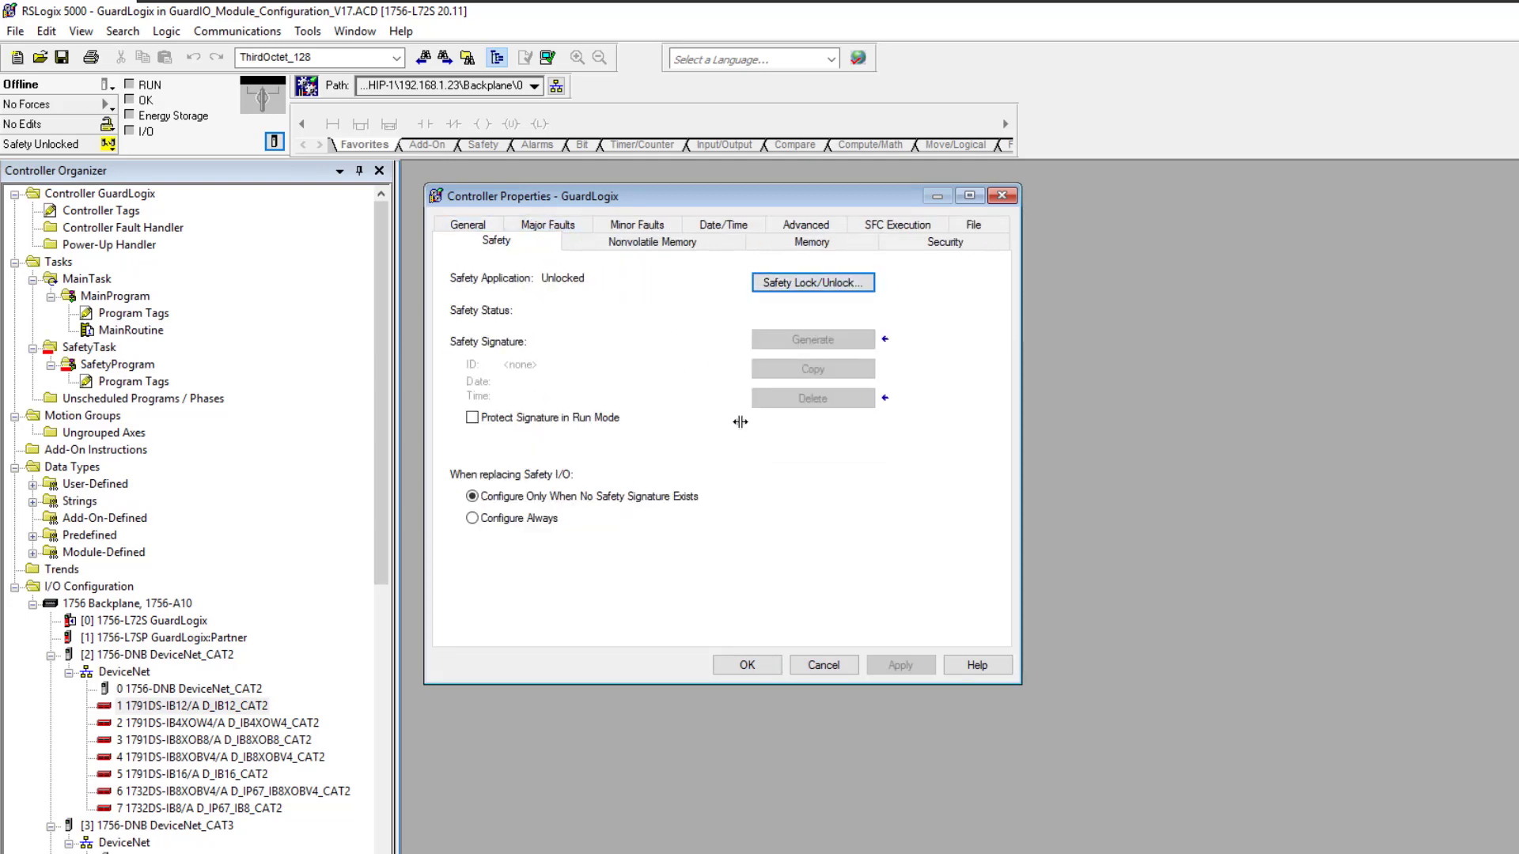
pyautogui.moveTo(798, 467)
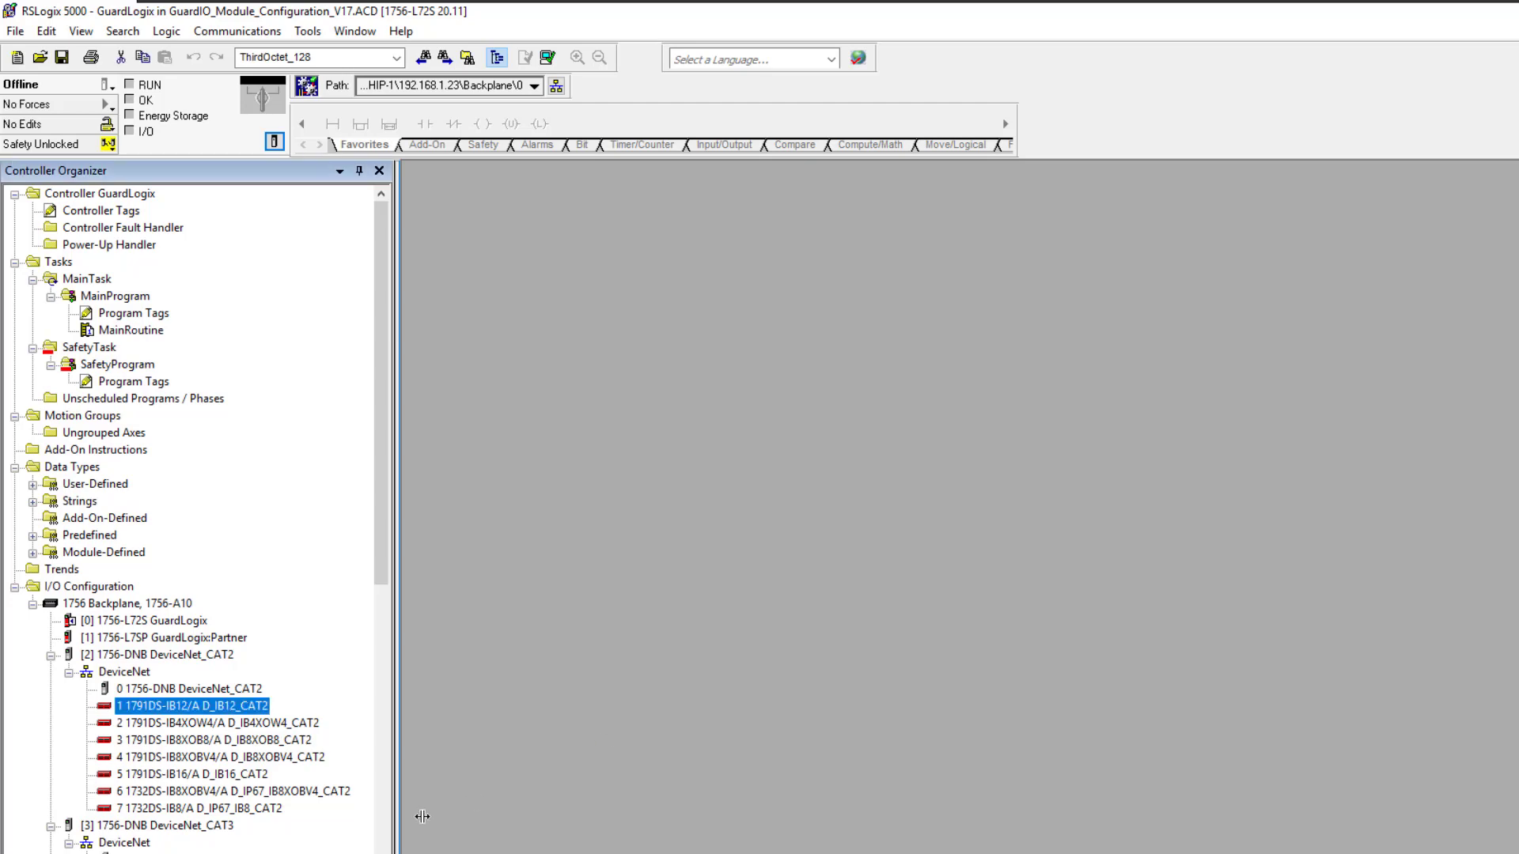
# Reopen D_IB12_CAT2's Module Properties at the Safety tab's ownership settings.
pyautogui.doubleClick(194, 707)
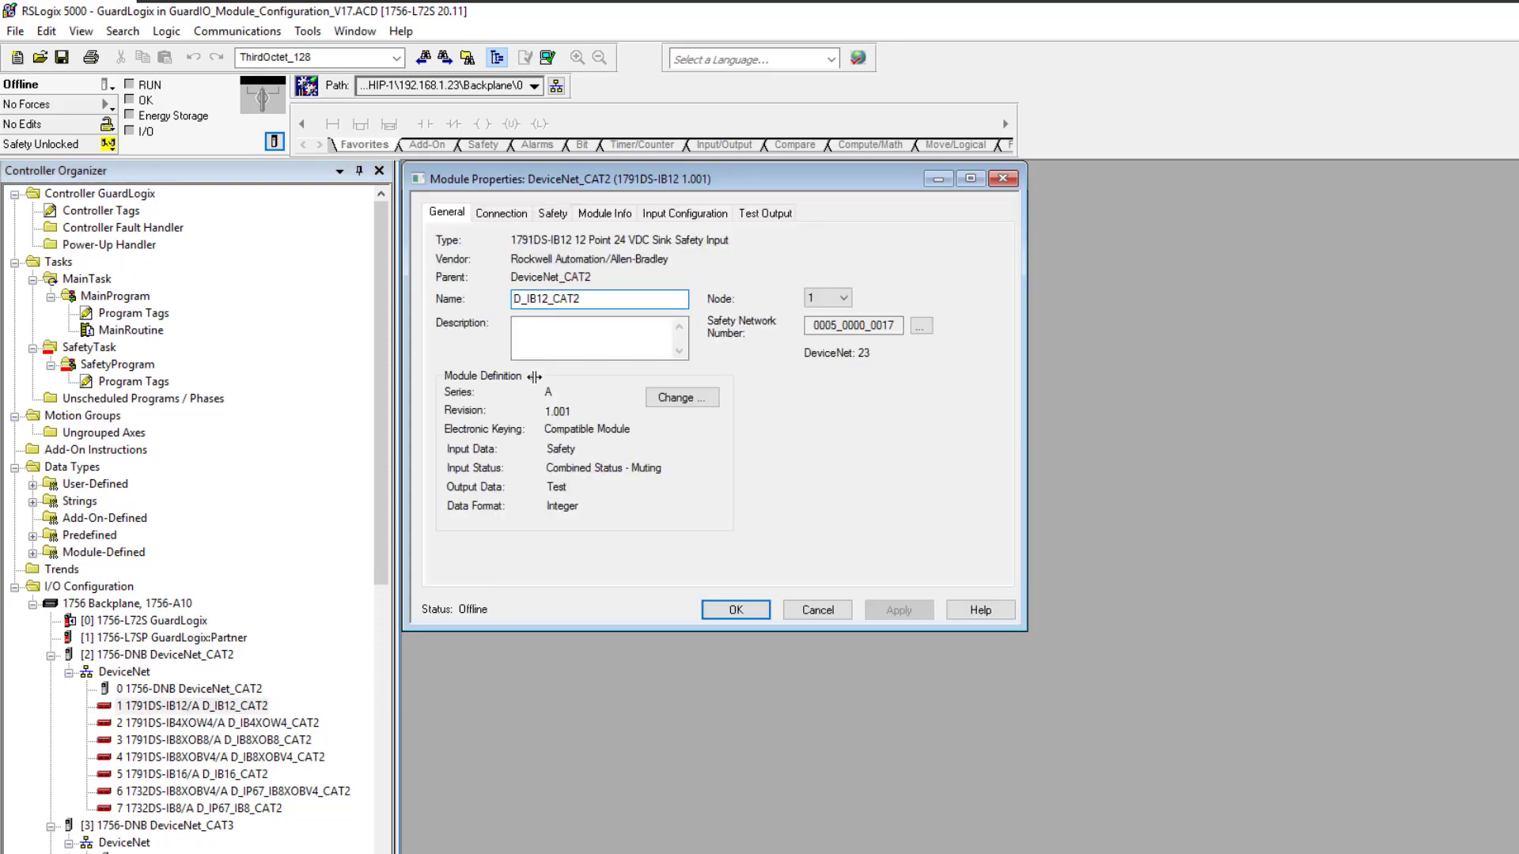
pyautogui.click(552, 213)
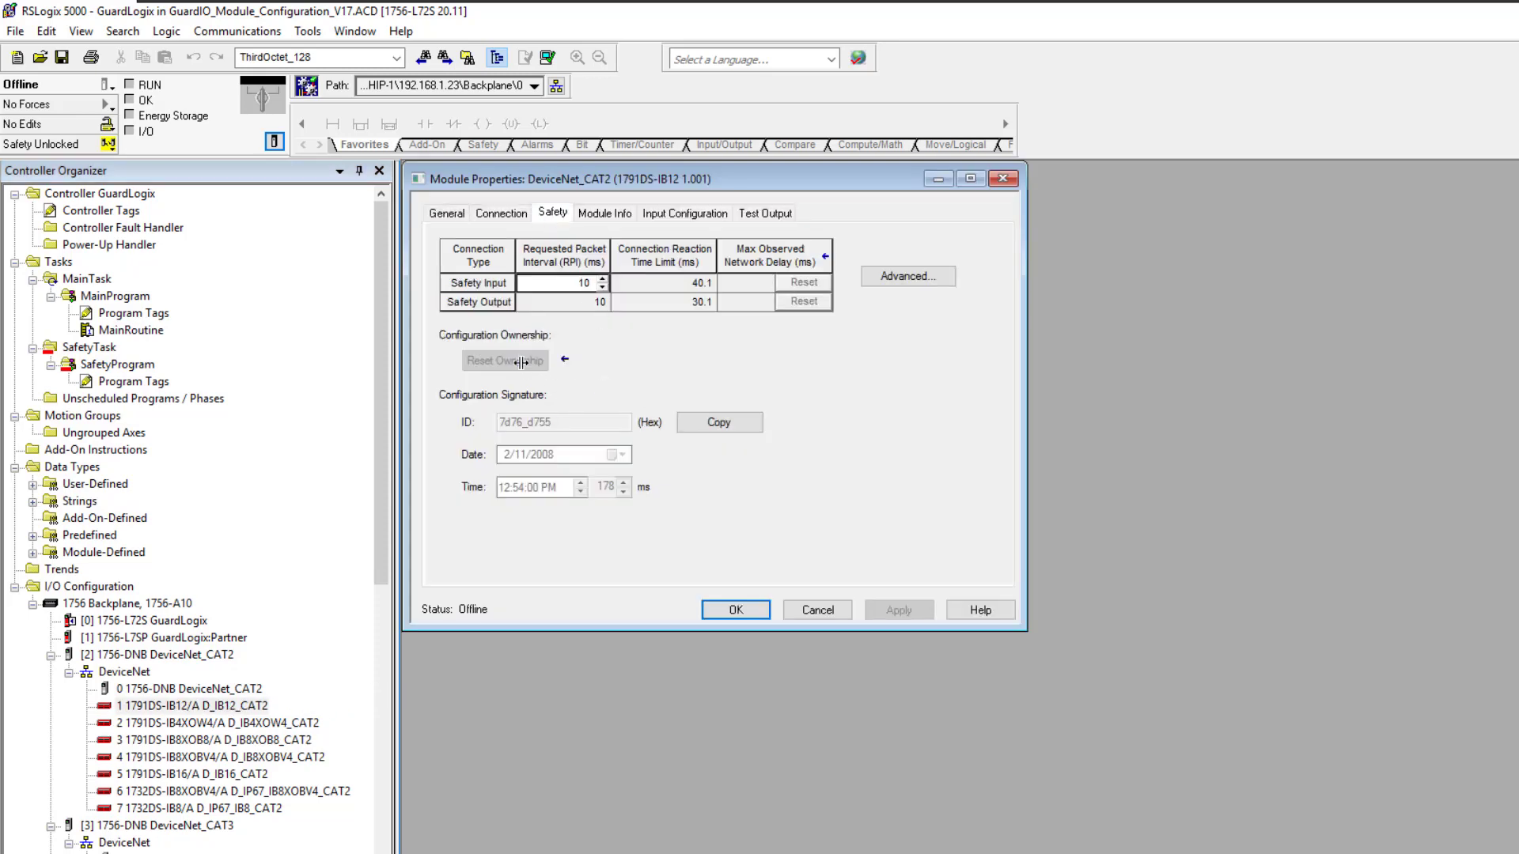
pyautogui.moveTo(483, 349)
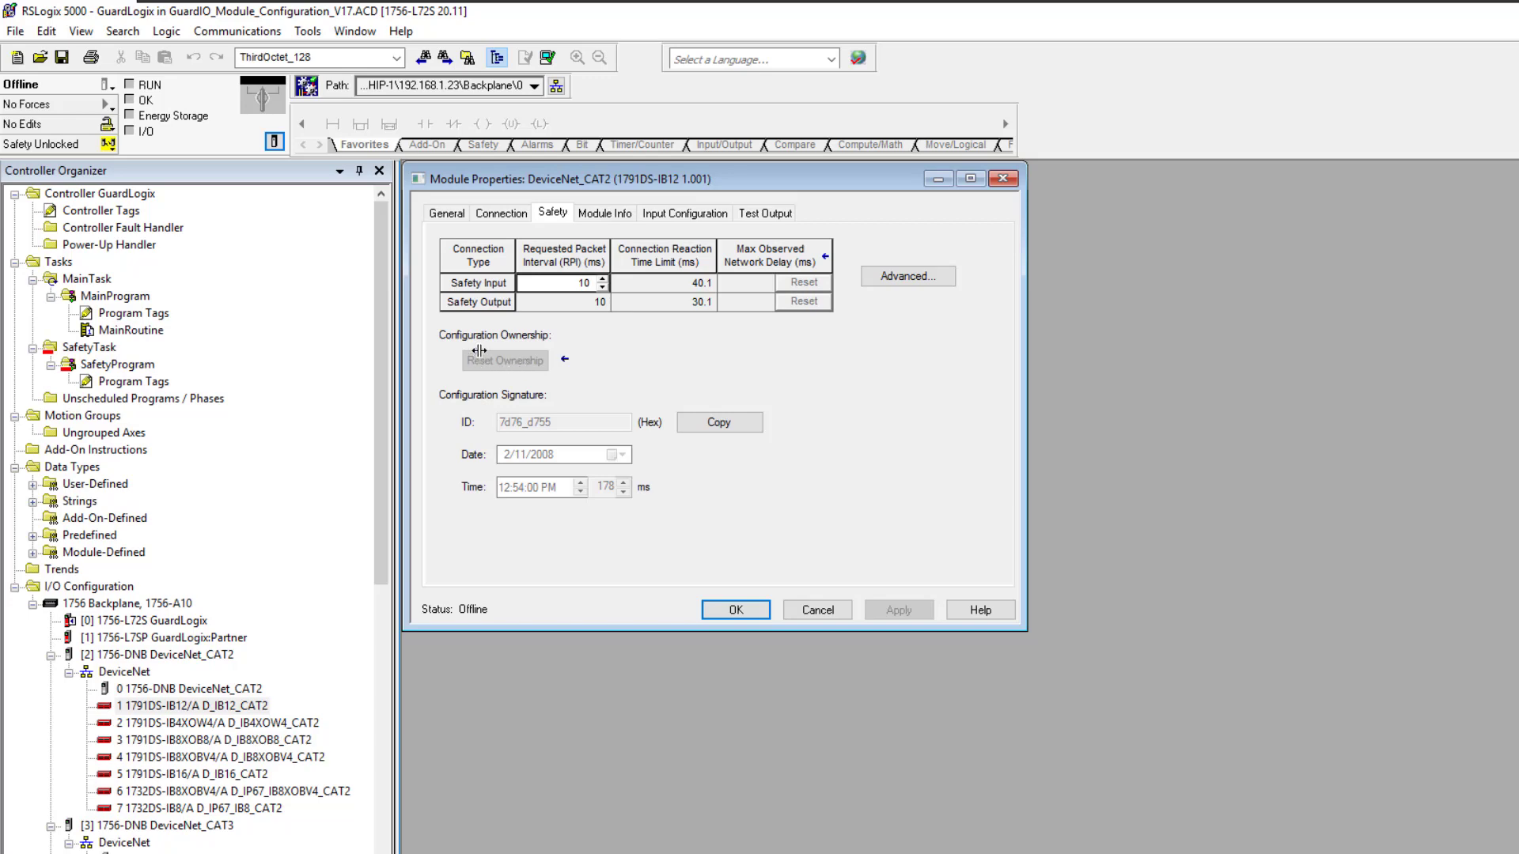
pyautogui.moveTo(517, 363)
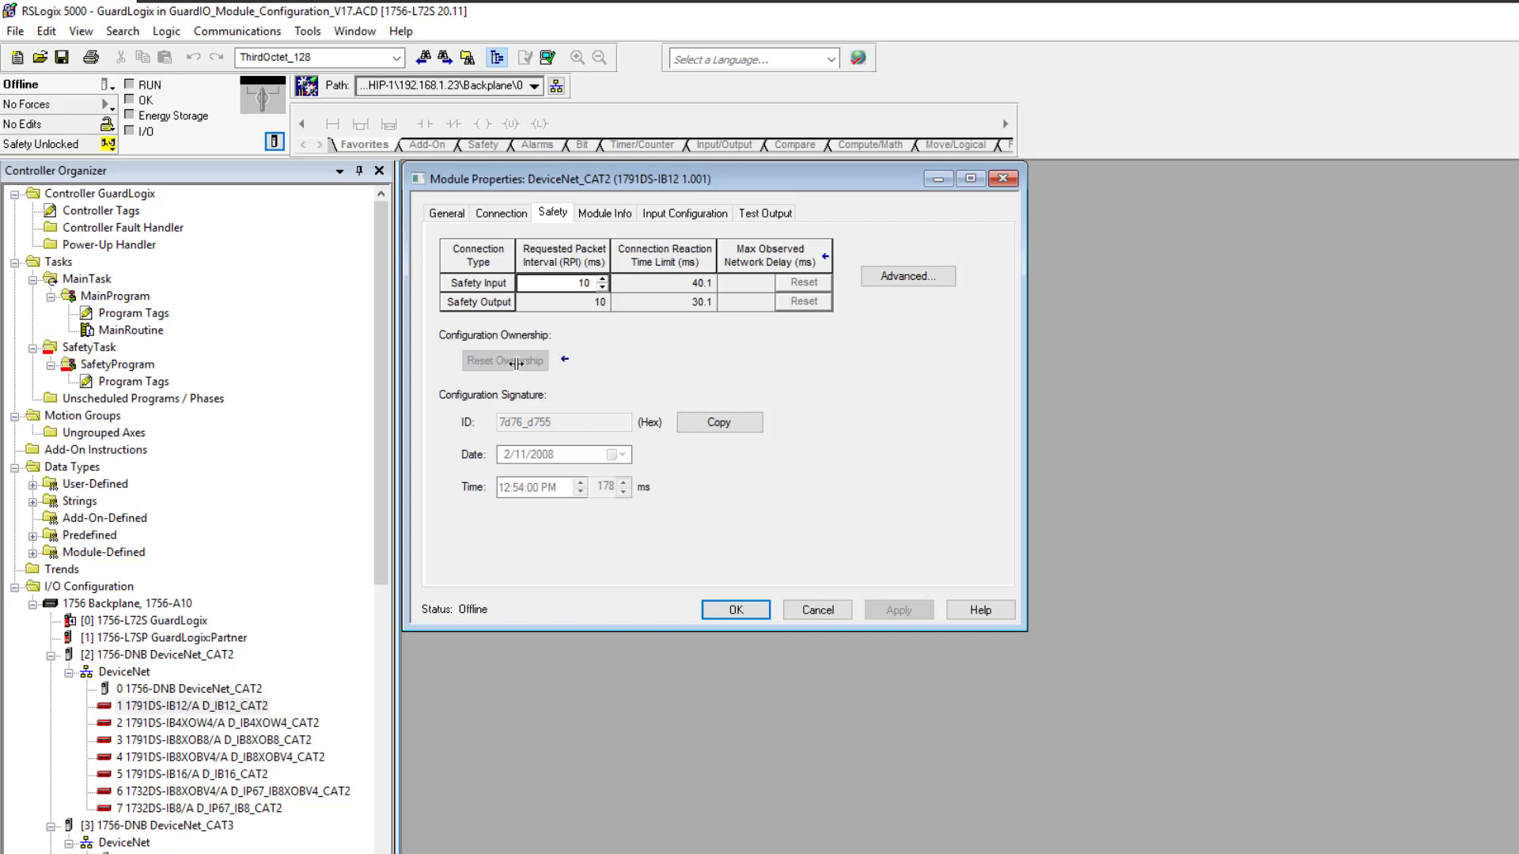
pyautogui.moveTo(521, 372)
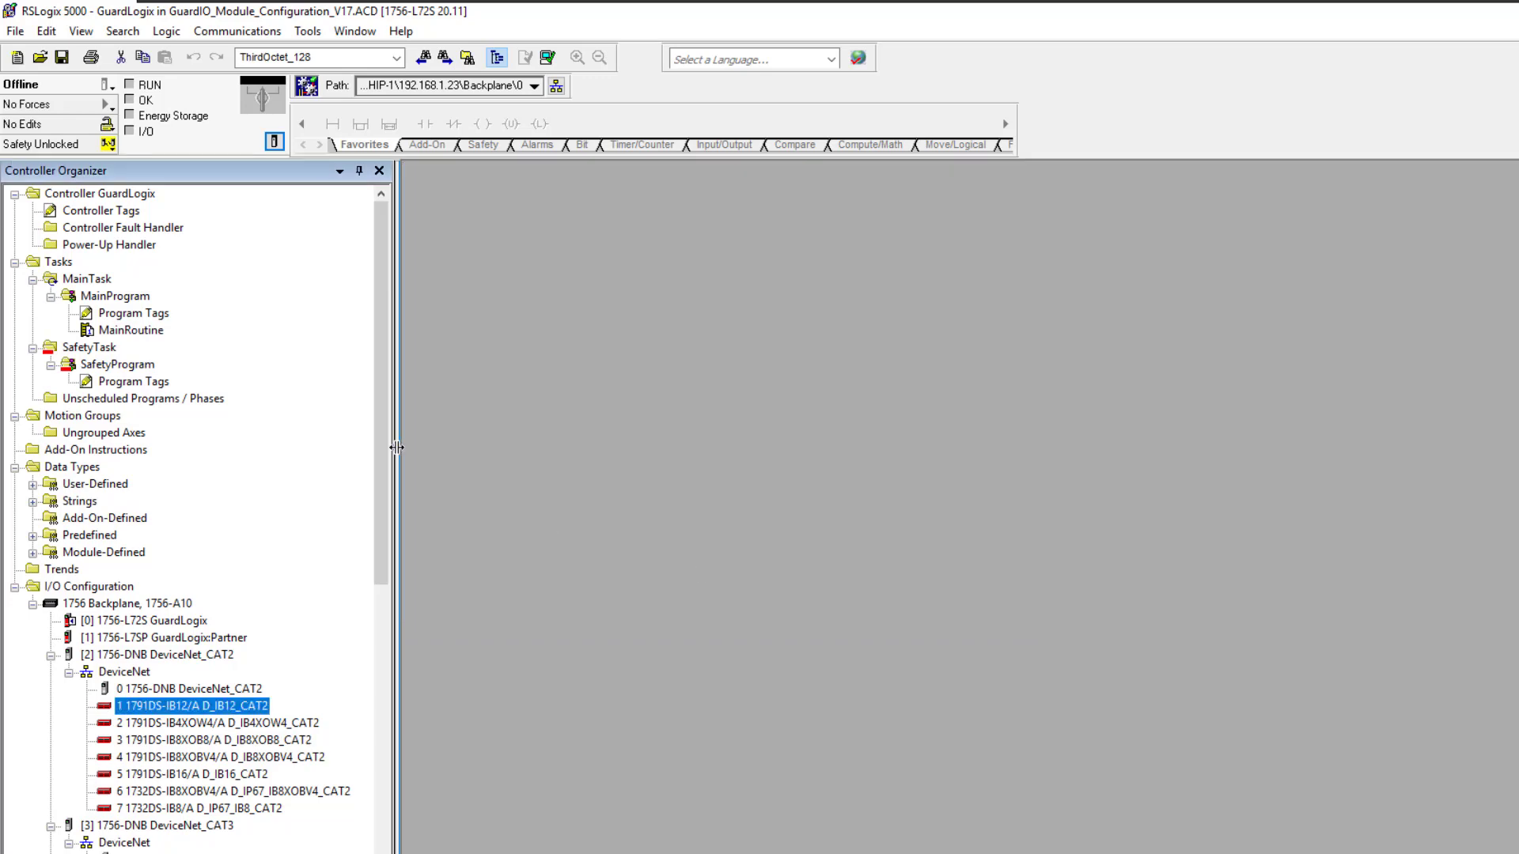
pyautogui.click(145, 621)
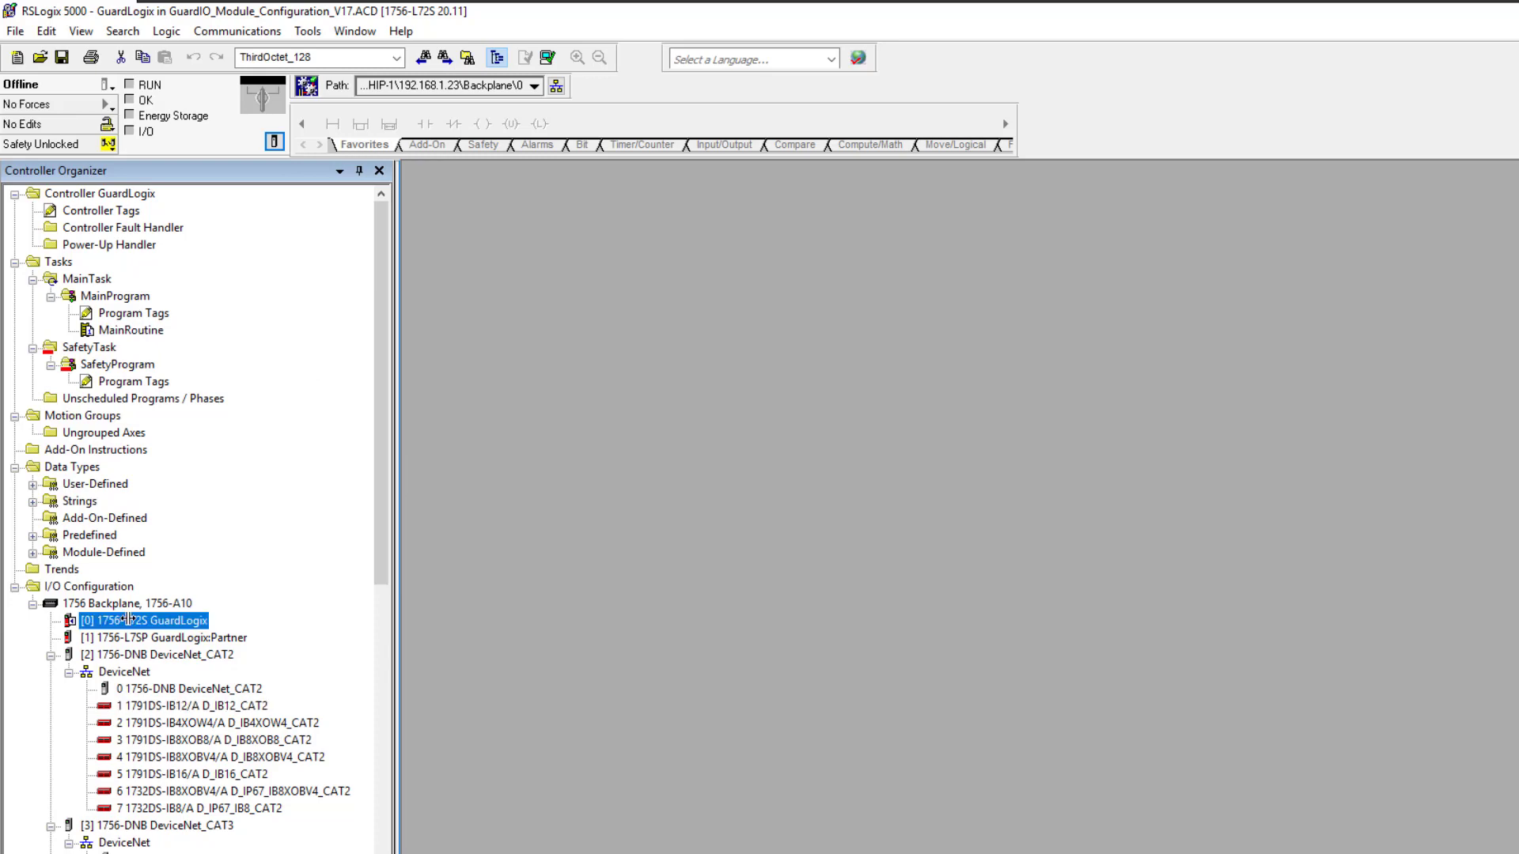
pyautogui.doubleClick(146, 620)
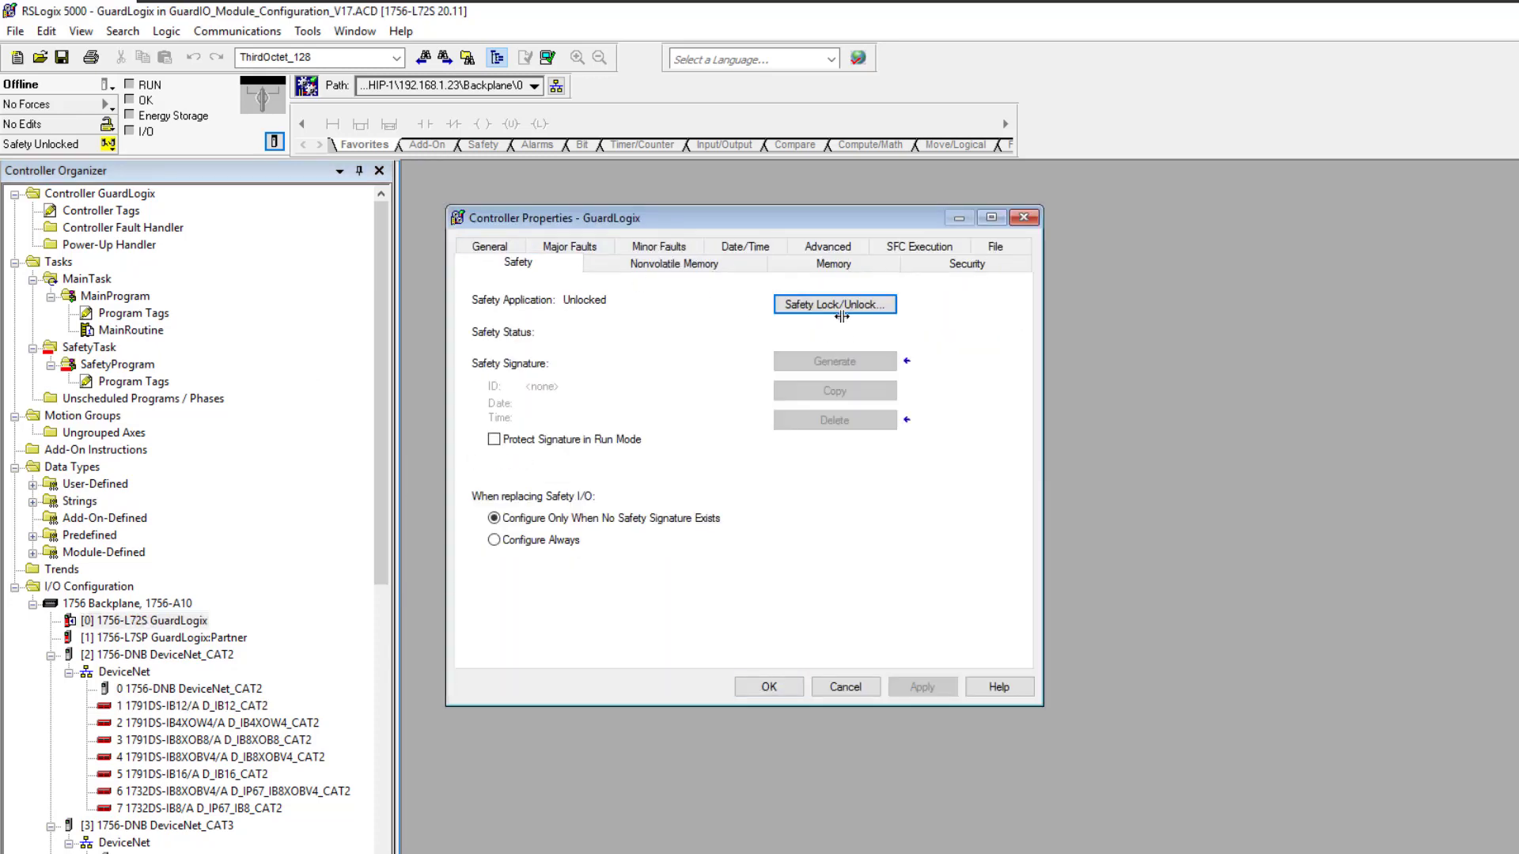
pyautogui.moveTo(835, 321)
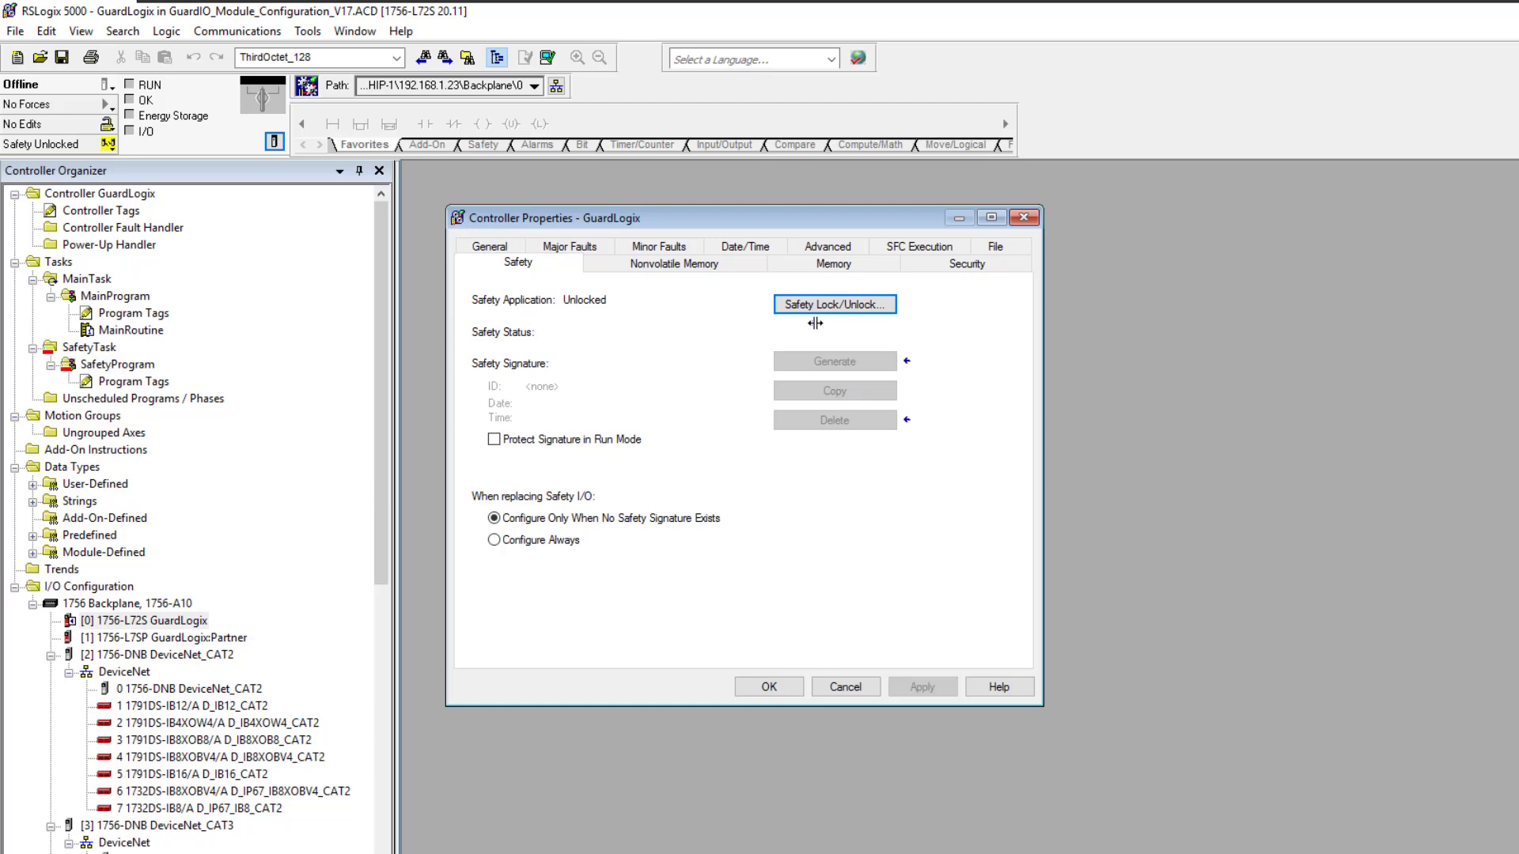
pyautogui.moveTo(755, 436)
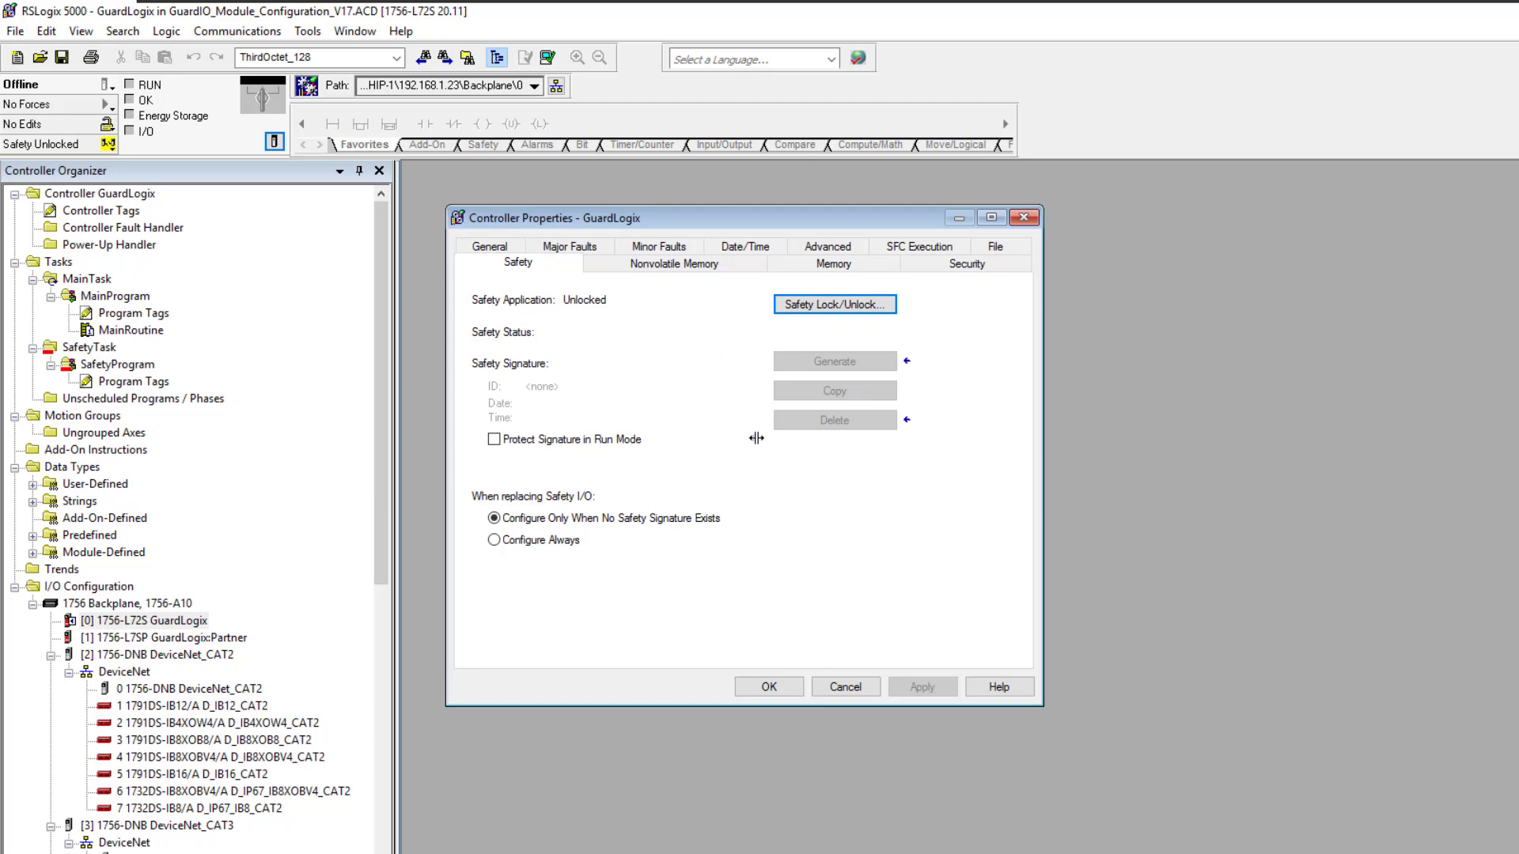
pyautogui.moveTo(700, 453)
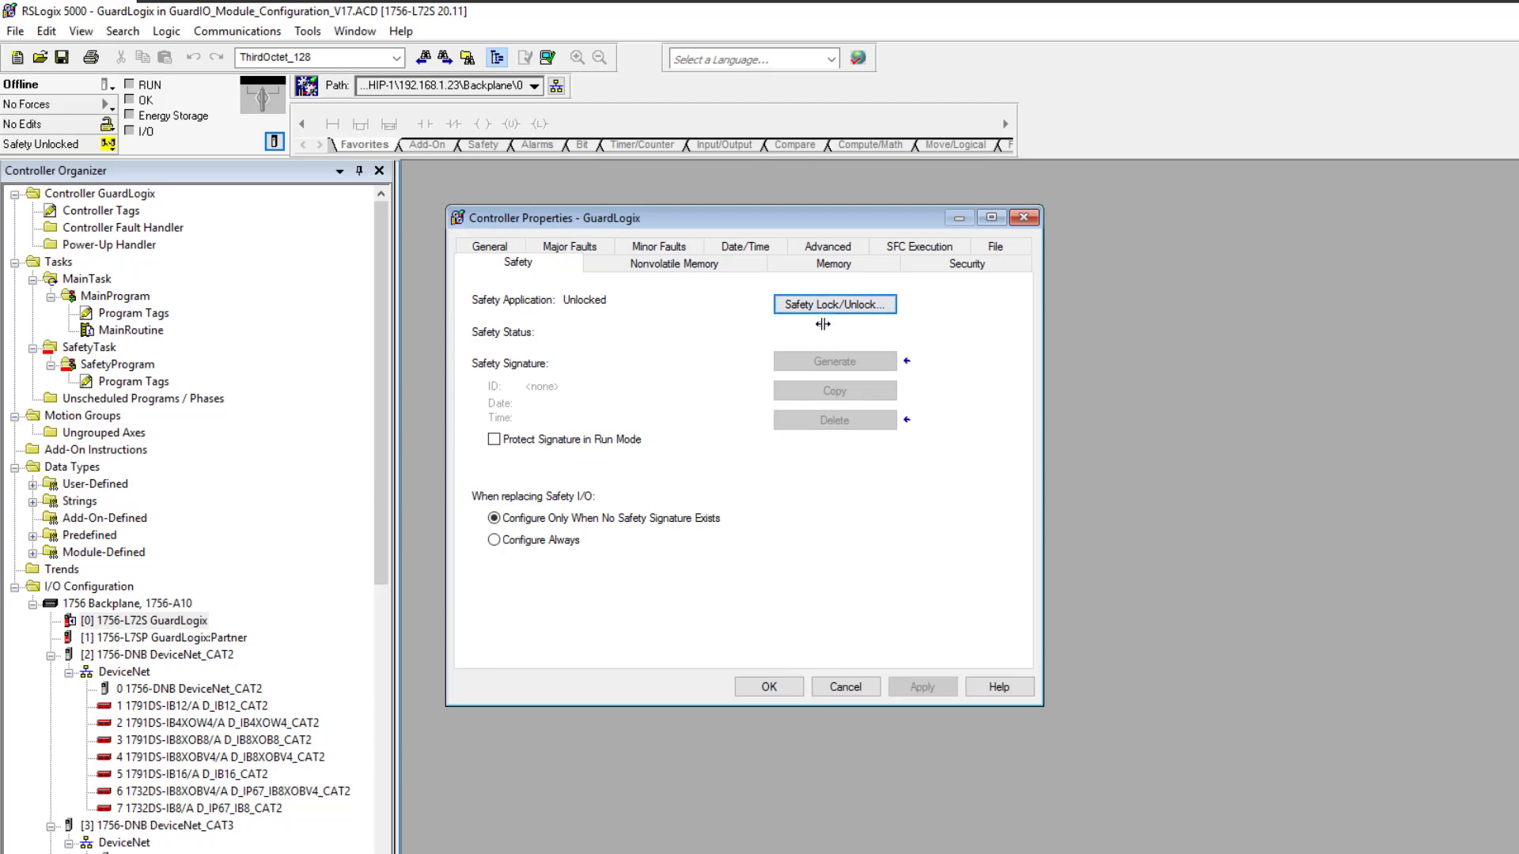
pyautogui.moveTo(814, 343)
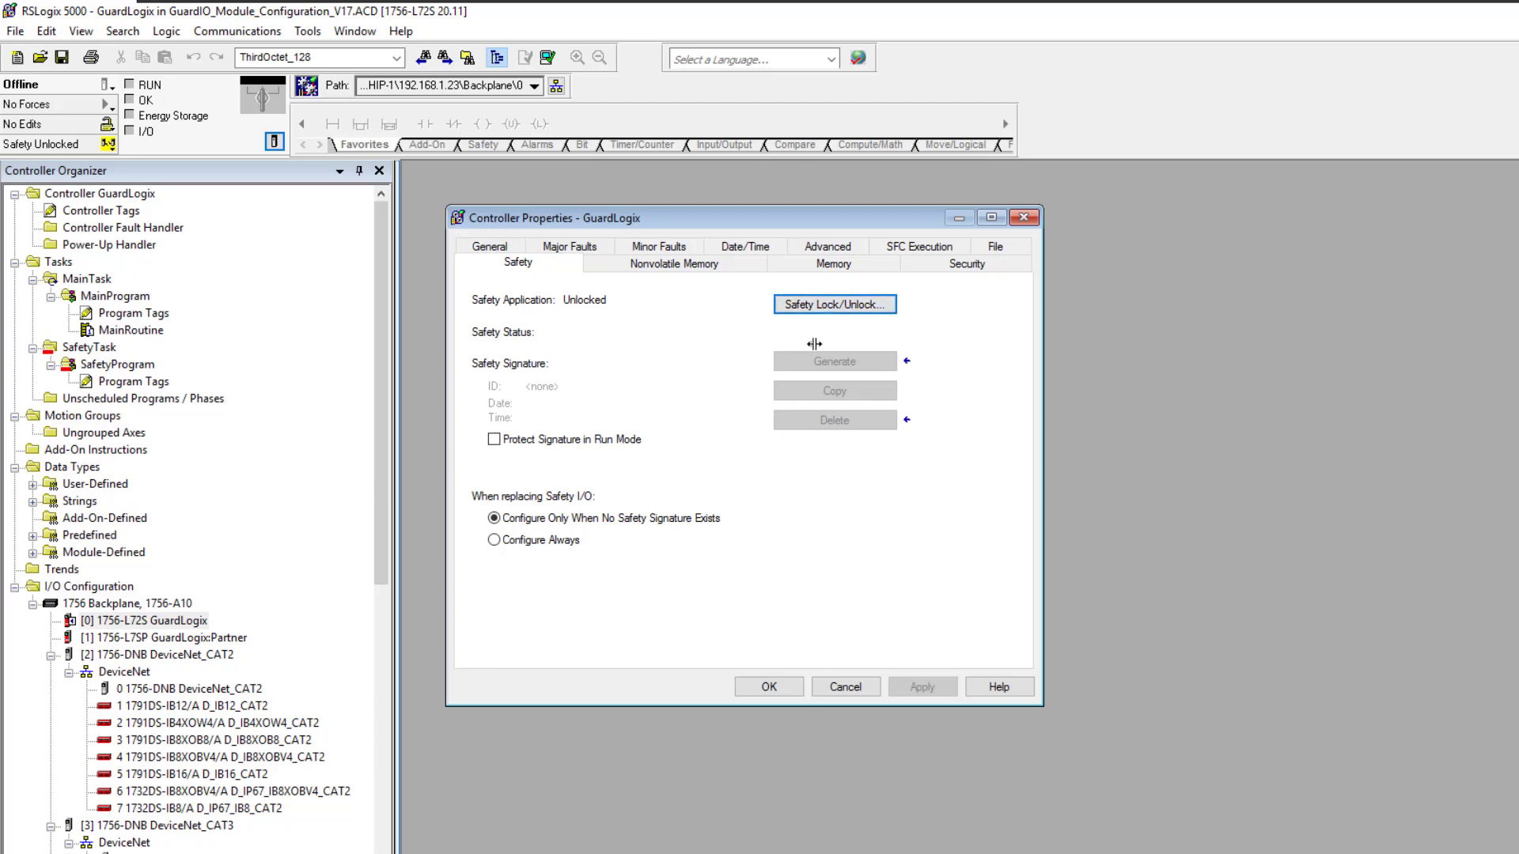
pyautogui.moveTo(747, 587)
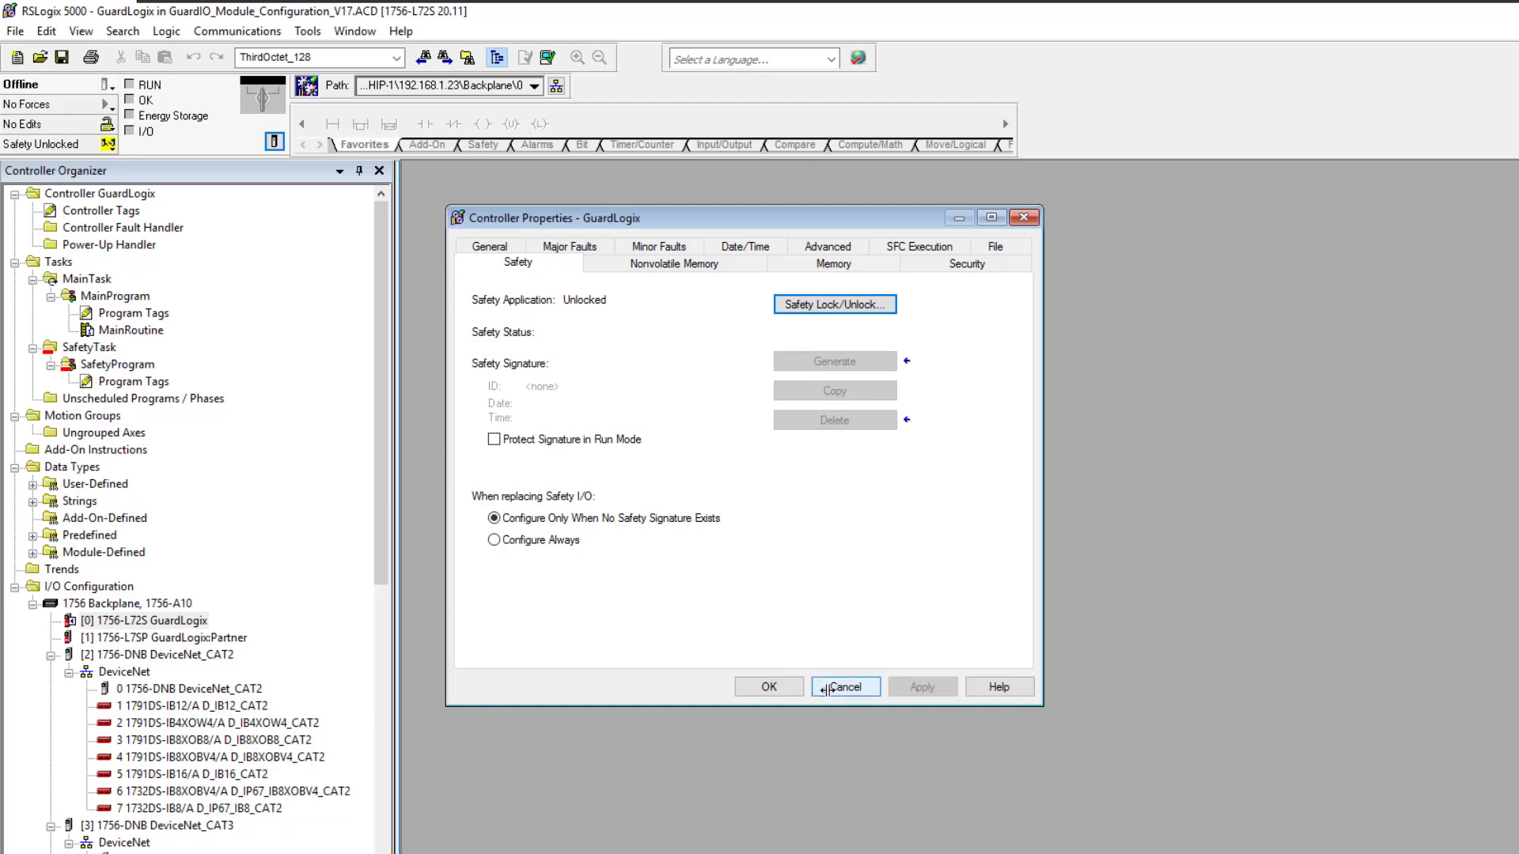
pyautogui.moveTo(829, 690)
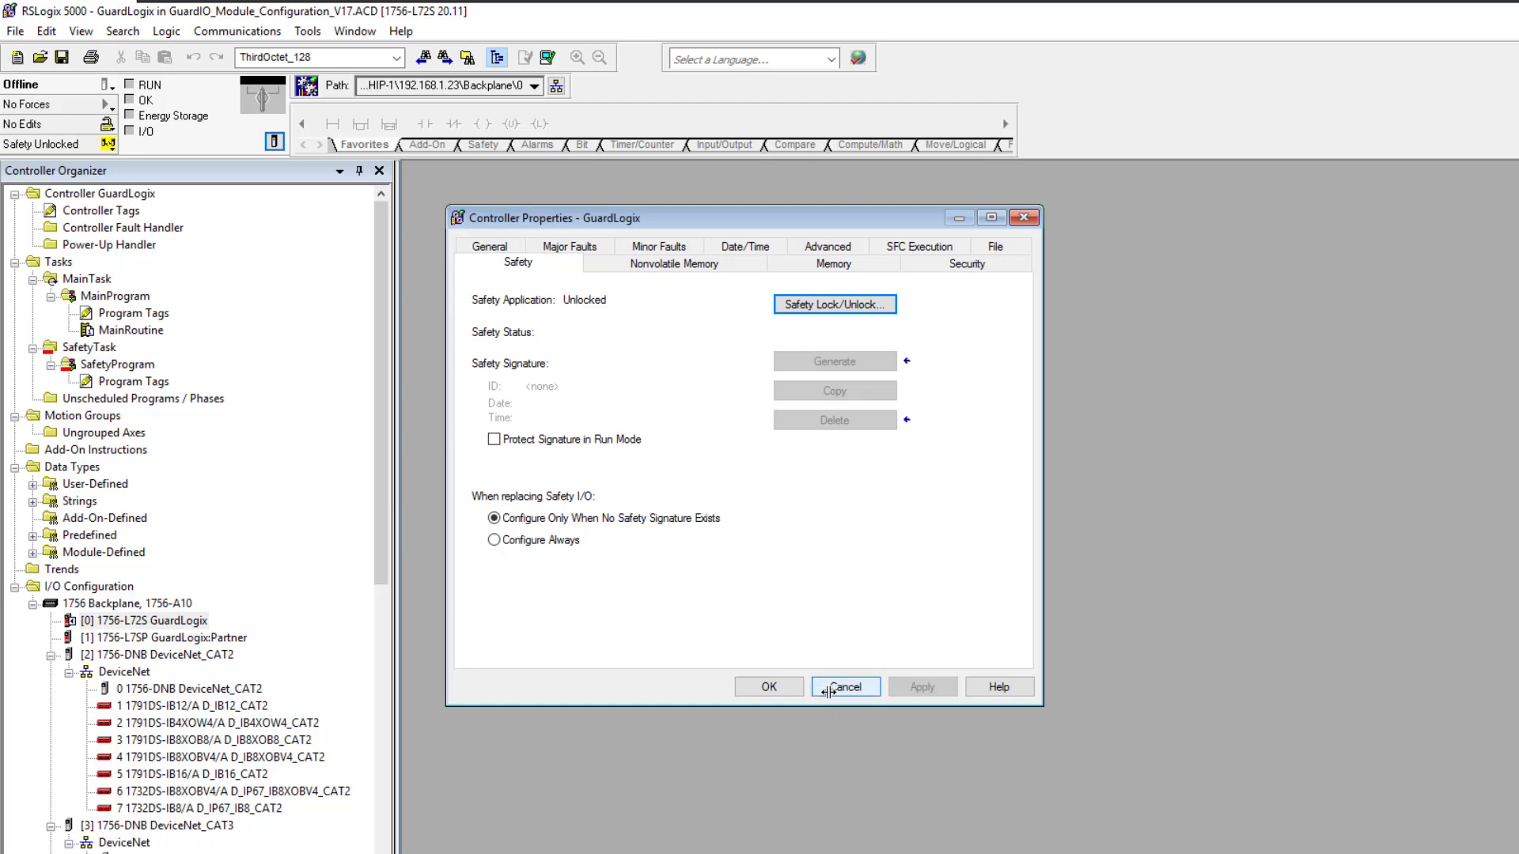
pyautogui.click(844, 689)
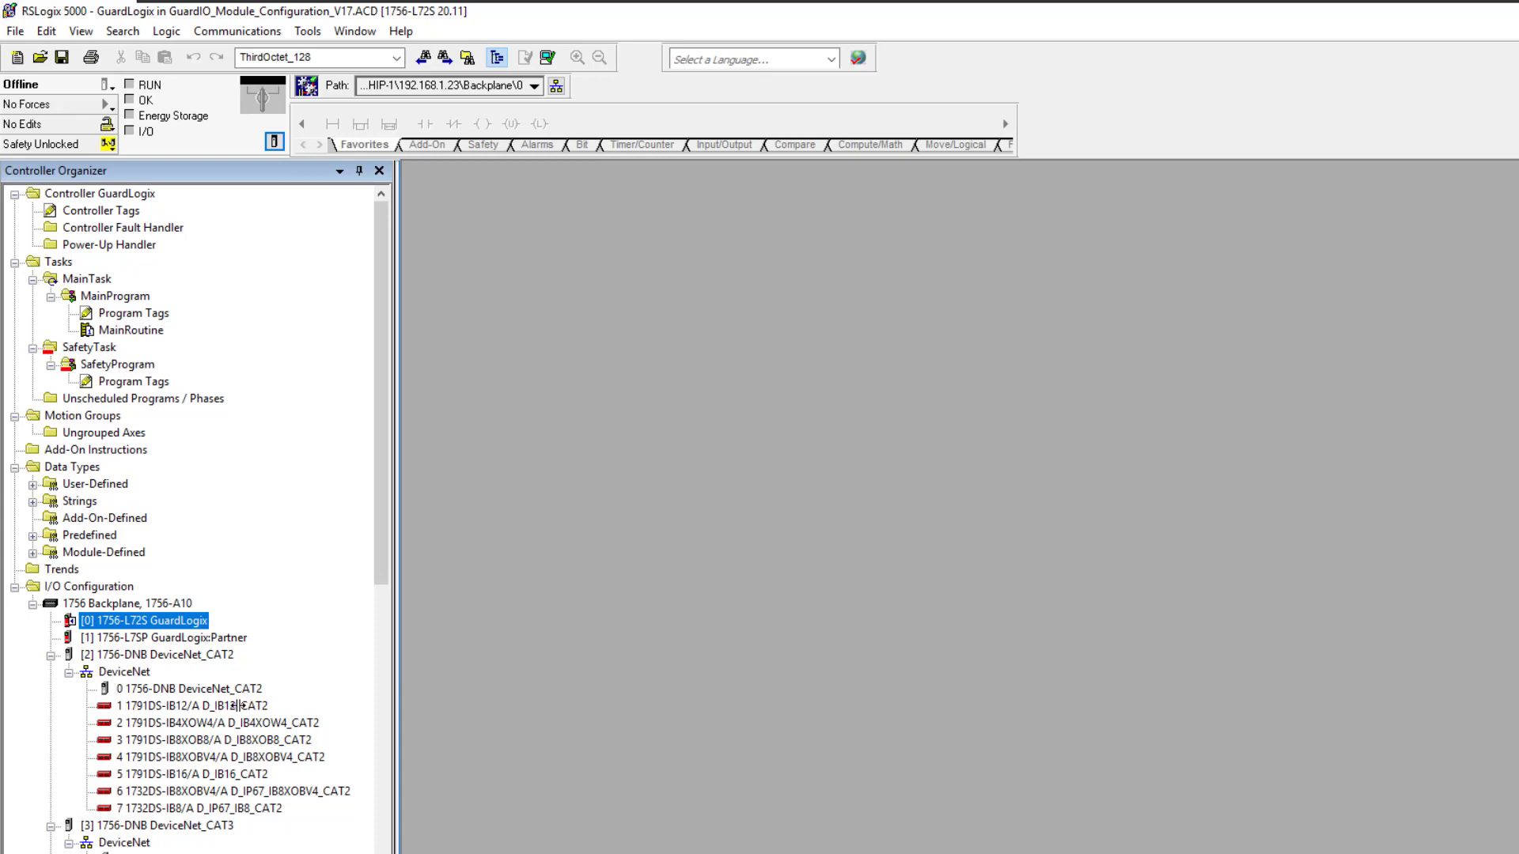
pyautogui.click(194, 705)
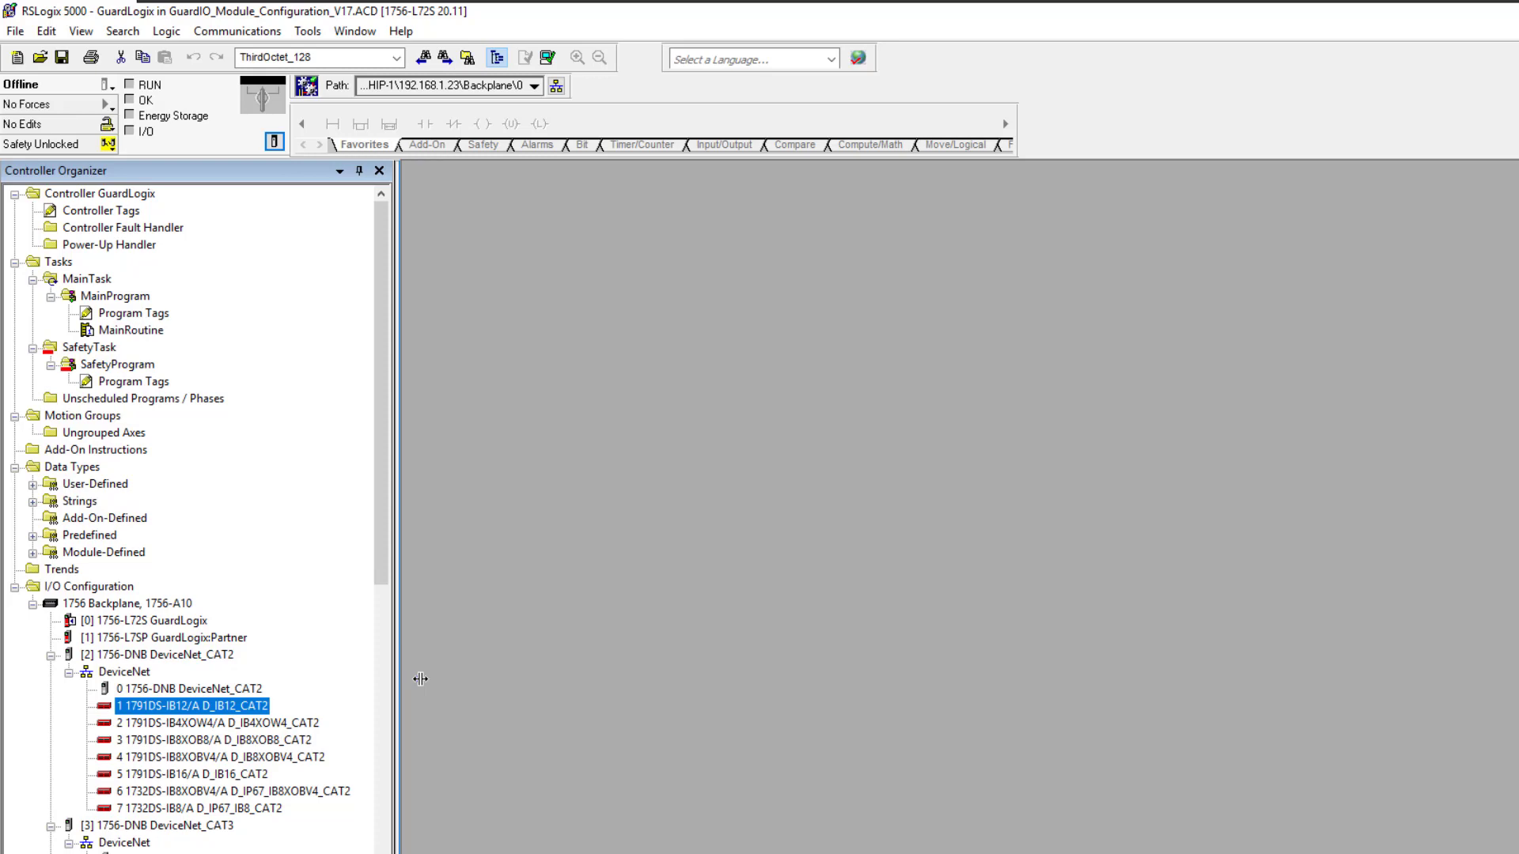
pyautogui.moveTo(156, 406)
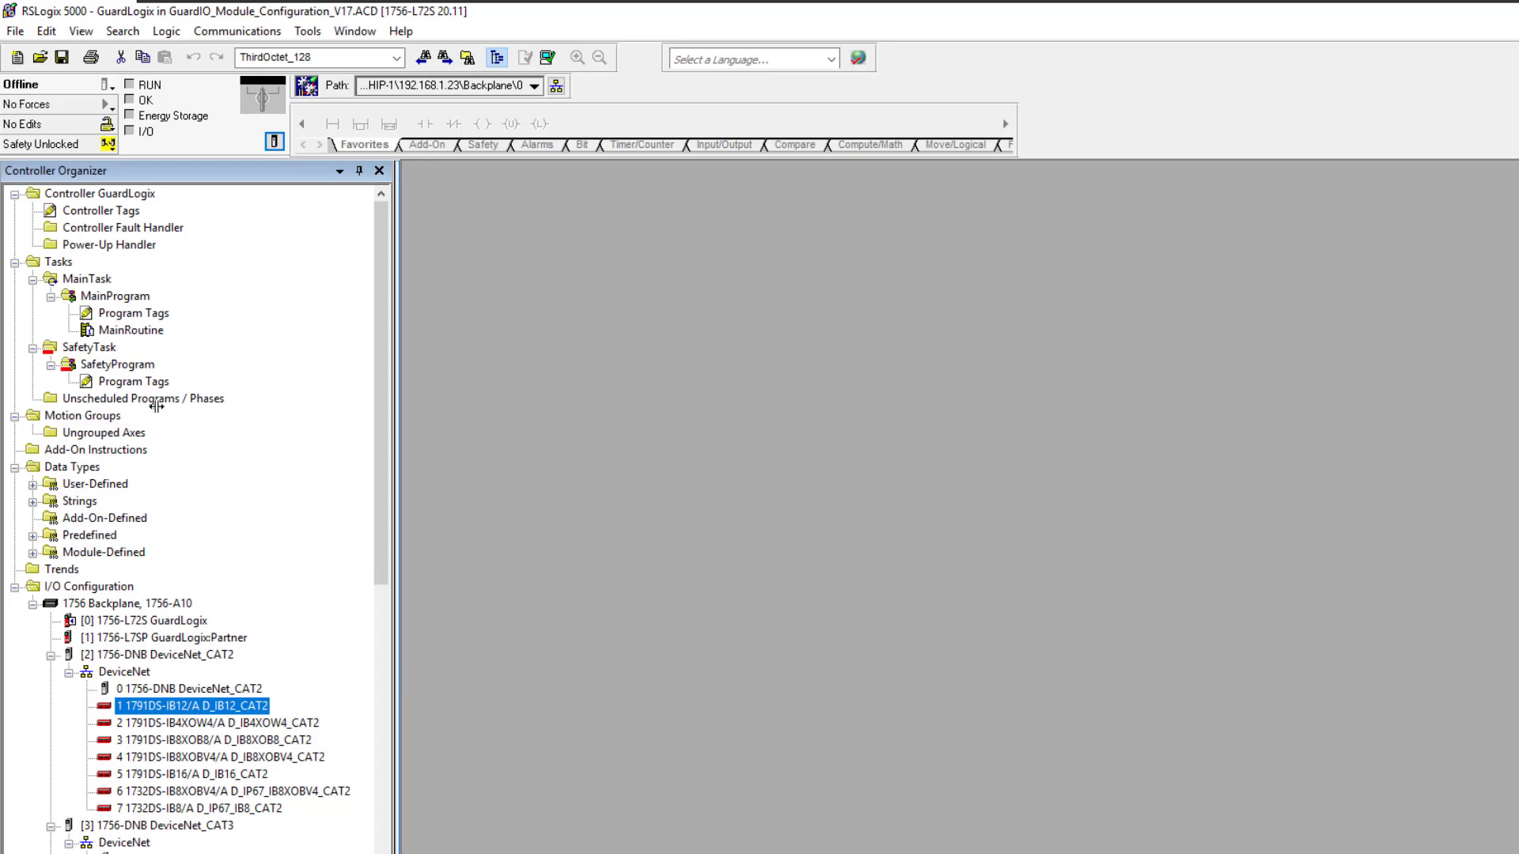
pyautogui.moveTo(125, 616)
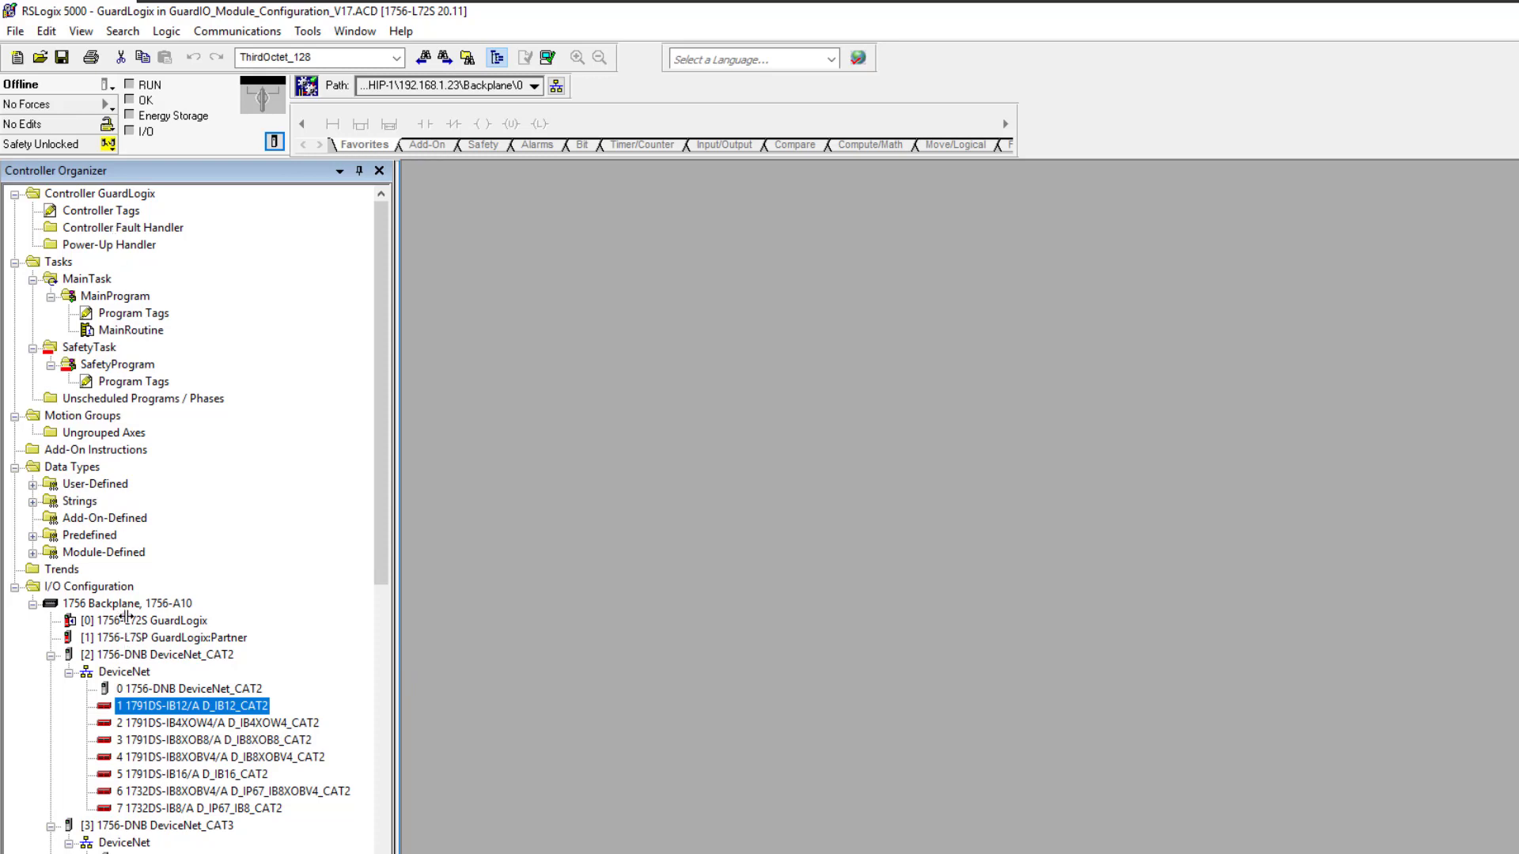
# Lock the controller's safety application, unlock it, then cancel a second Lock prompt.
pyautogui.doubleClick(135, 629)
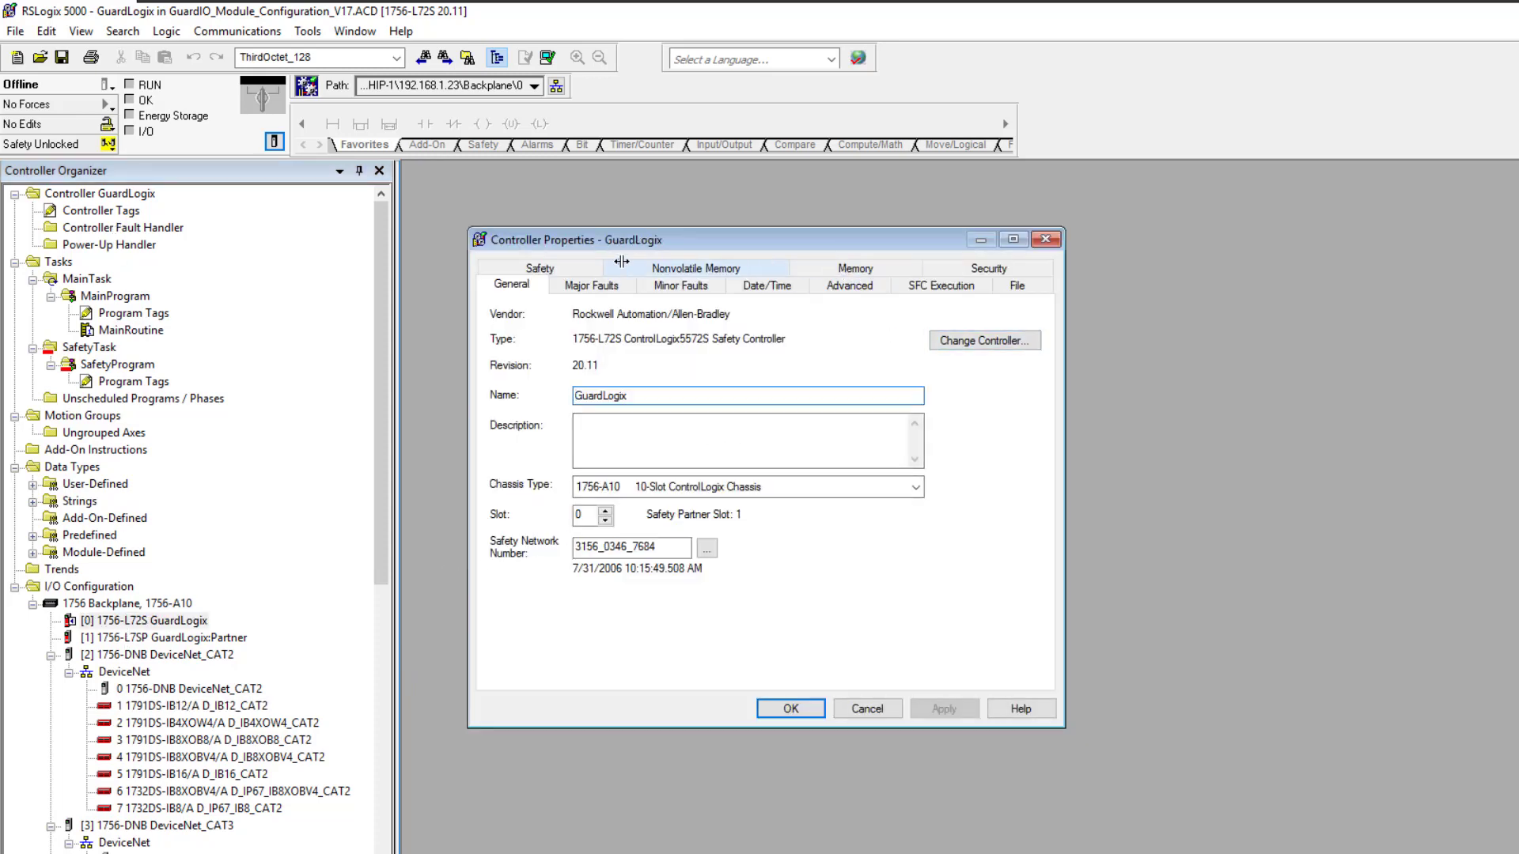
pyautogui.click(855, 325)
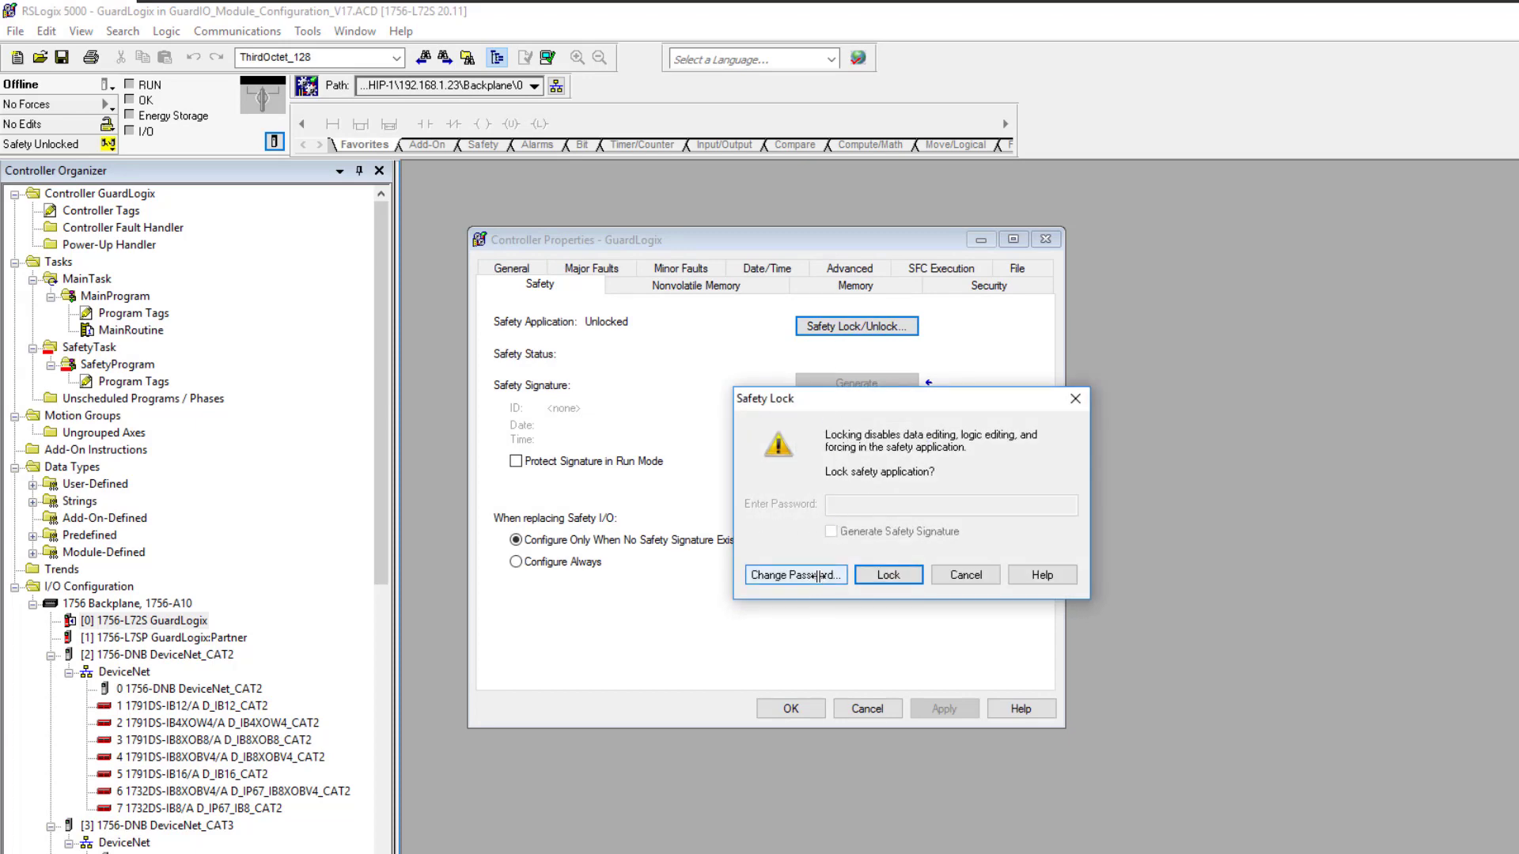
pyautogui.click(885, 575)
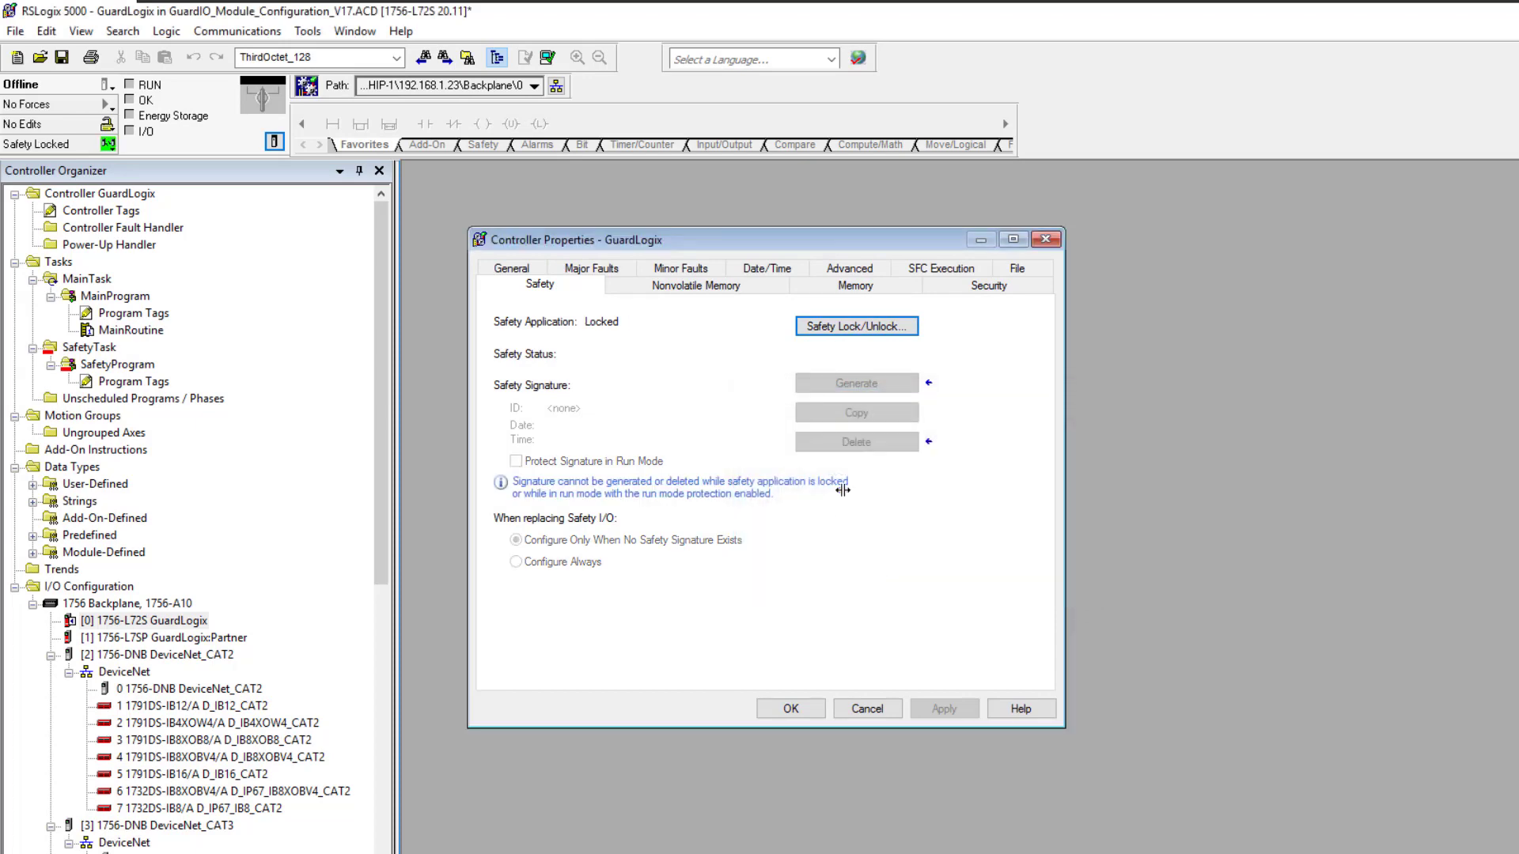
pyautogui.click(855, 325)
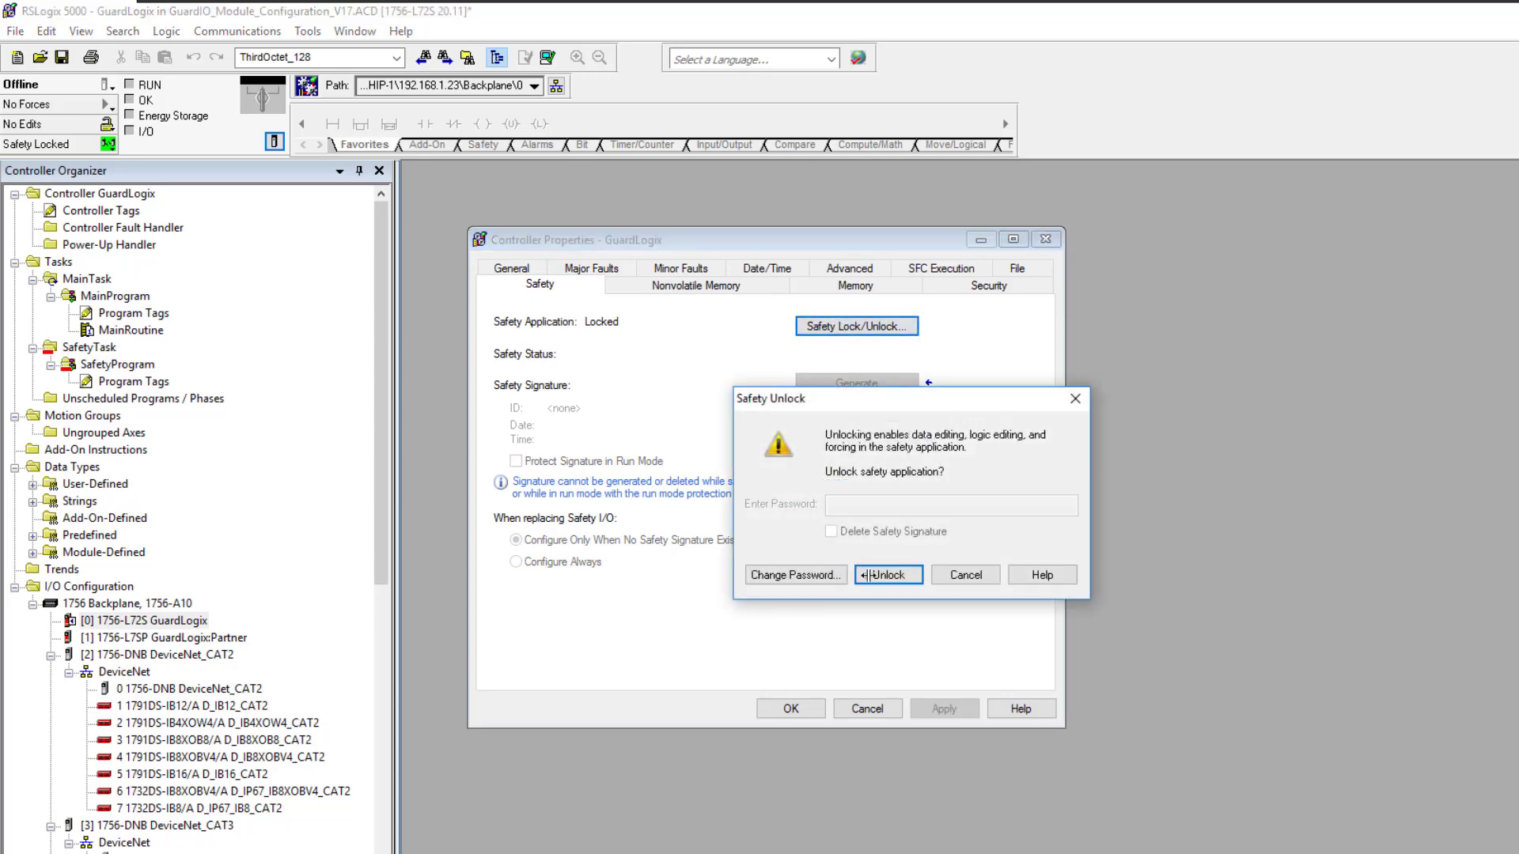
pyautogui.click(885, 574)
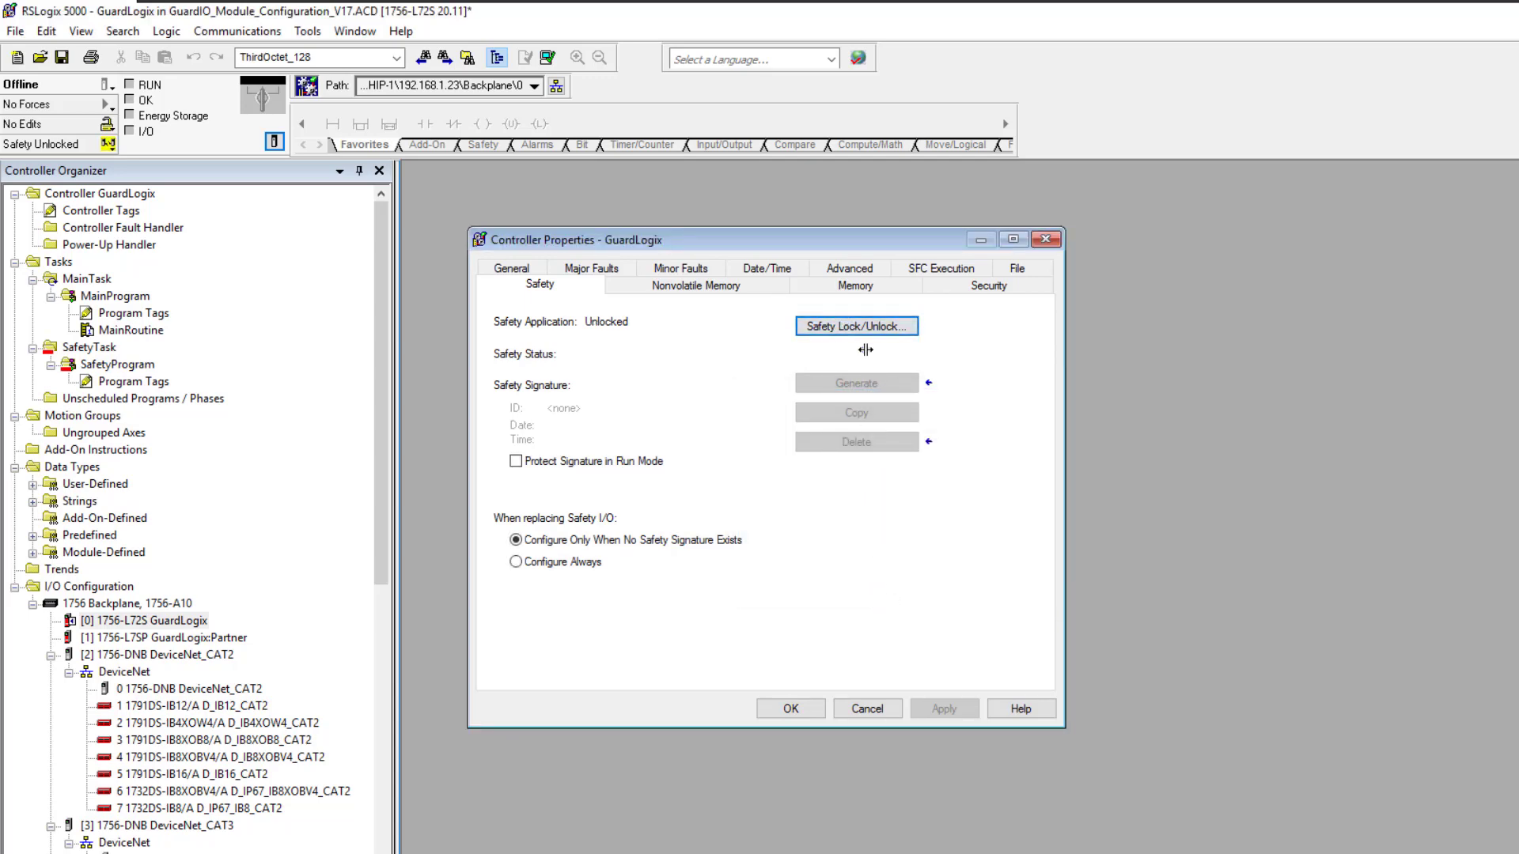
pyautogui.click(855, 325)
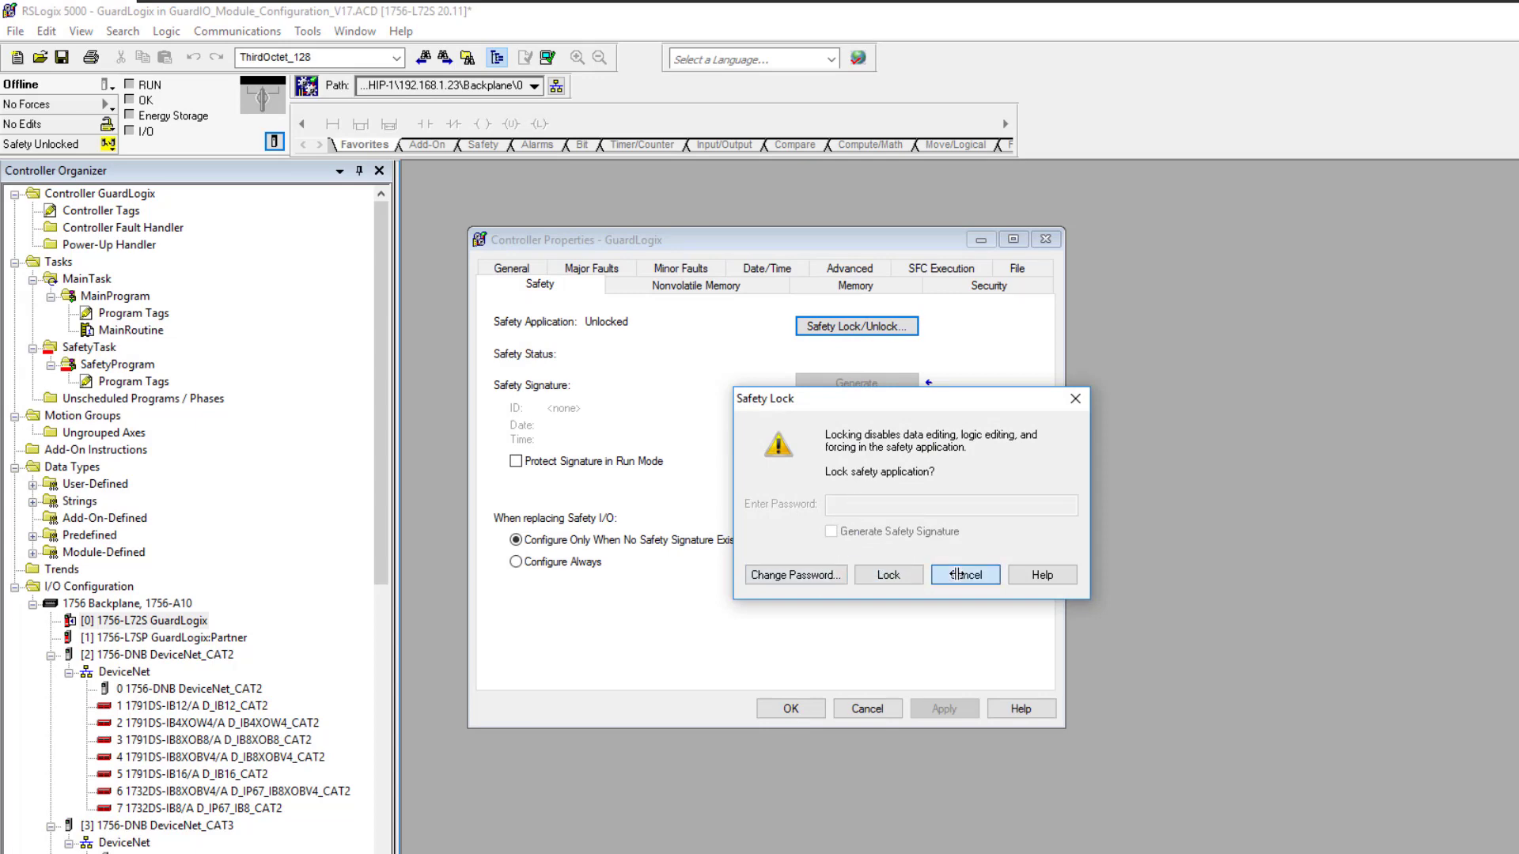
pyautogui.click(963, 574)
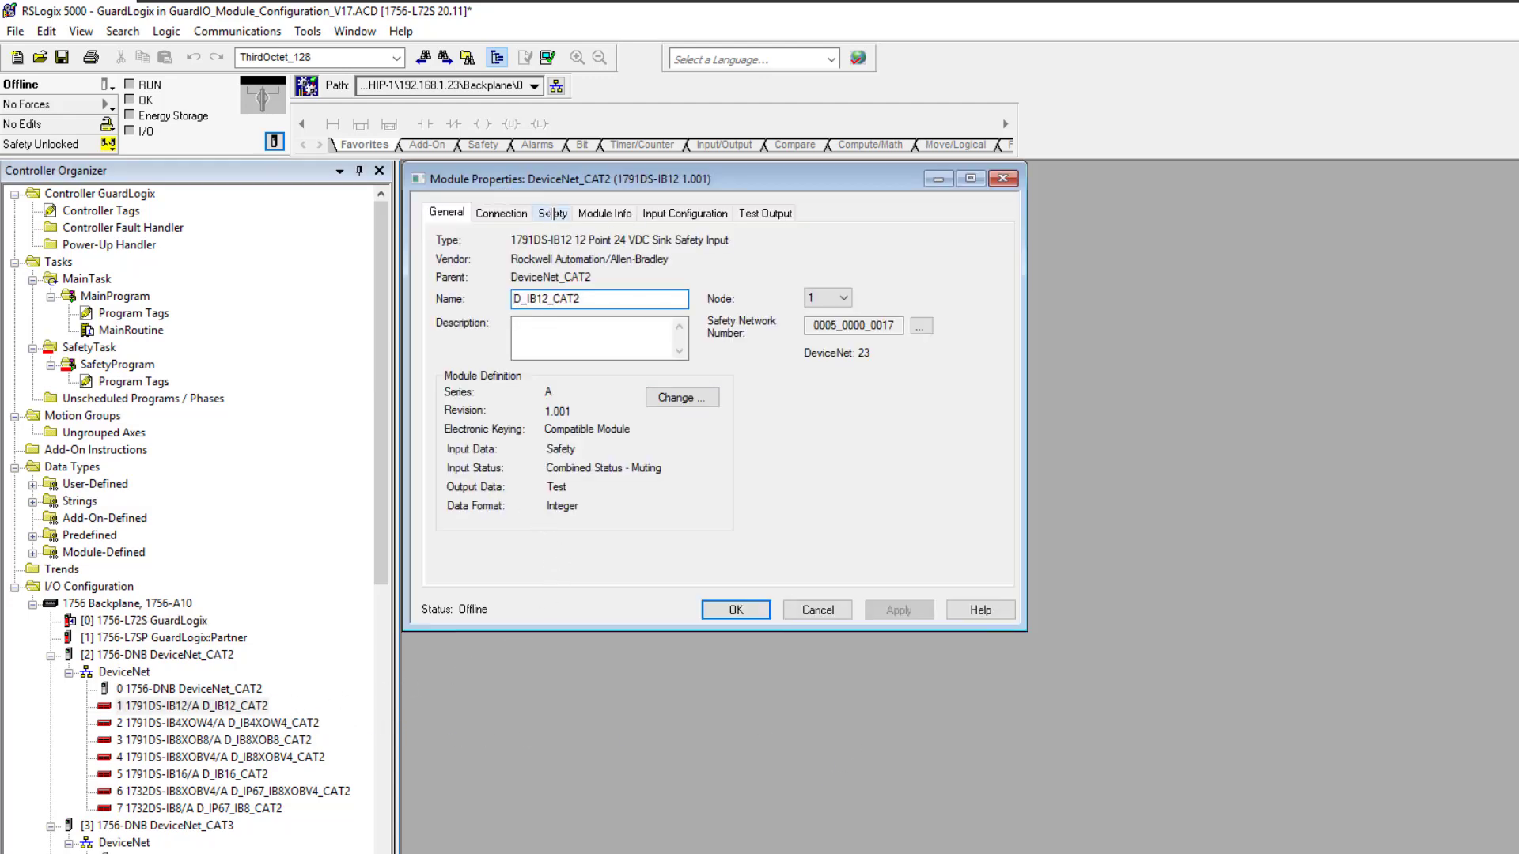
# View D_IB12_CAT2's Safety tab, then reopen its properties at the Safety tab.
pyautogui.click(551, 213)
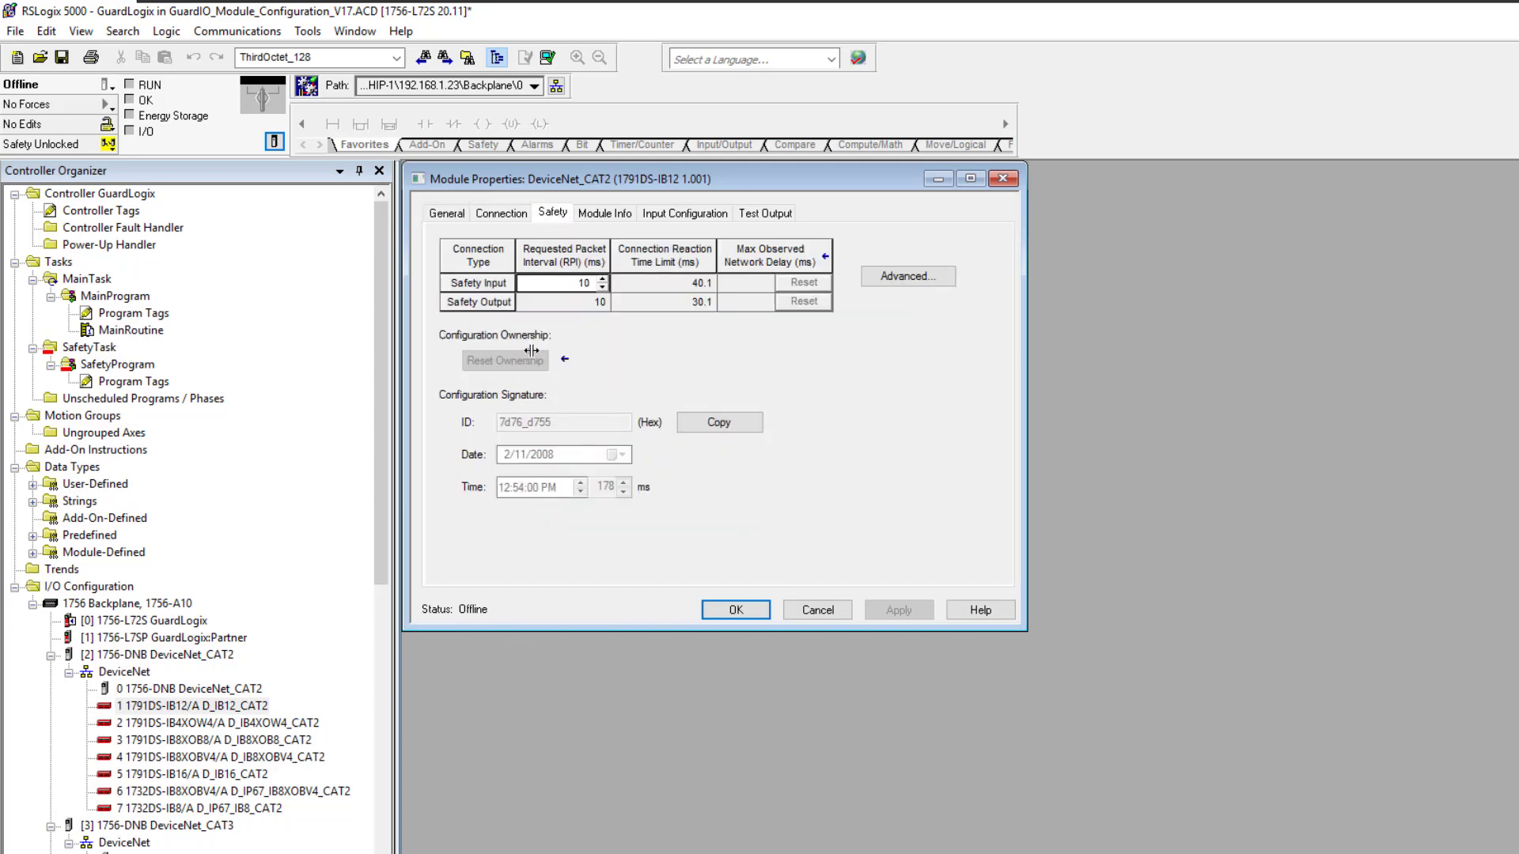
pyautogui.moveTo(510, 379)
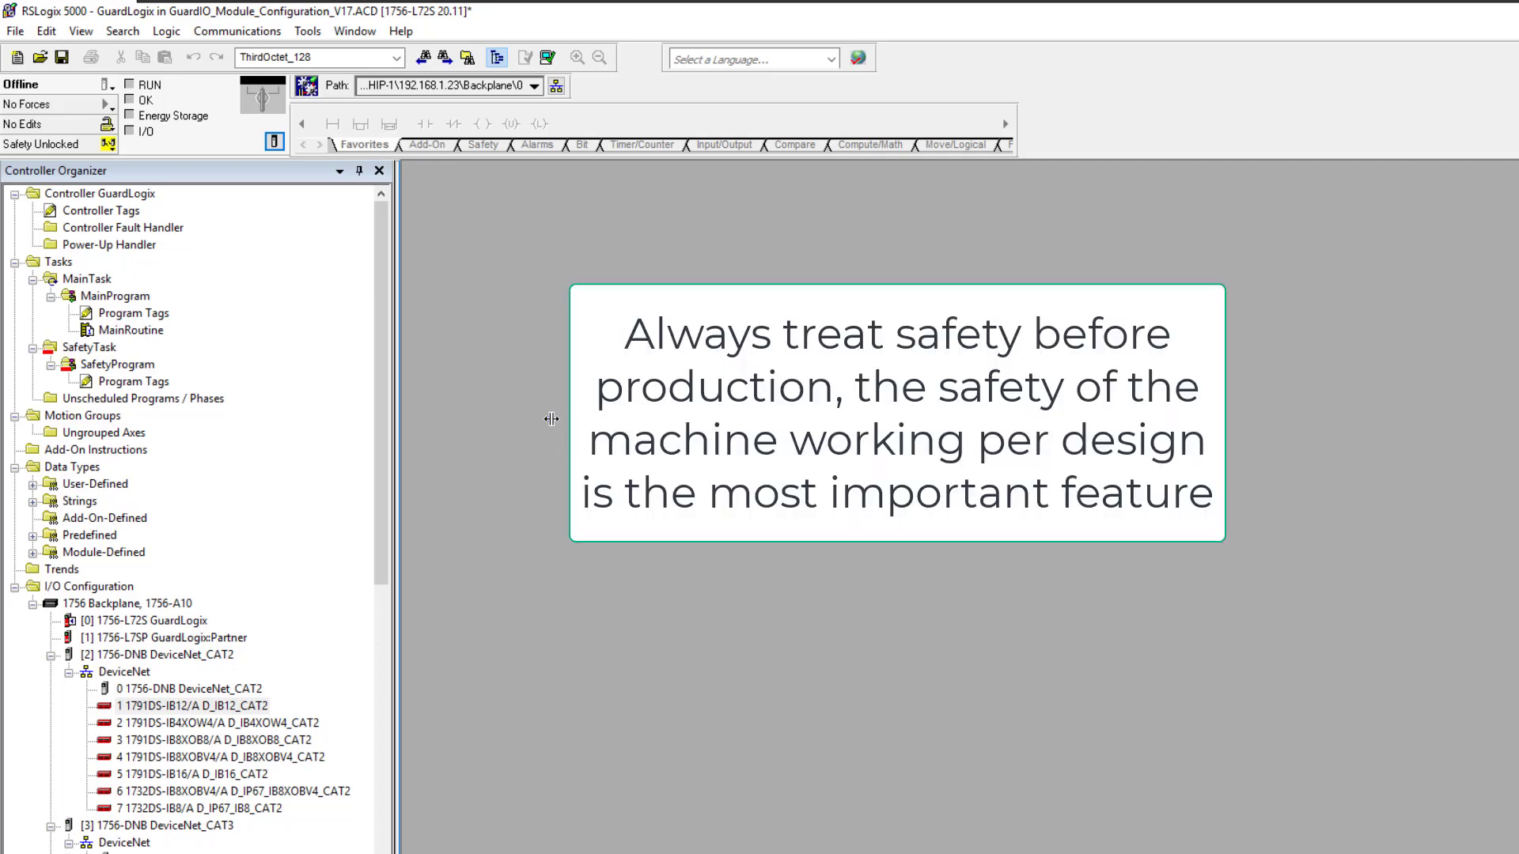
pyautogui.moveTo(245, 710)
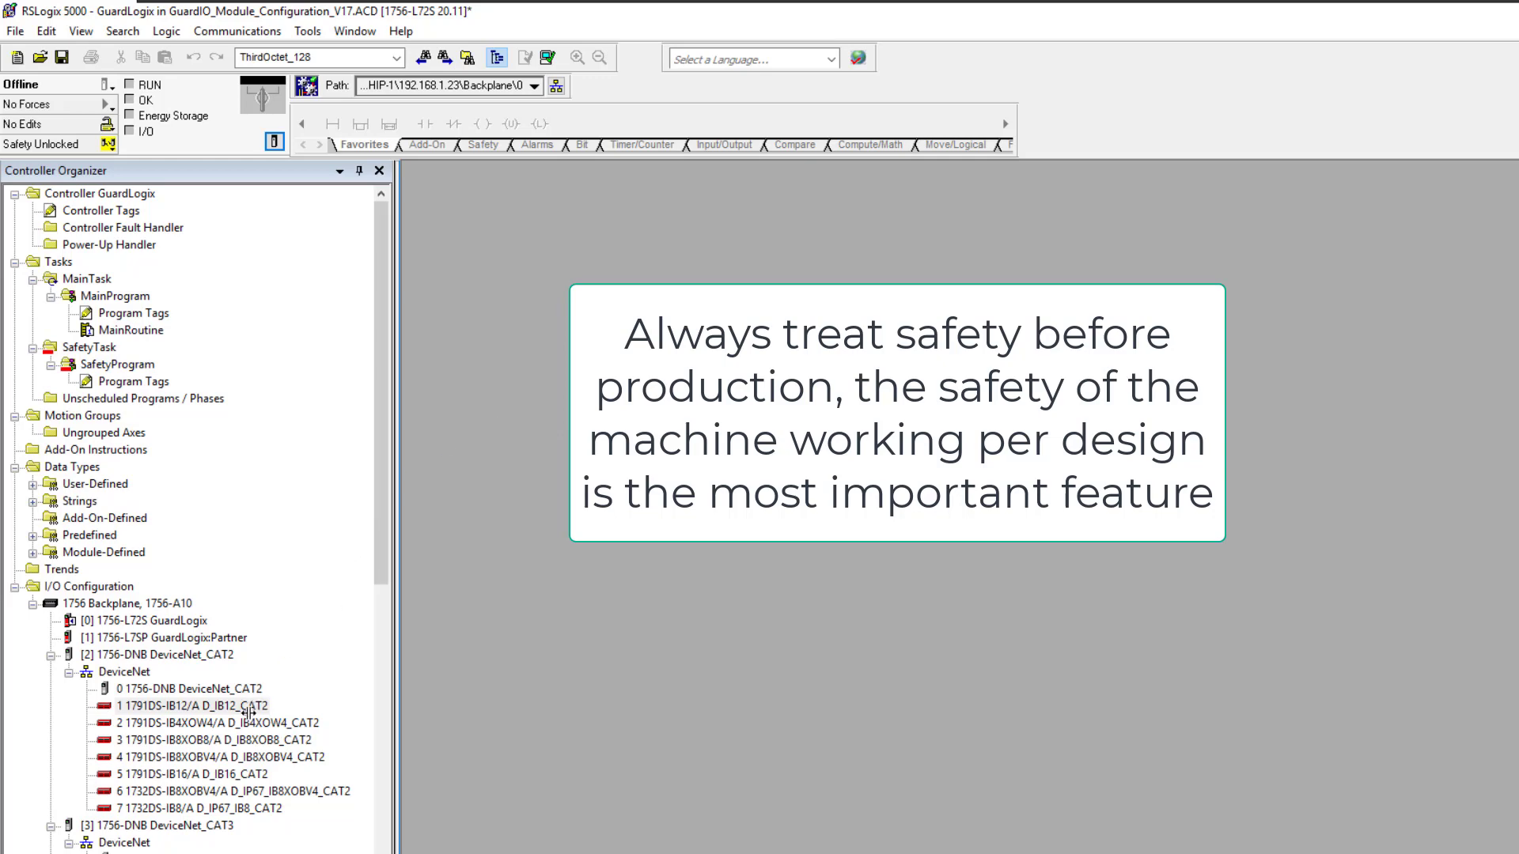
pyautogui.doubleClick(174, 705)
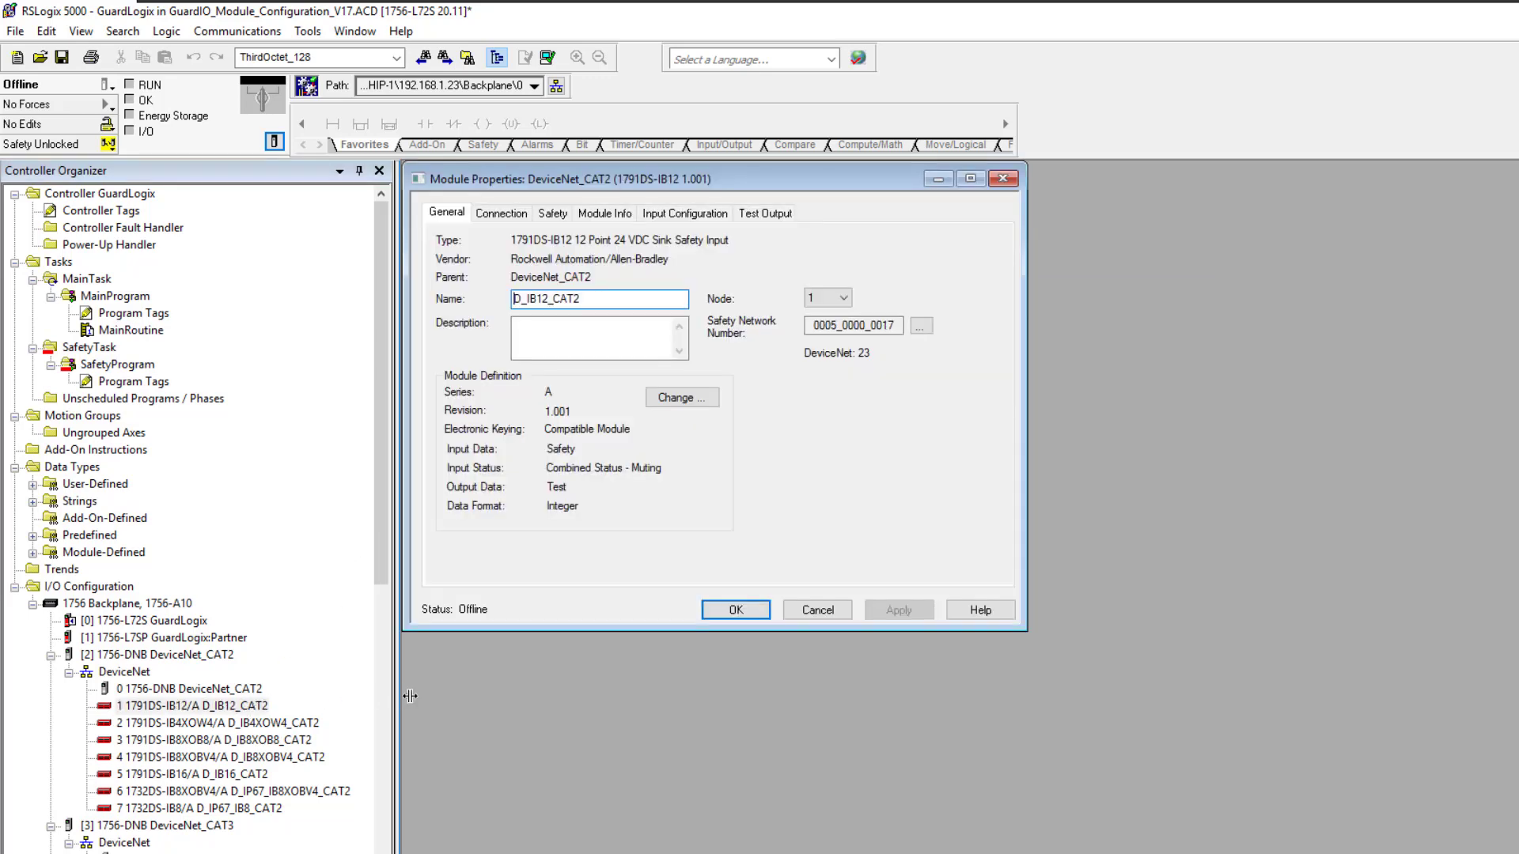
pyautogui.click(552, 213)
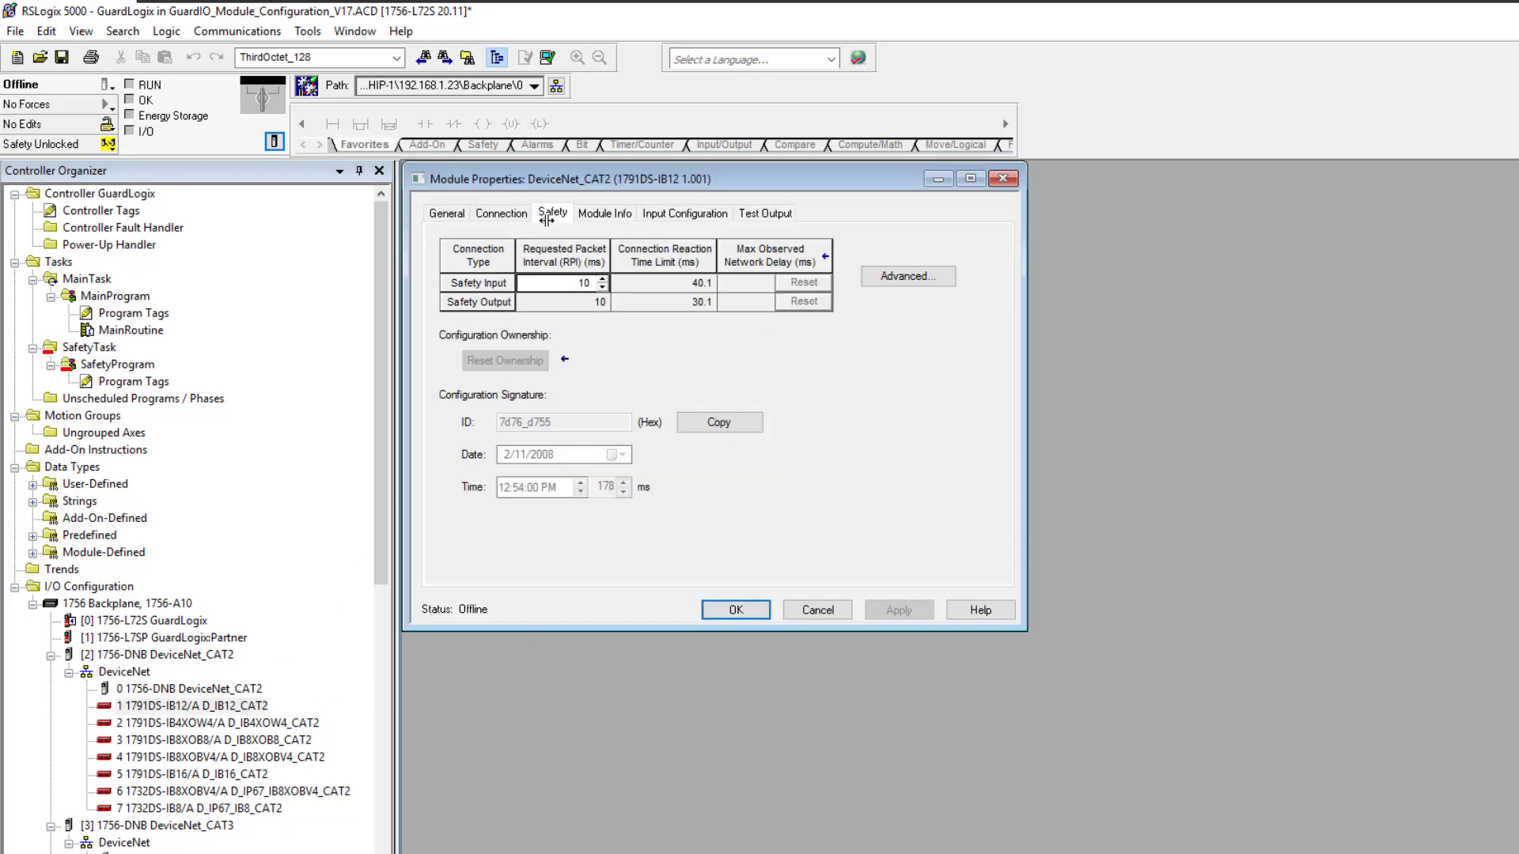